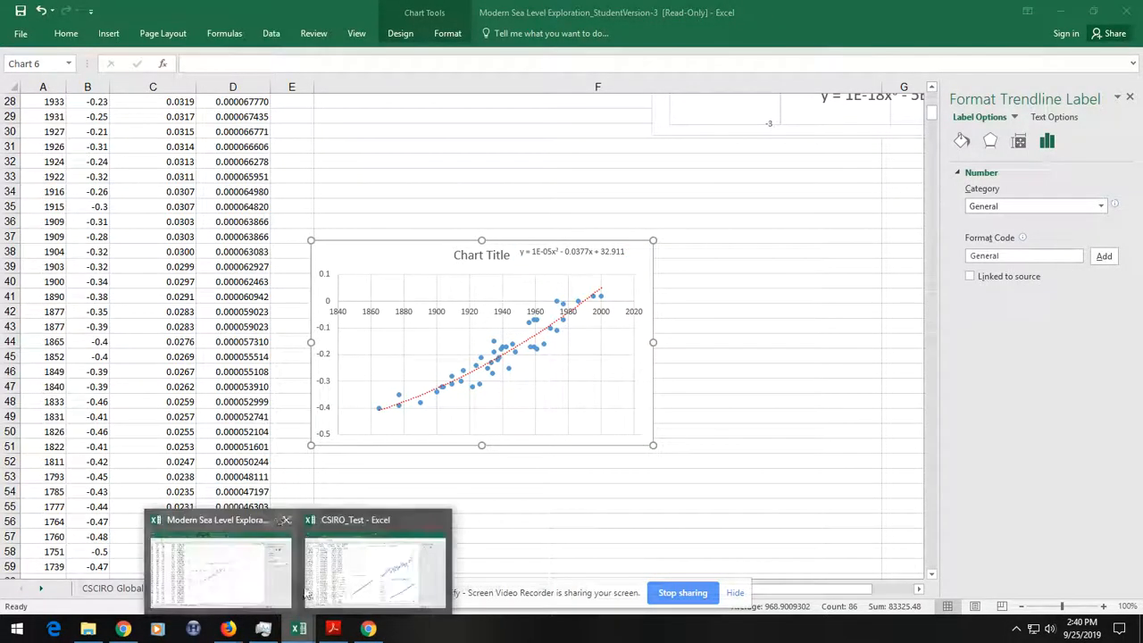
- Switch to the CSIRO_Test workbook with its GMSL, Velocity and Acceleration charts
click(375, 567)
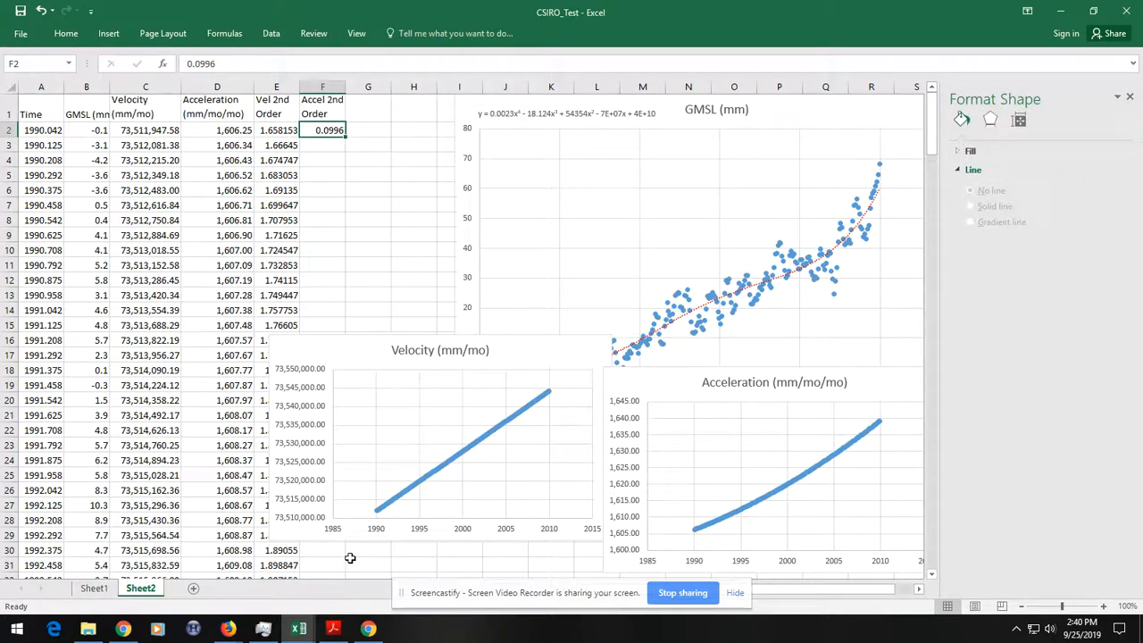
mouse_move(396, 360)
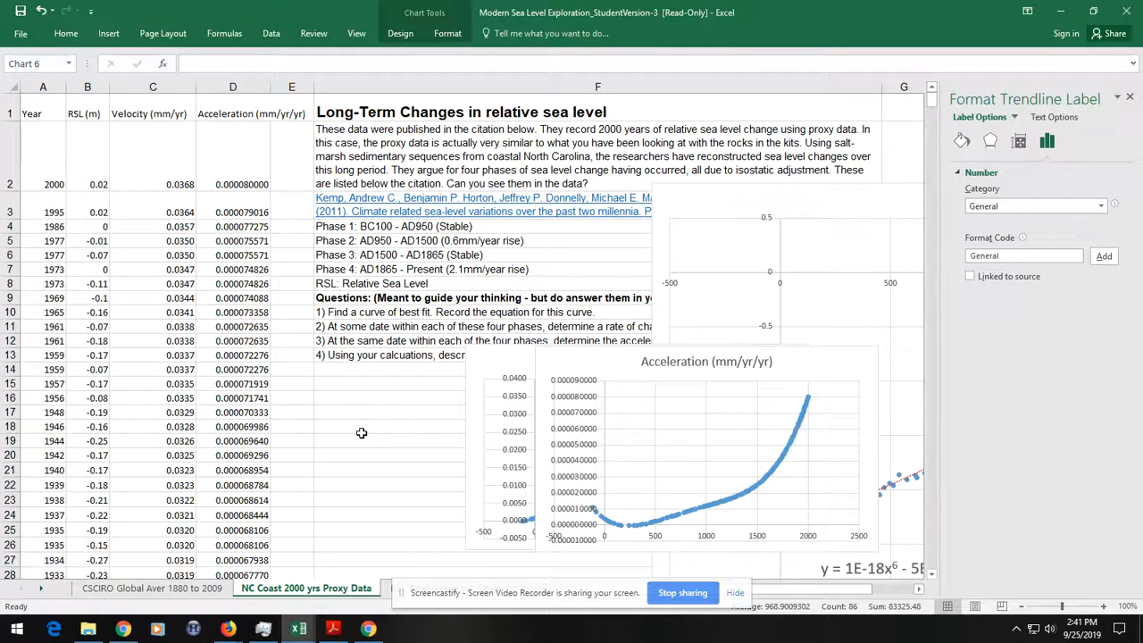
mouse_move(385, 562)
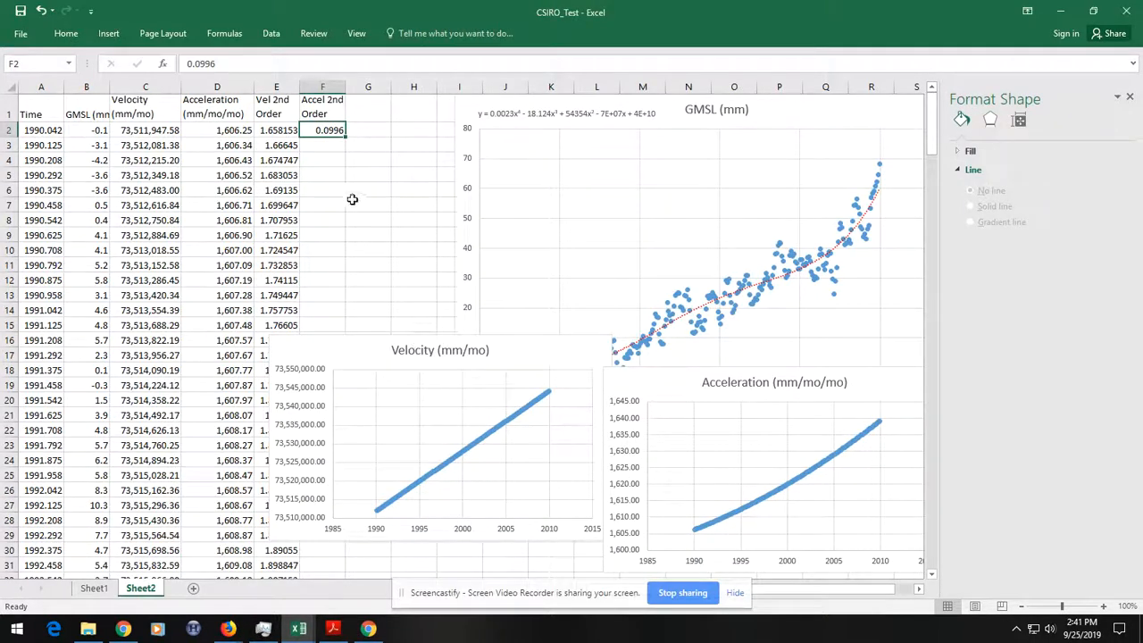
- Go to Sheet1 and inspect the velocity formula behind cell C2
click(93, 587)
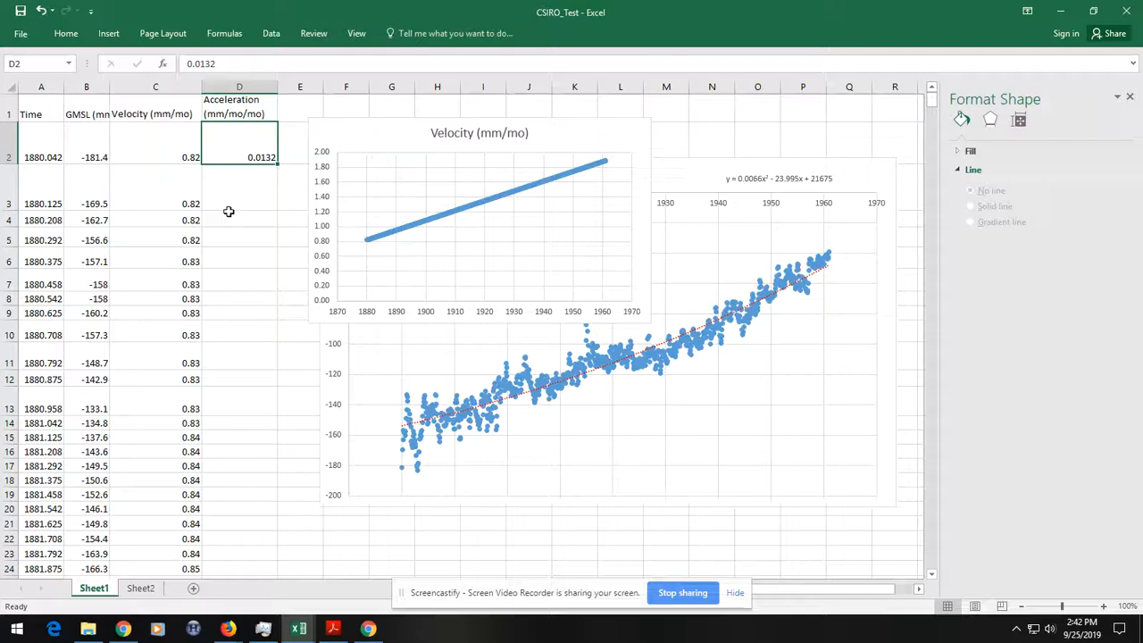
mouse_move(115, 136)
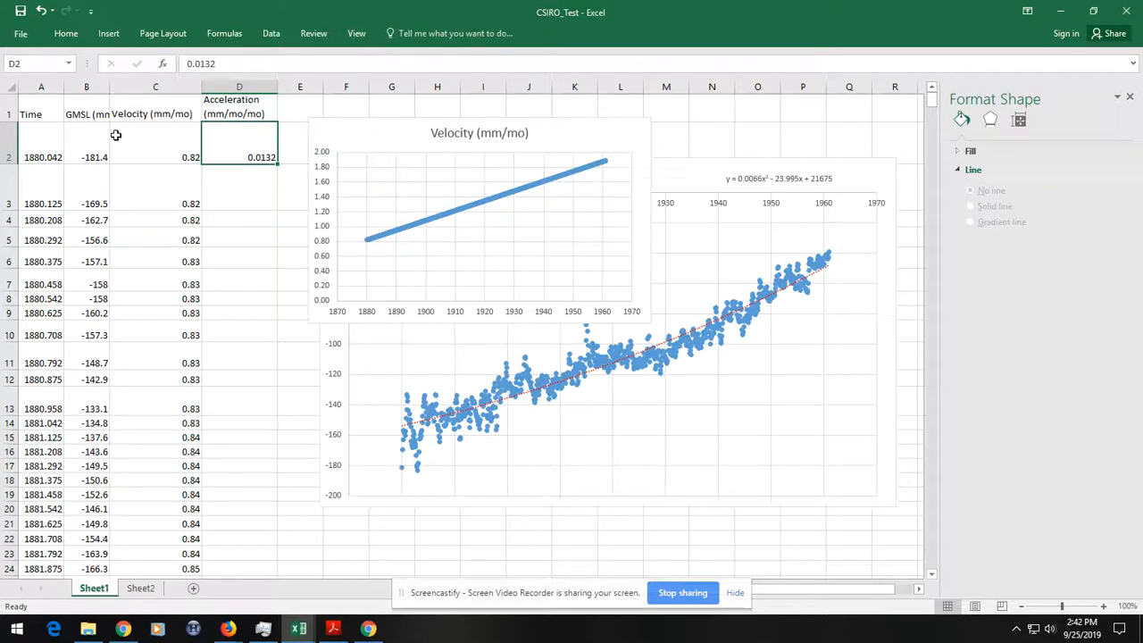
mouse_move(126, 141)
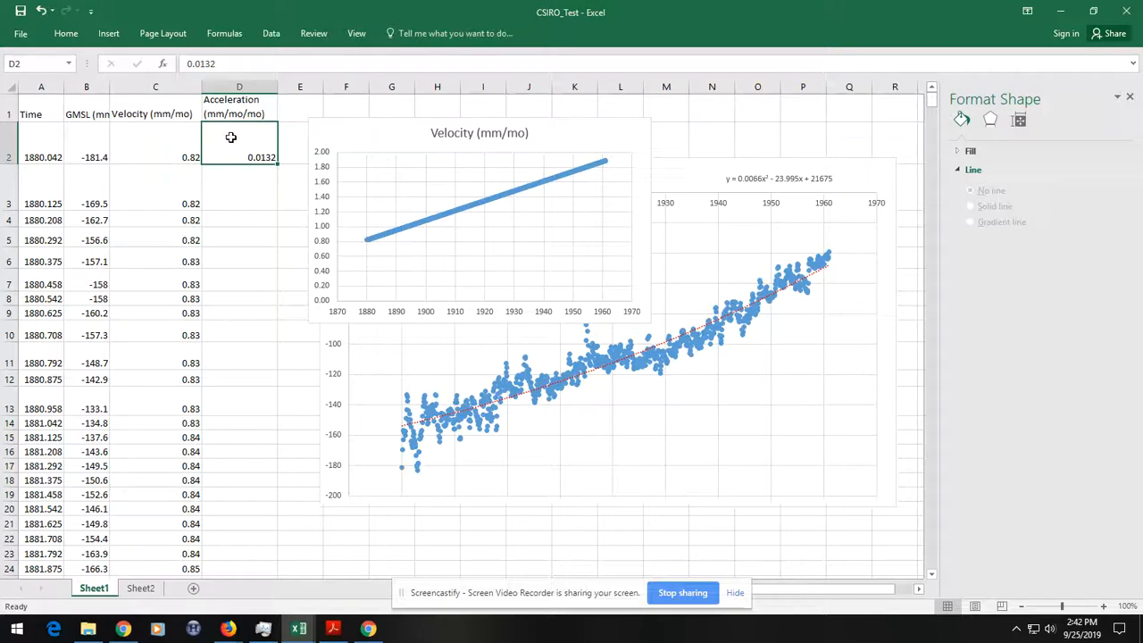
click(156, 157)
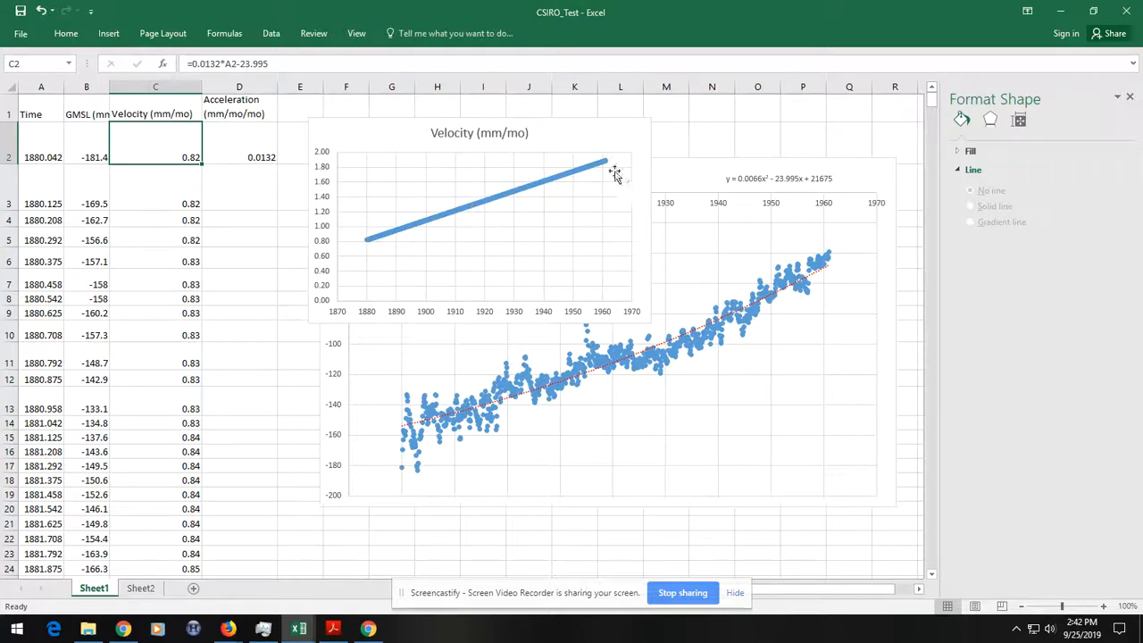
- Select the quadratic trendline equation label on the GMSL chart
click(778, 178)
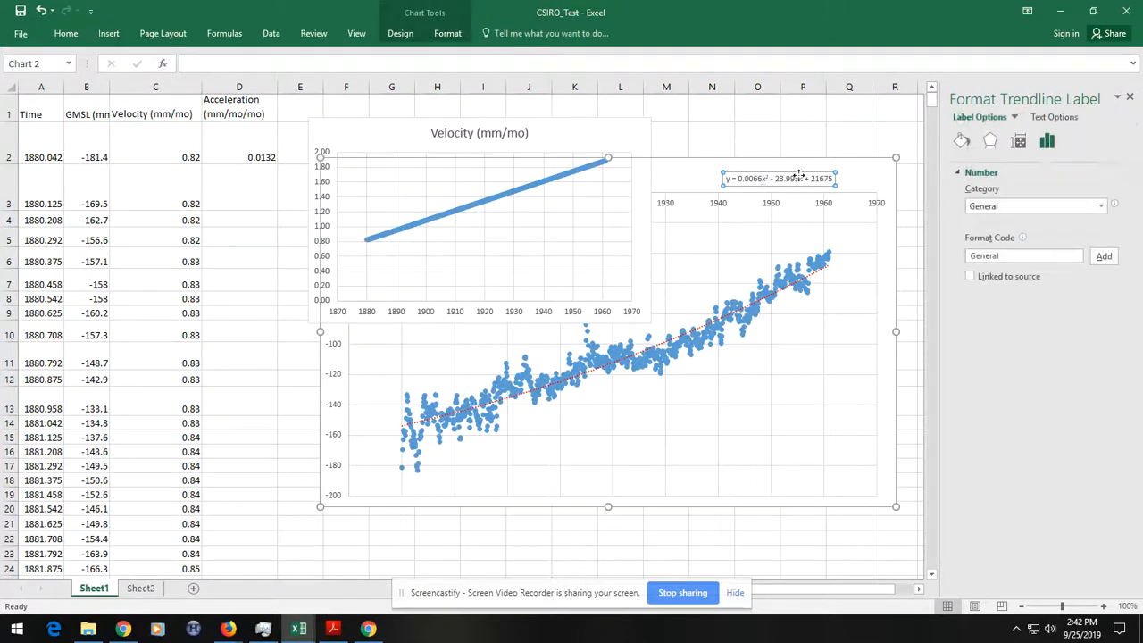
mouse_move(813, 178)
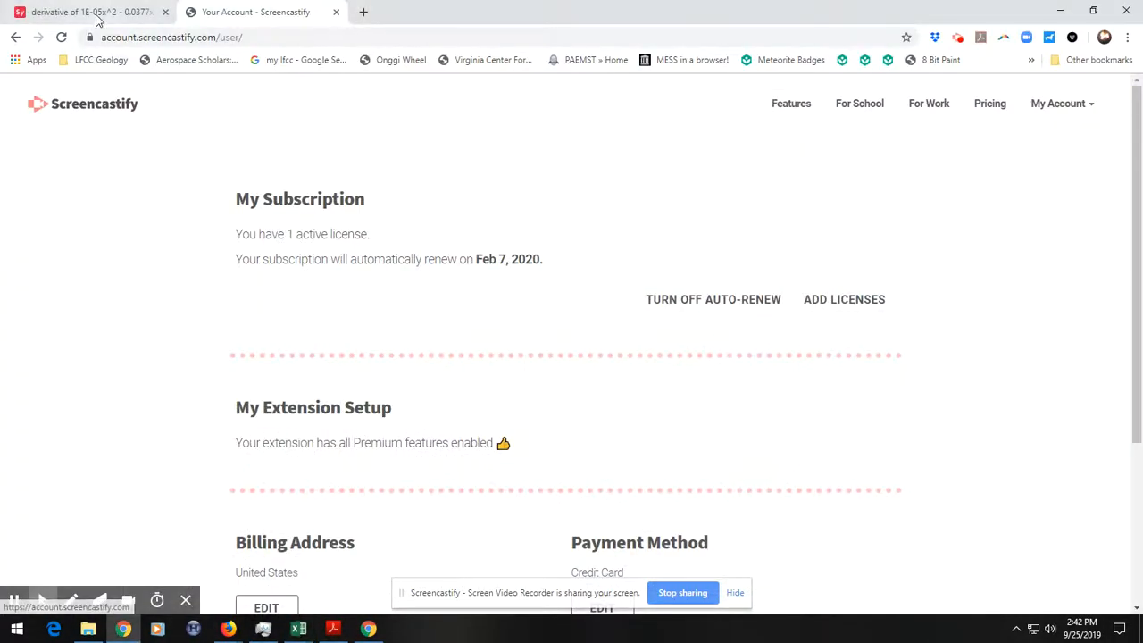
- Enter the trendline polynomial 0.0066x^2 - 23.995x + 21675 into Symbolab's derivative calculator
click(86, 11)
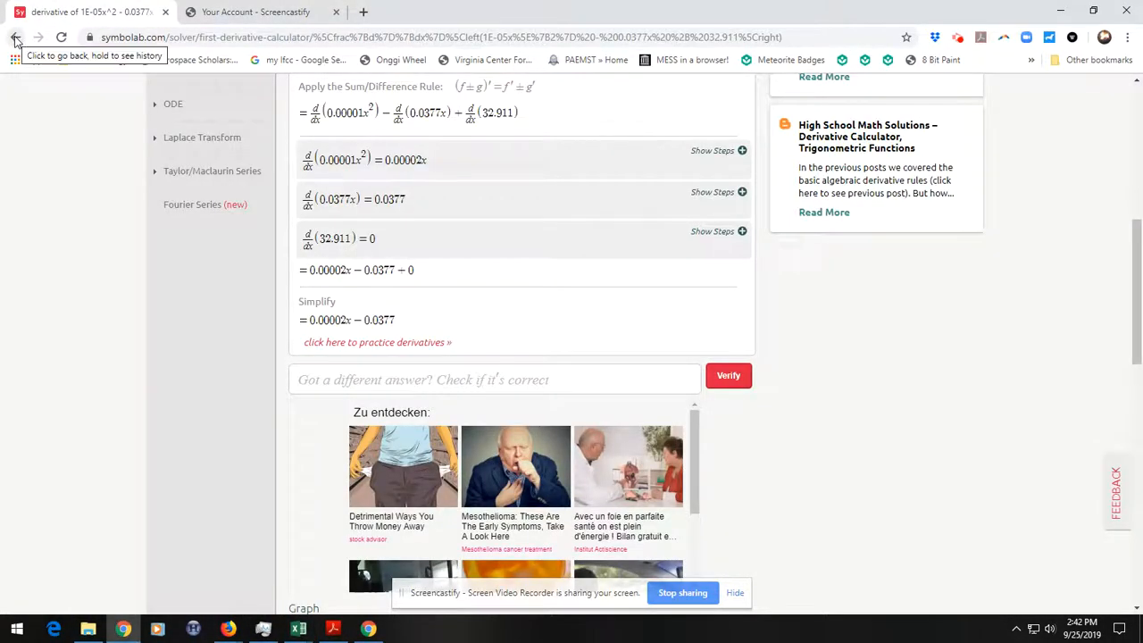
click(15, 35)
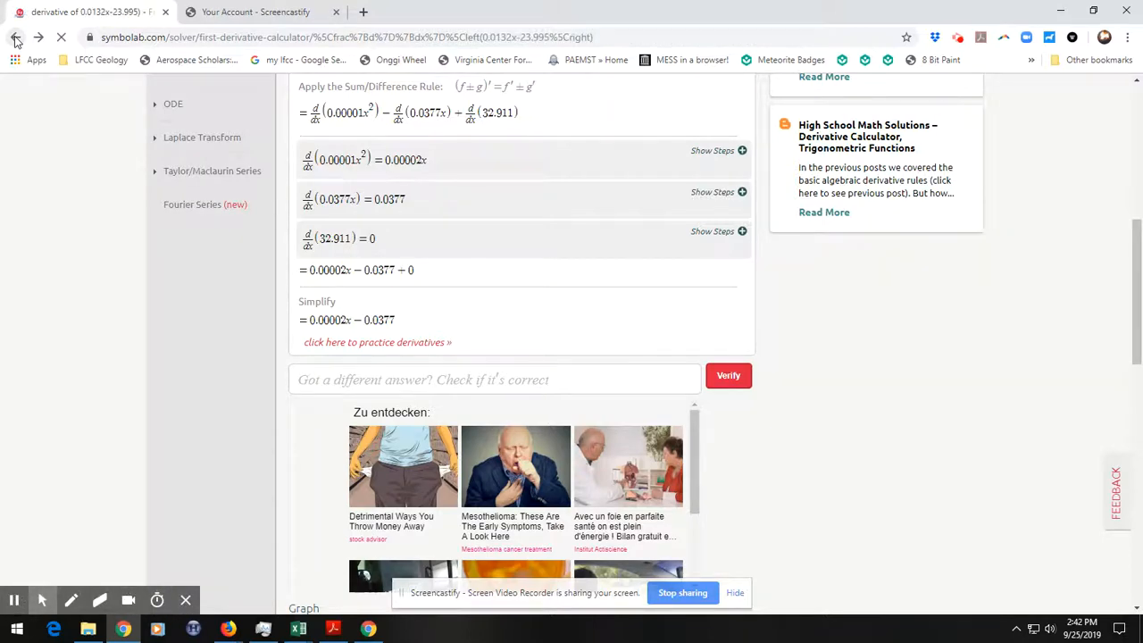
click(14, 35)
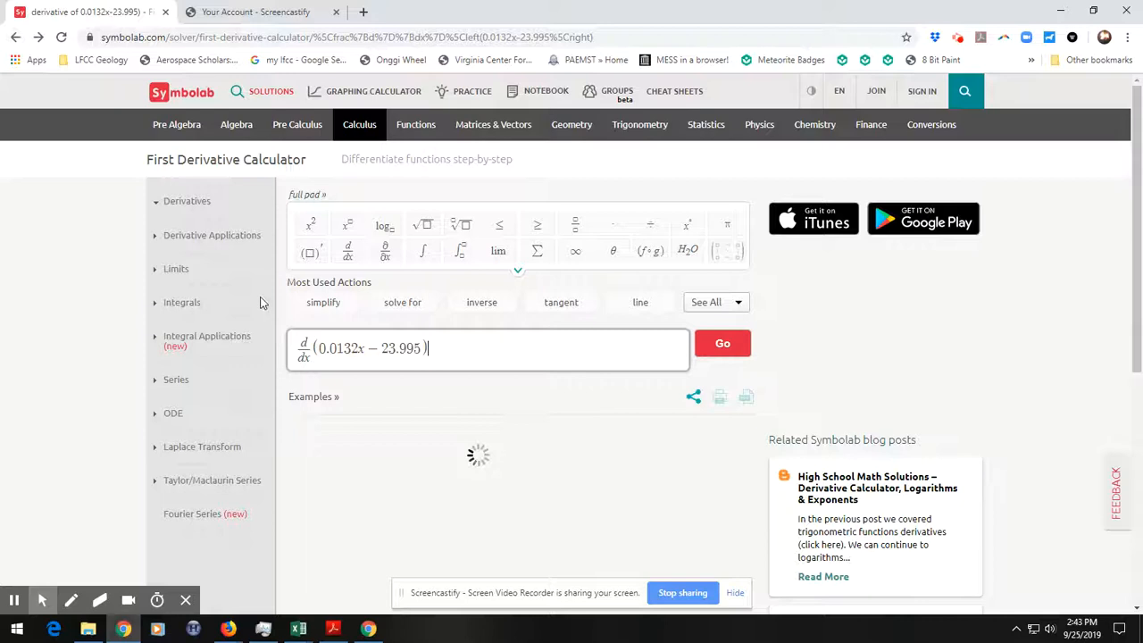
click(722, 343)
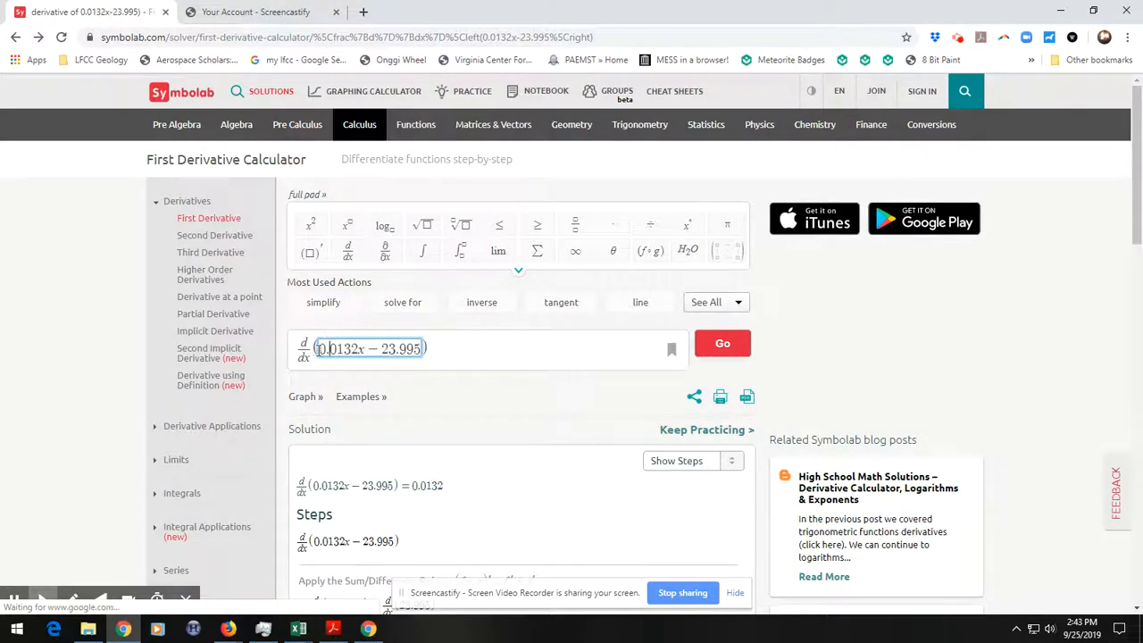
triple_click(367, 348)
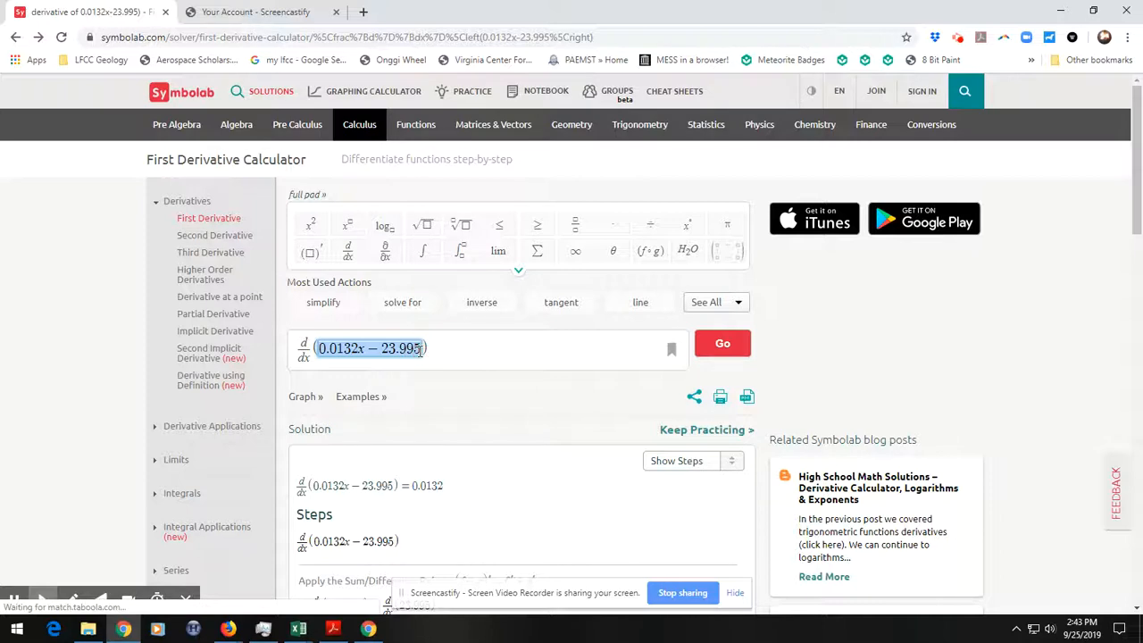
text(0.0066x^2 - 23.995x + 21675)
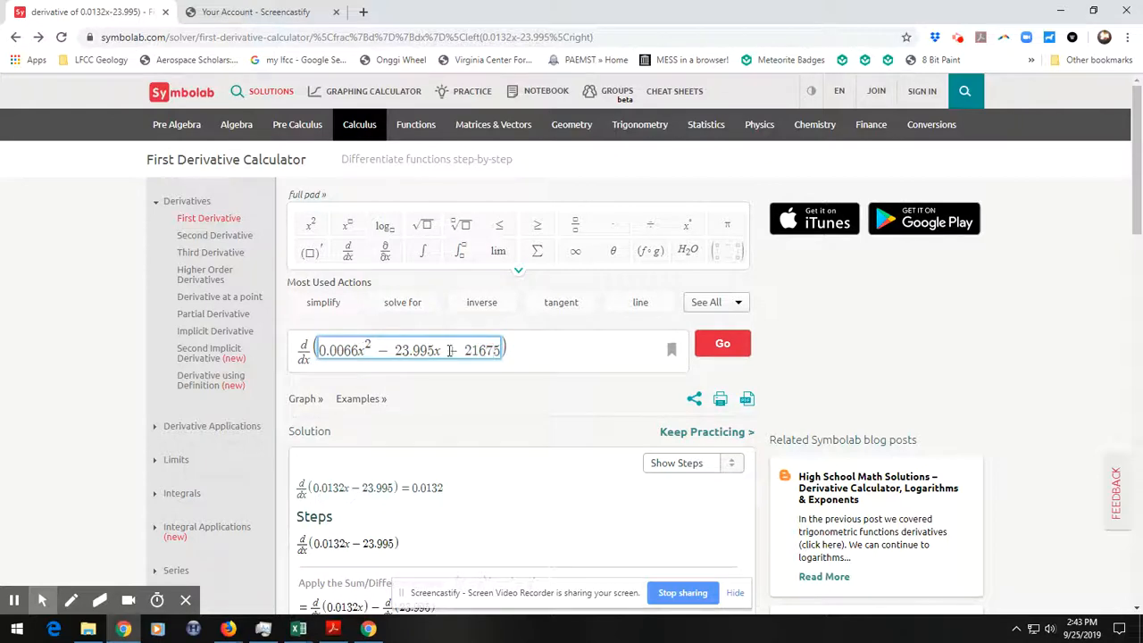
- Compute the derivative, which simplifies to 0.0132x − 23.995
click(722, 342)
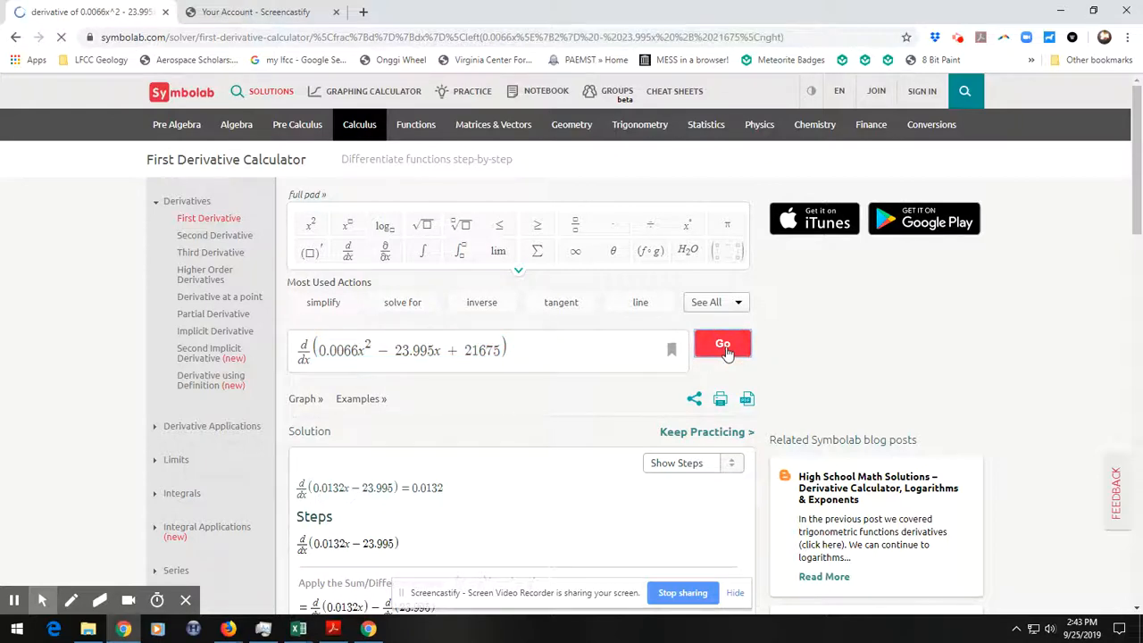
click(721, 343)
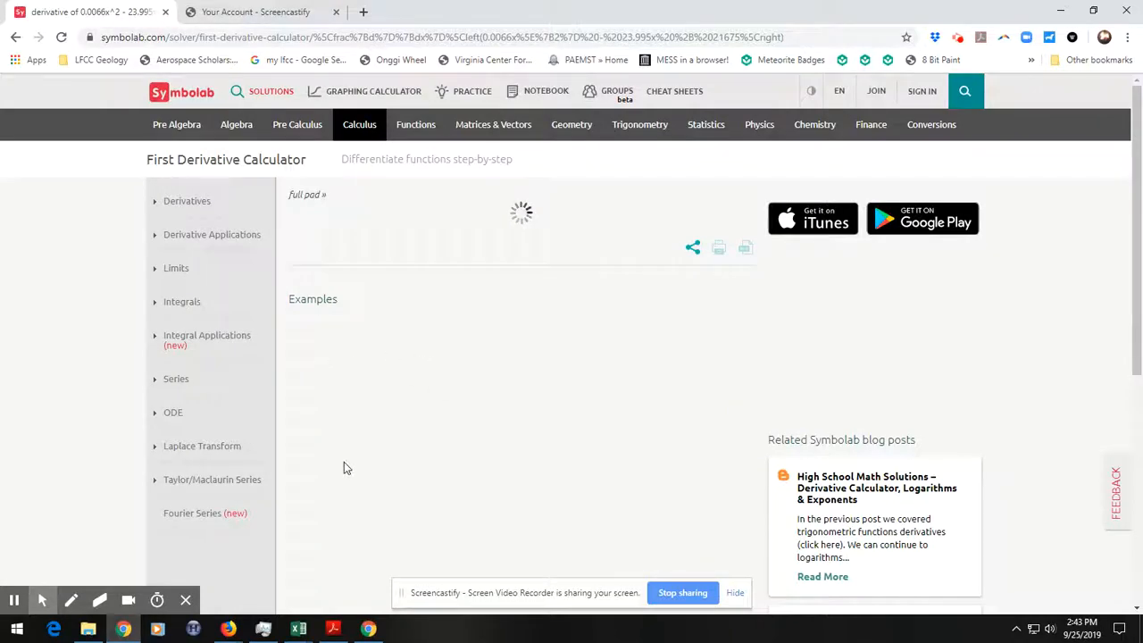
scroll(down, 3)
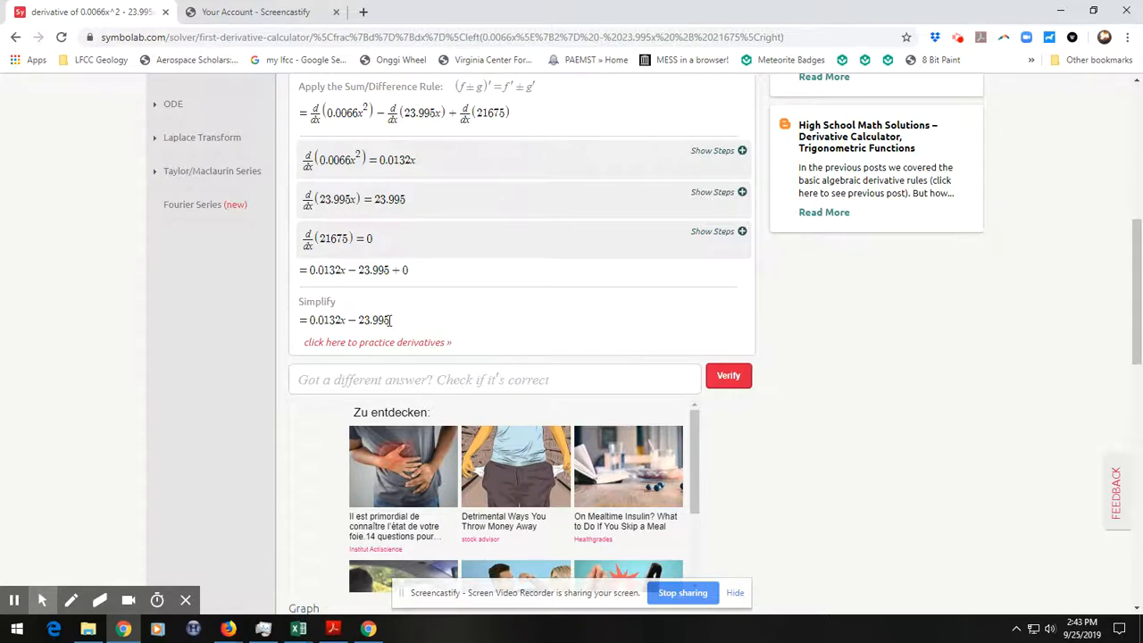
mouse_move(296, 629)
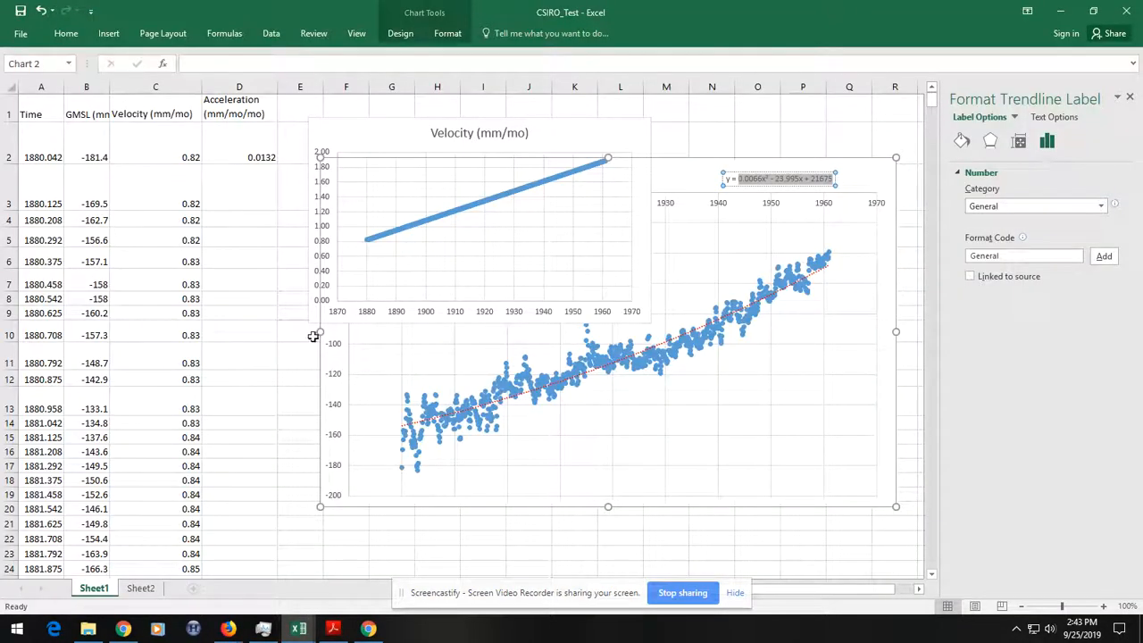
- Check C2 holds =0.0132*A2-23.995 and record acceleration 0.0132 in D2
click(156, 157)
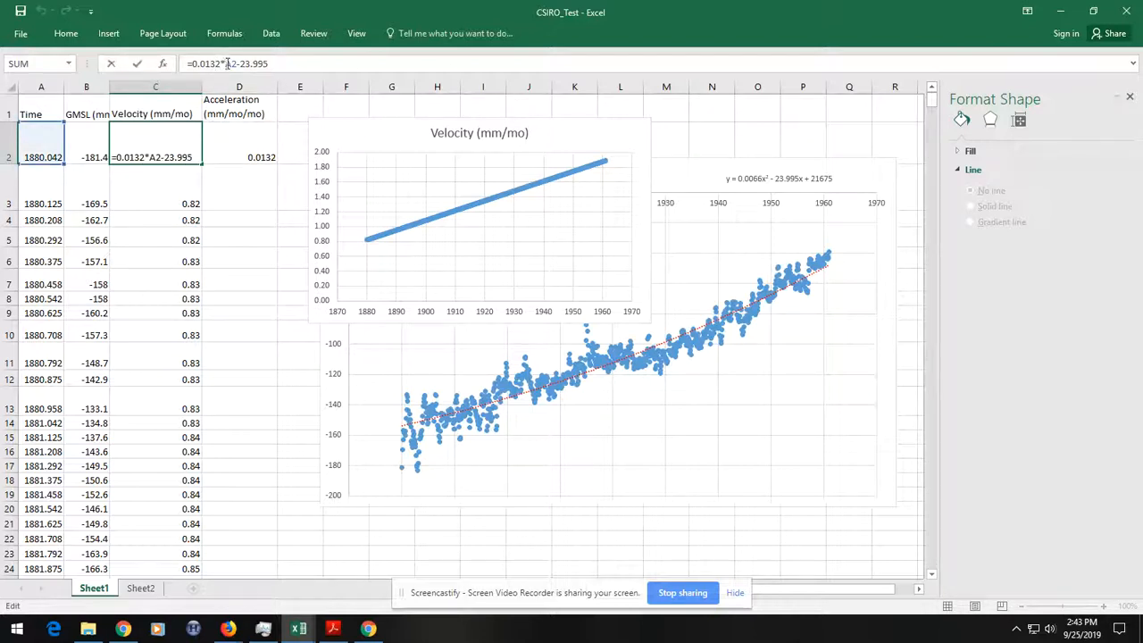
mouse_move(262, 139)
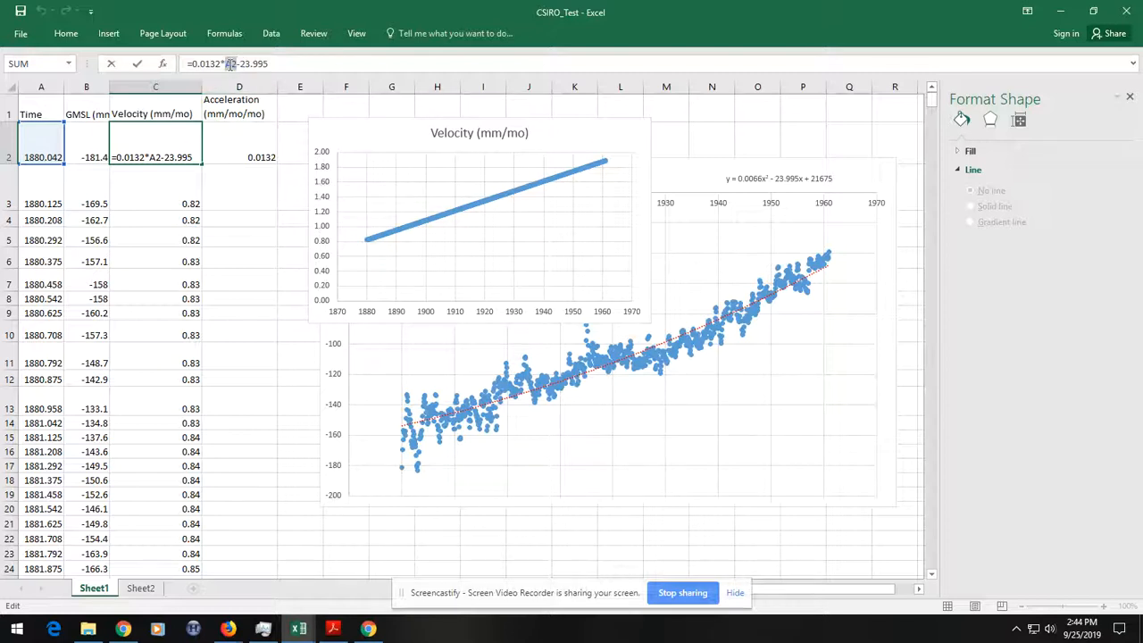
mouse_move(45, 153)
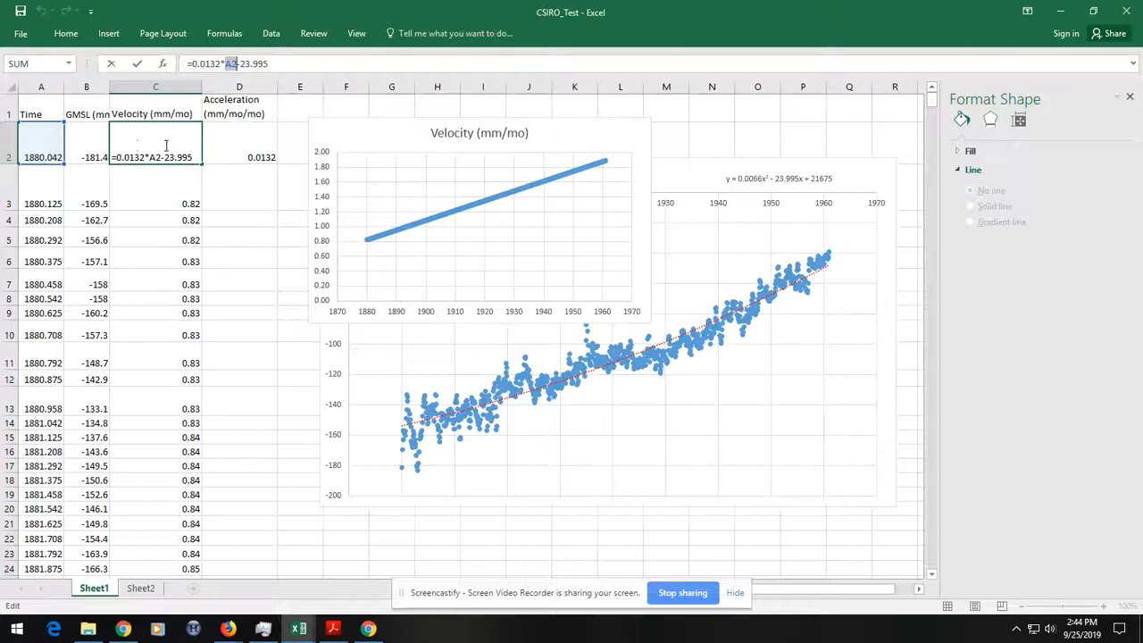
mouse_move(50, 140)
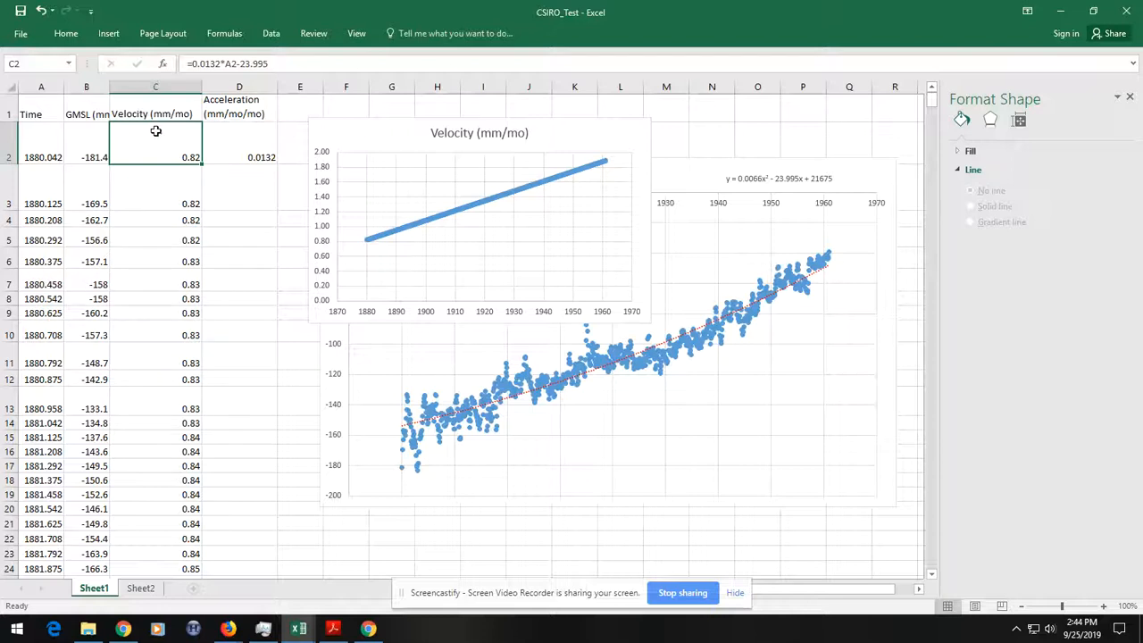
mouse_move(170, 140)
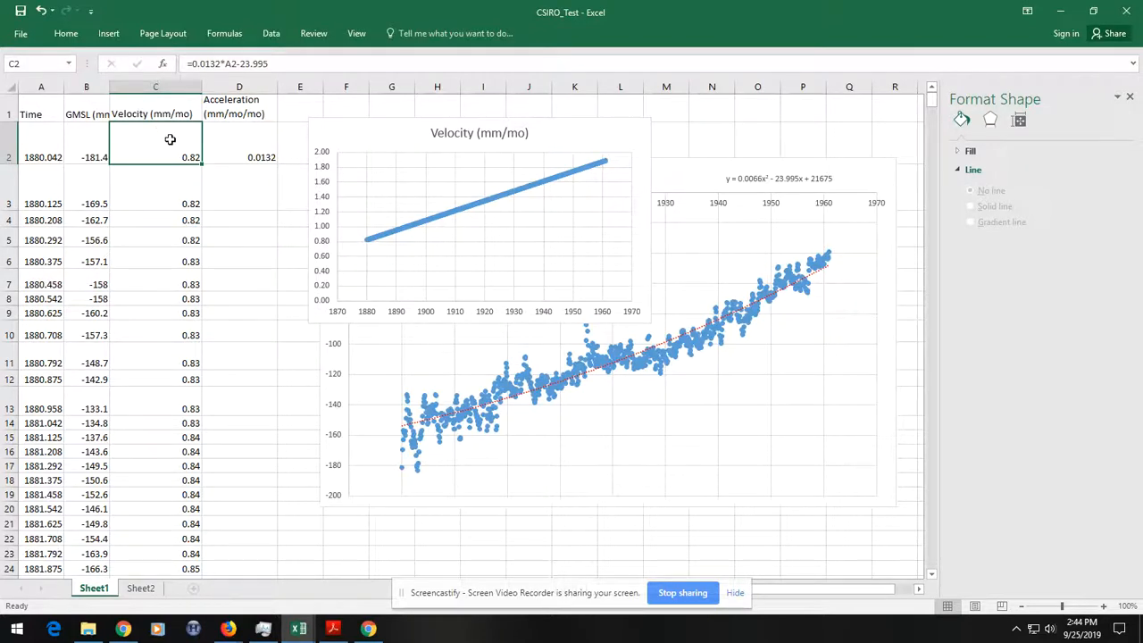
mouse_move(164, 150)
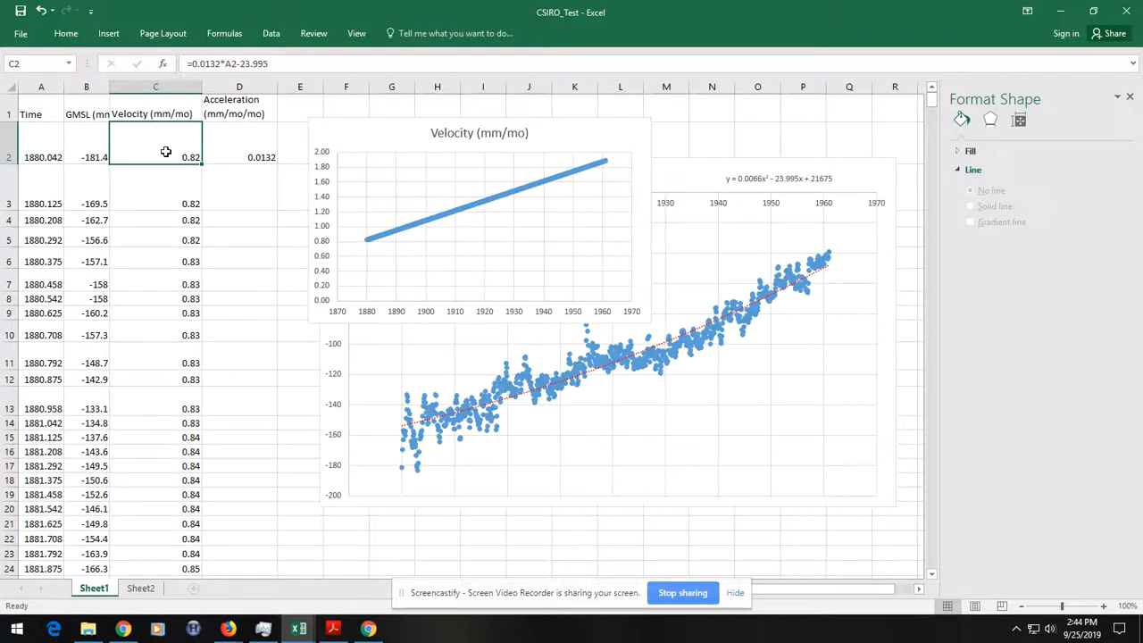
click(239, 157)
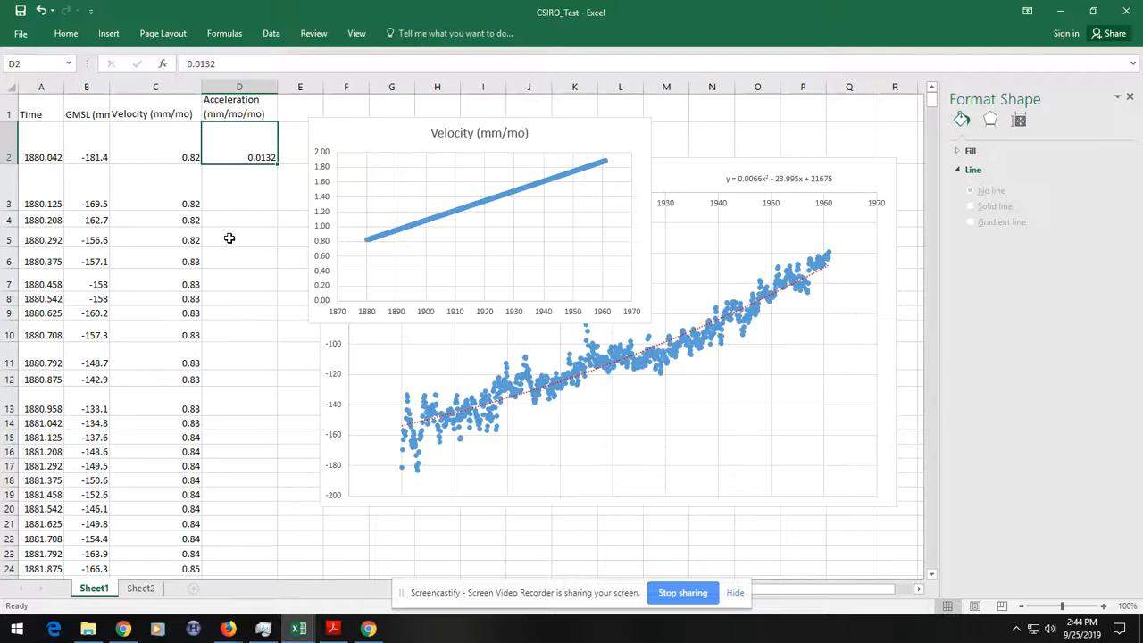
click(156, 157)
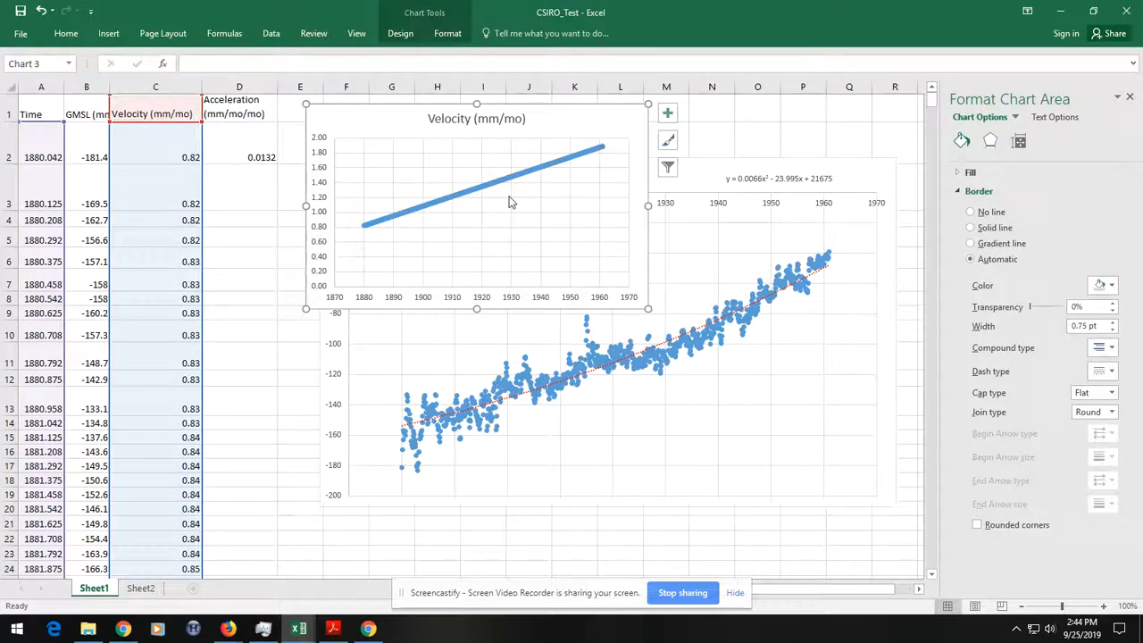
mouse_move(593, 150)
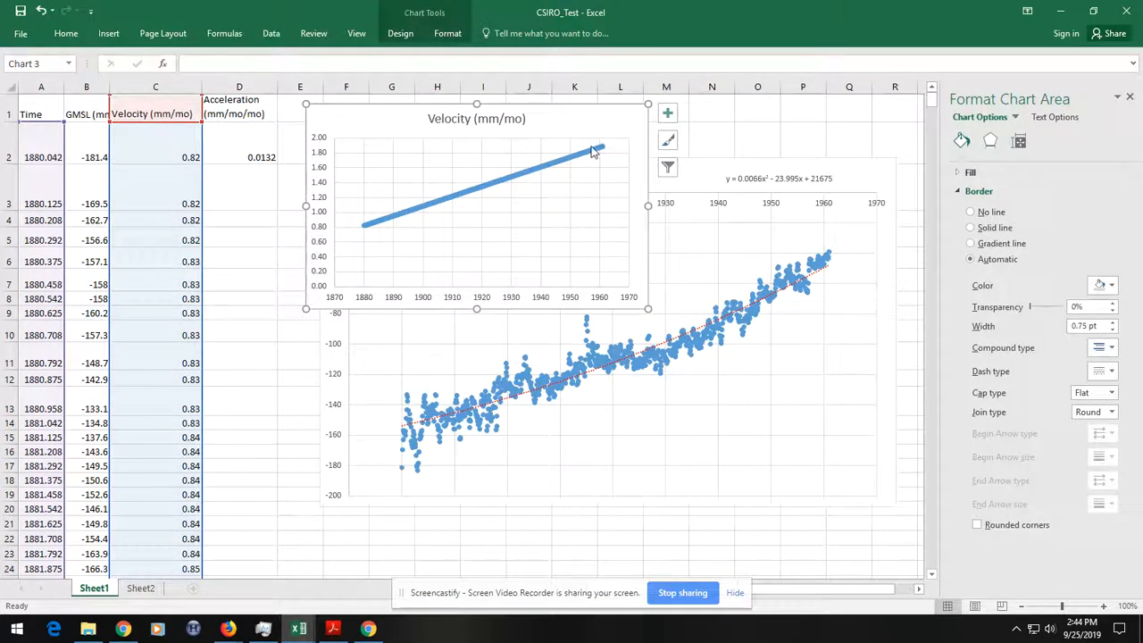
mouse_move(429, 205)
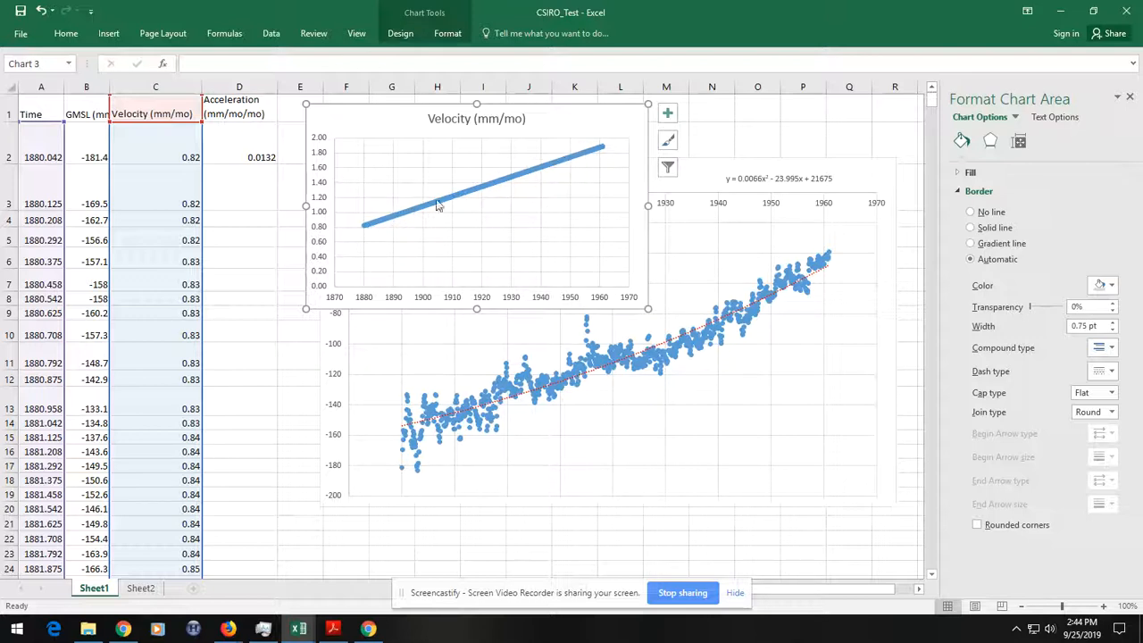
mouse_move(611, 375)
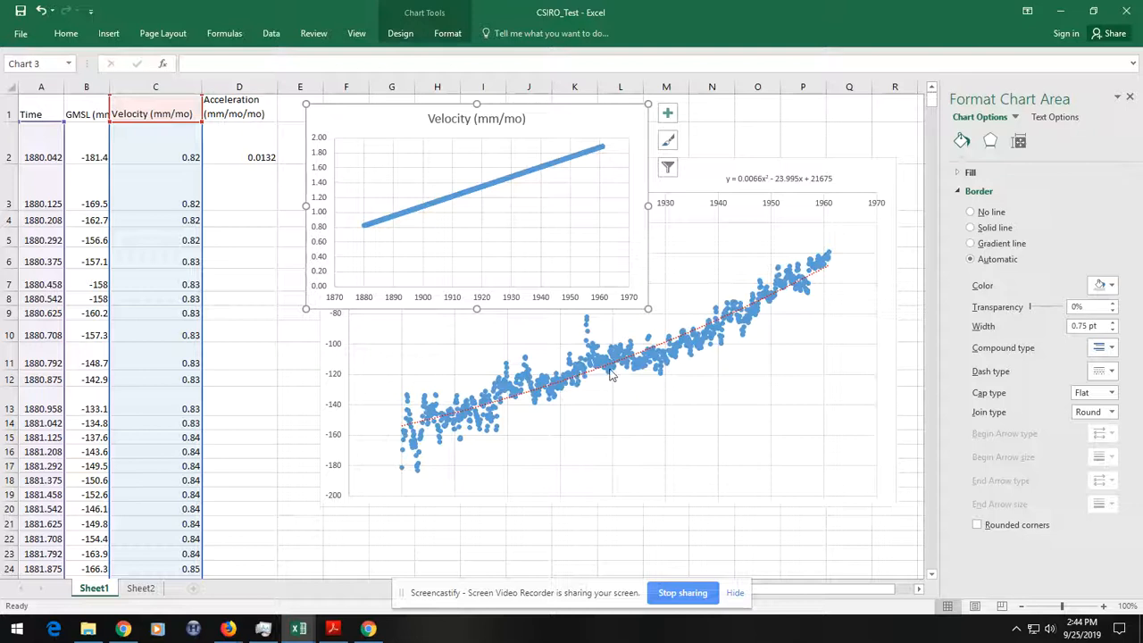
mouse_move(438, 422)
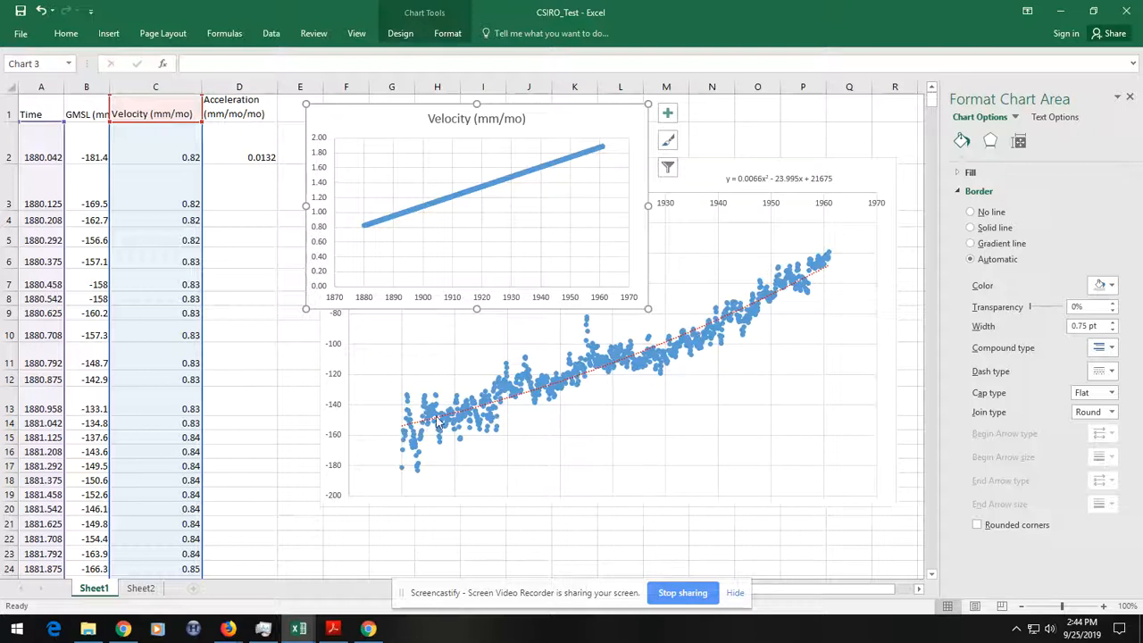
mouse_move(800, 284)
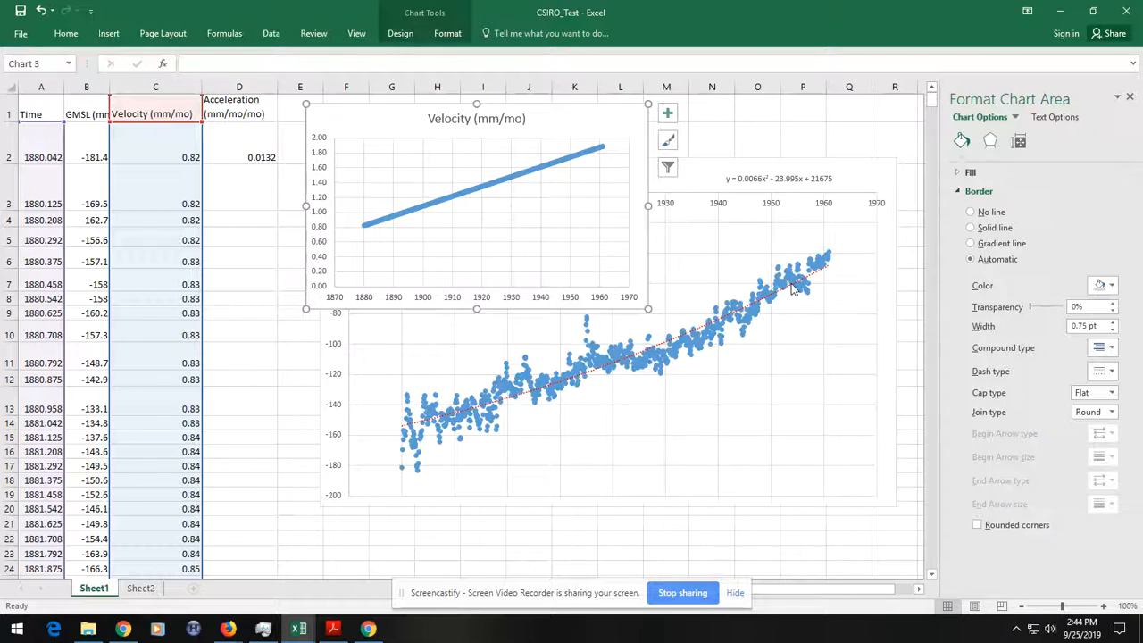
mouse_move(515, 211)
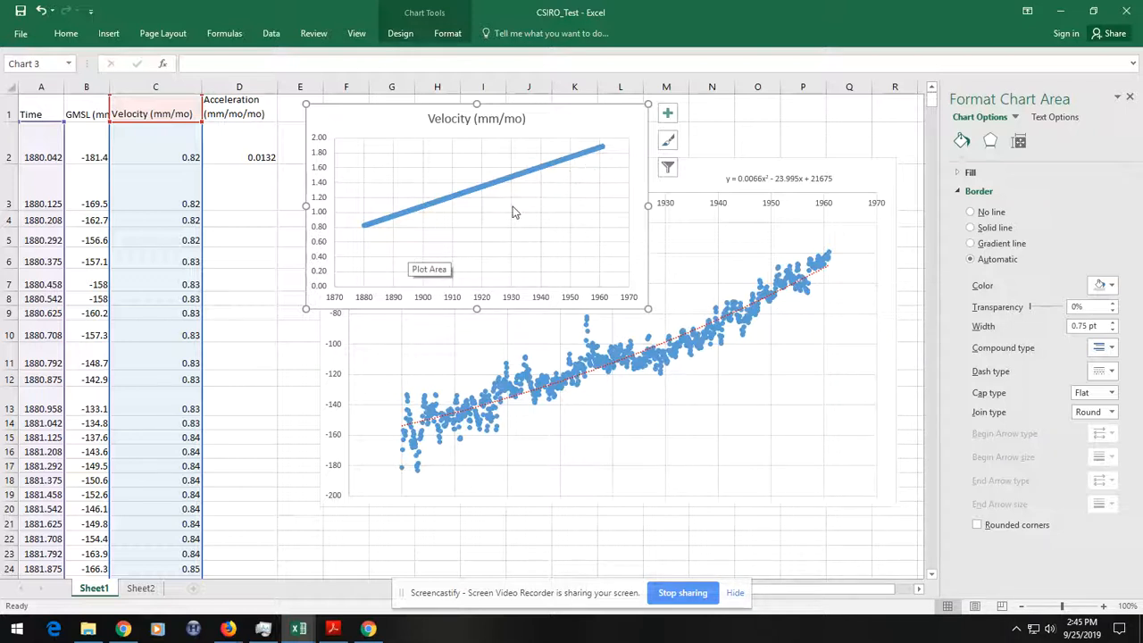
mouse_move(550, 207)
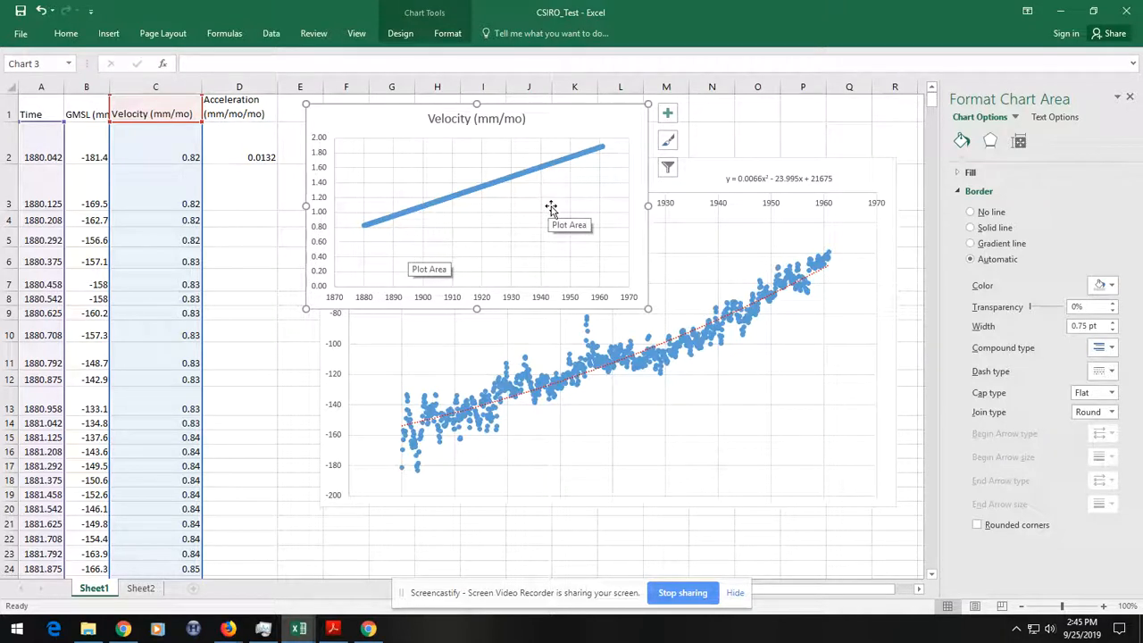
mouse_move(550, 211)
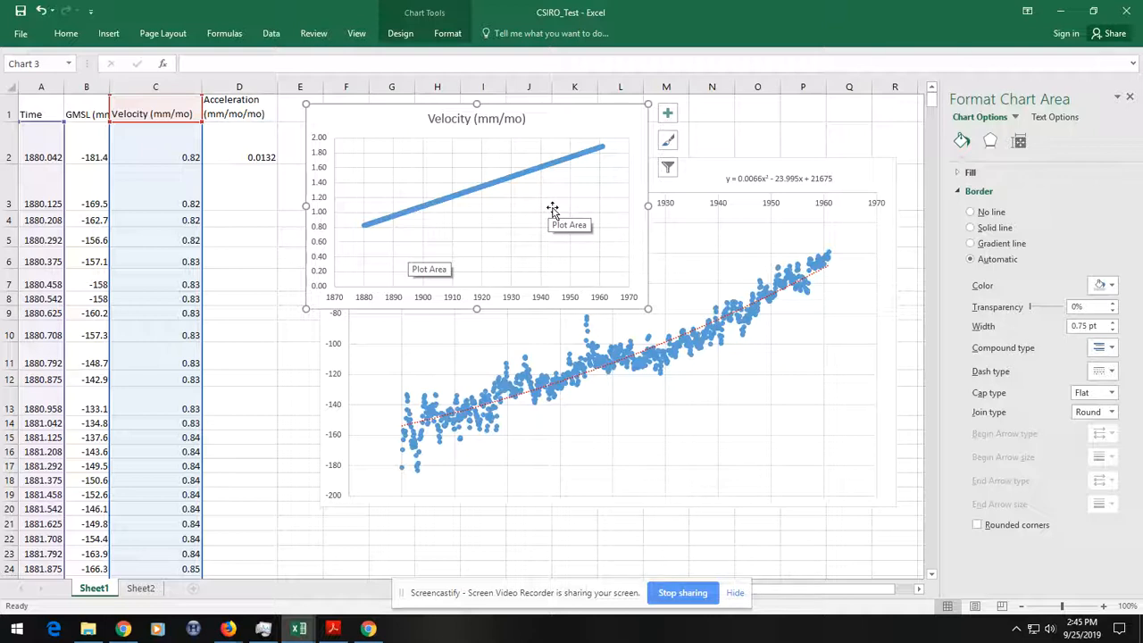
click(239, 157)
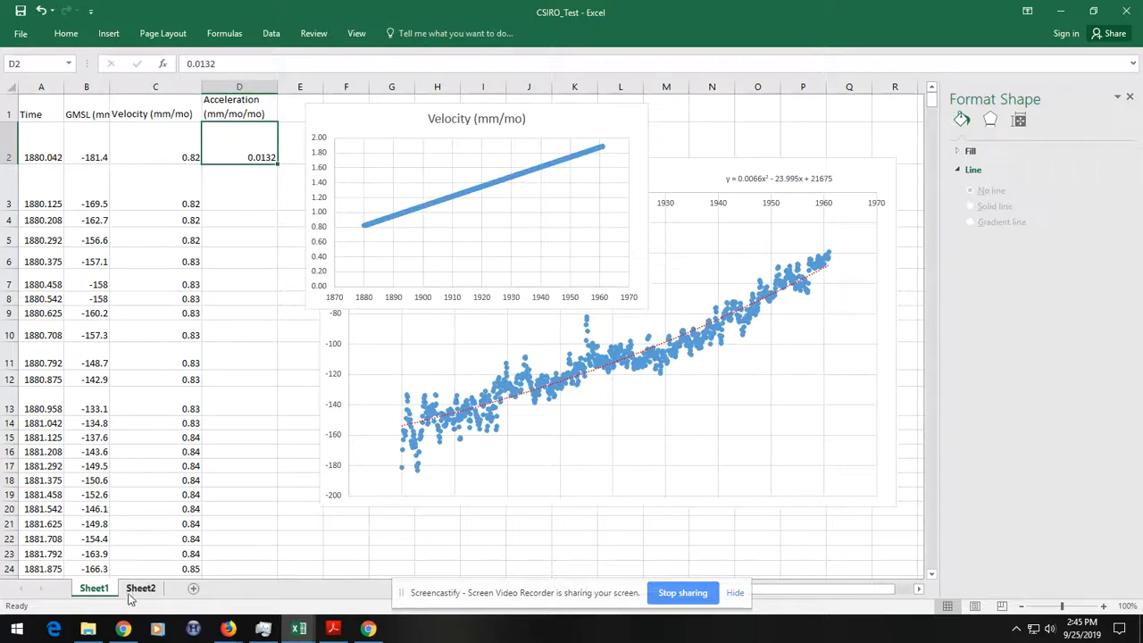
- On Sheet2, inspect the velocity, acceleration and Vel 2nd Order formulas in C2, C3, D2 and E2
click(139, 588)
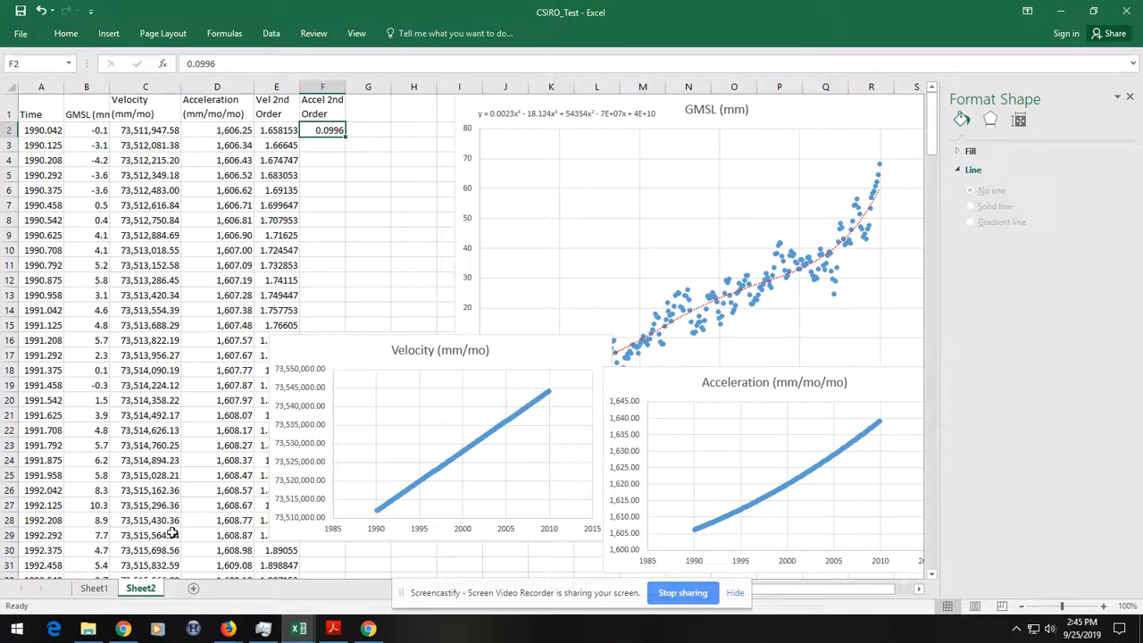
click(145, 128)
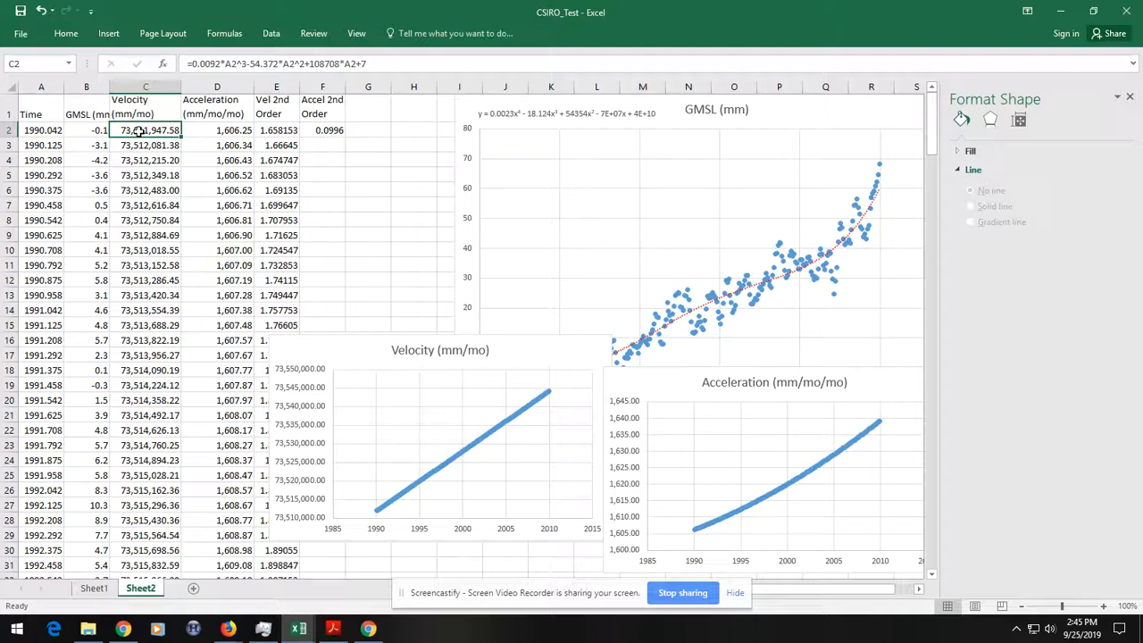
mouse_move(611, 266)
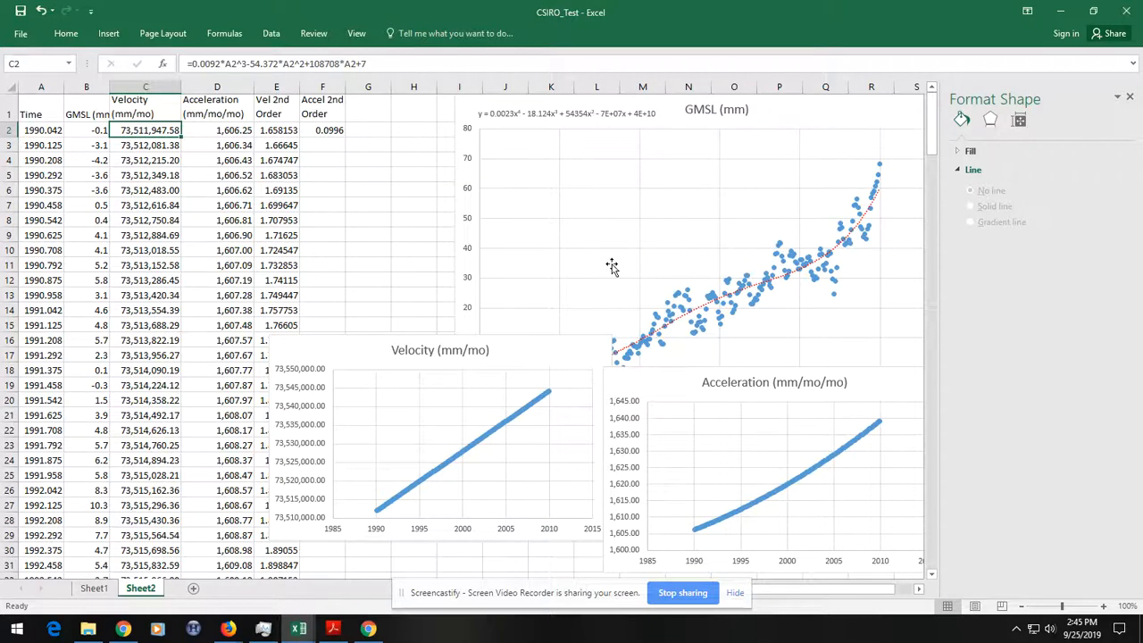
mouse_move(634, 319)
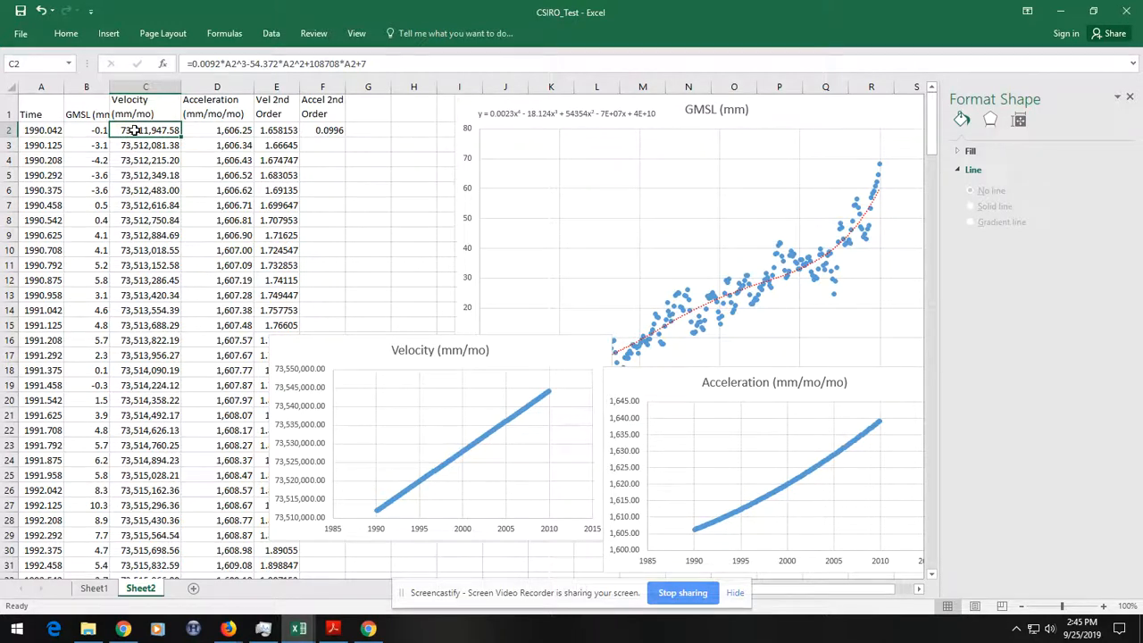
click(566, 114)
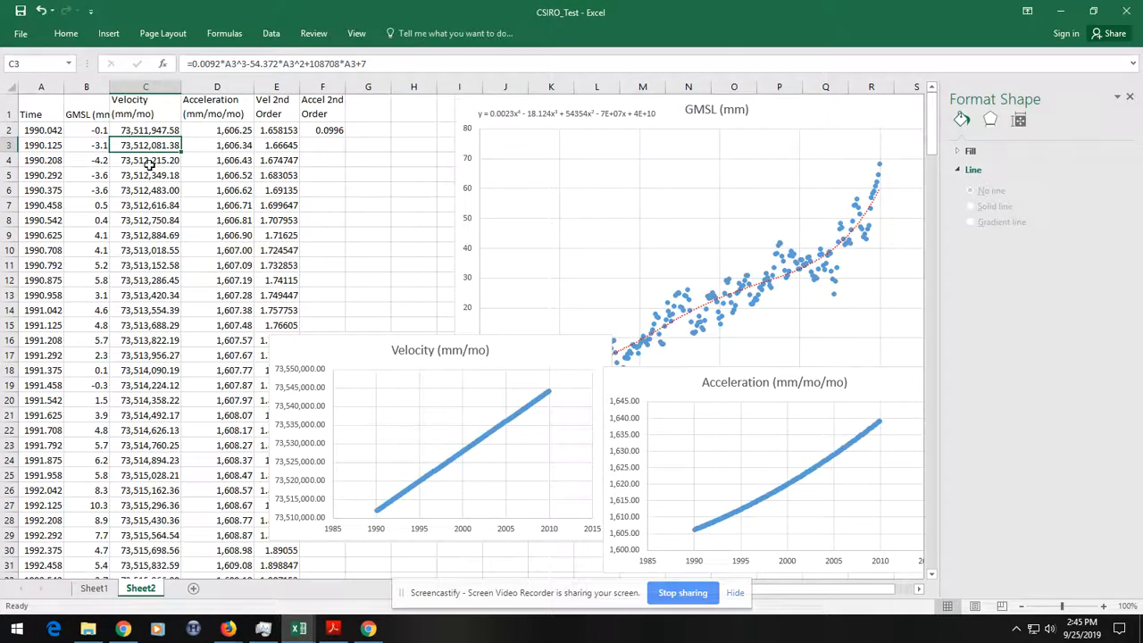
click(146, 128)
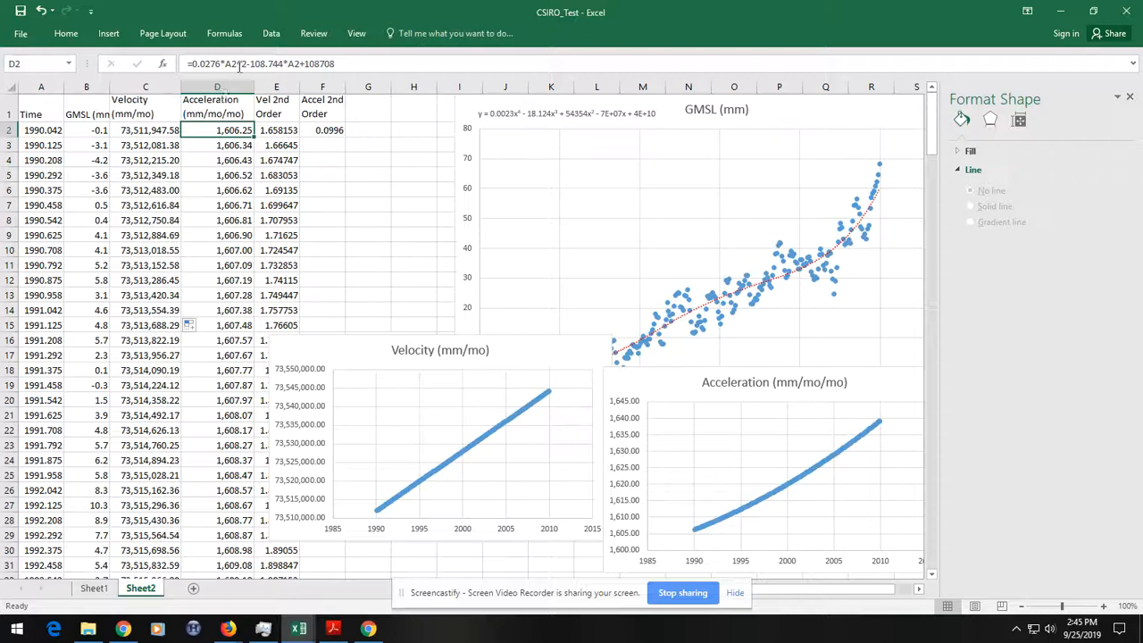
mouse_move(234, 64)
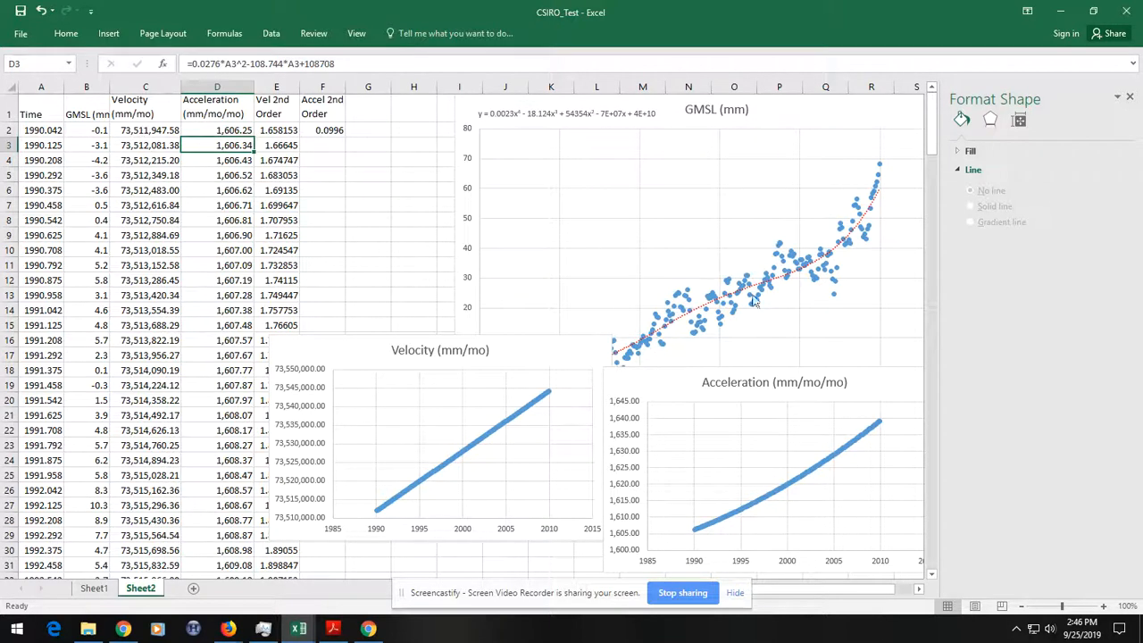
mouse_move(875, 194)
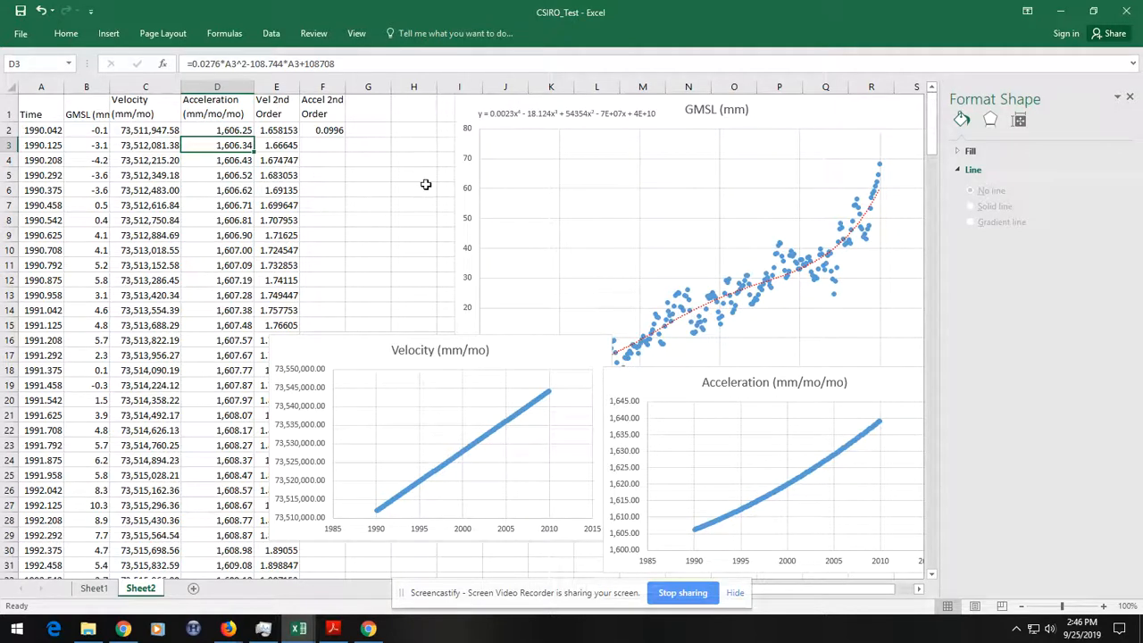
click(275, 128)
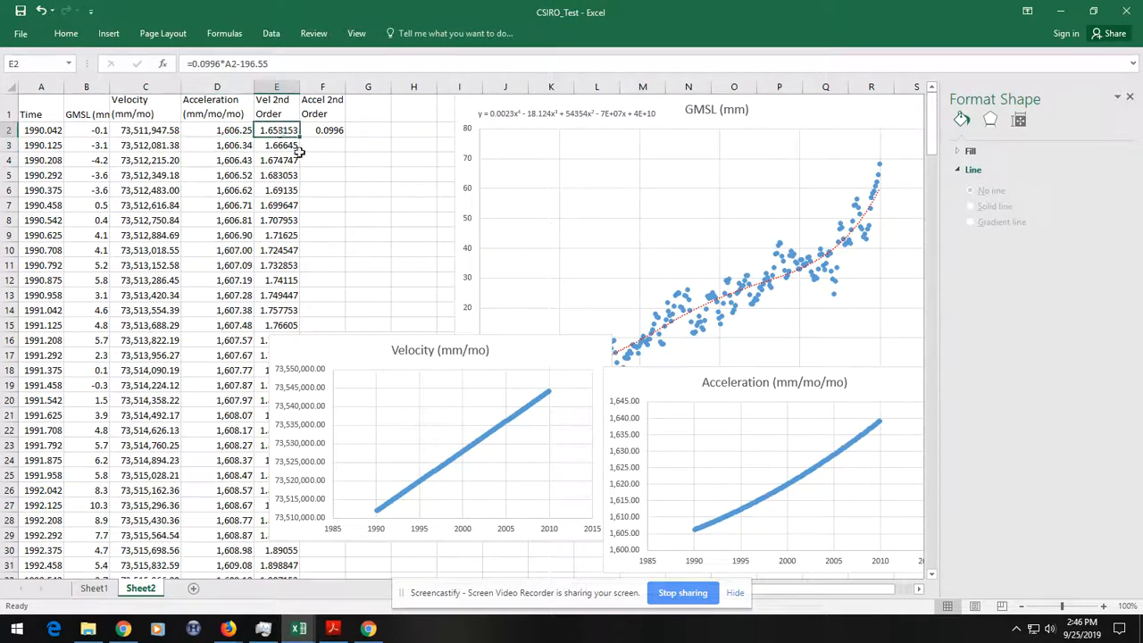
mouse_move(362, 211)
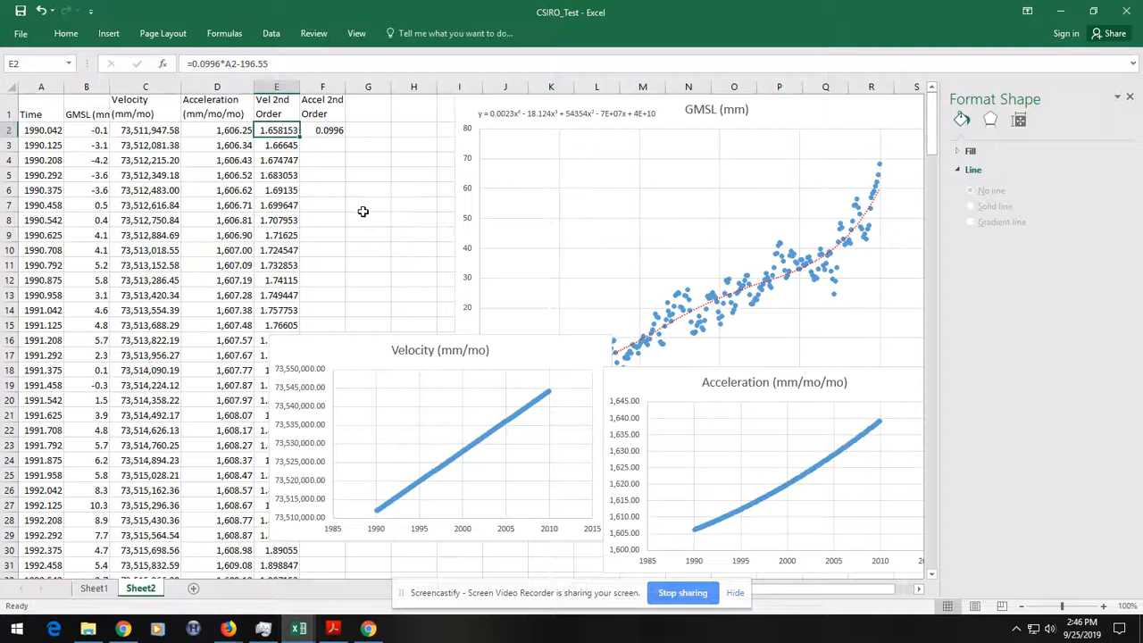
mouse_move(280, 279)
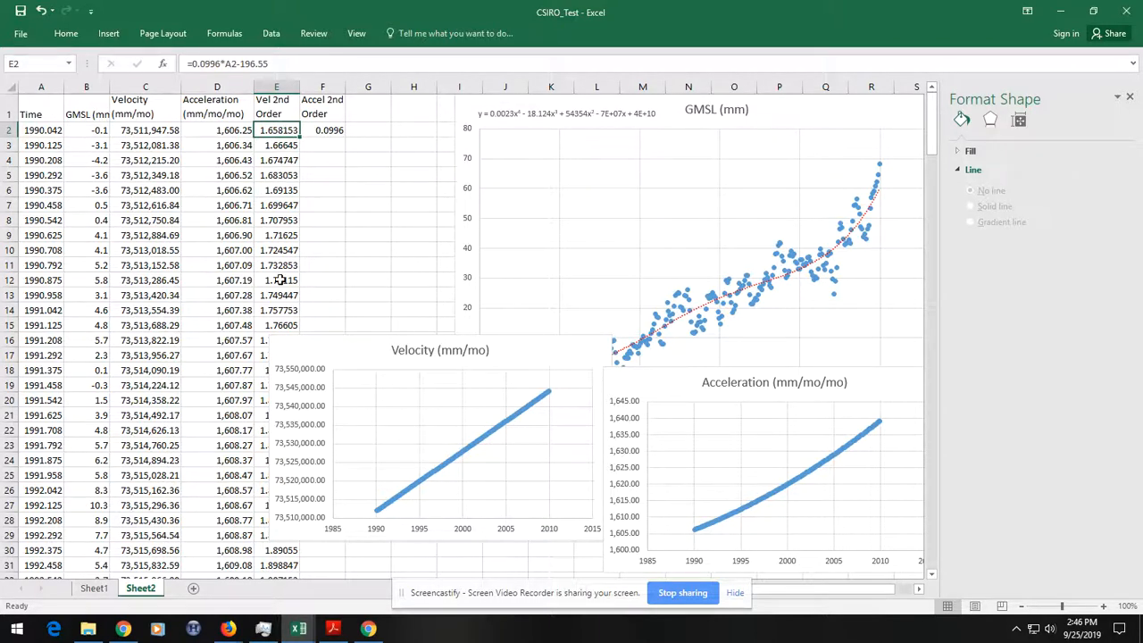
mouse_move(532, 361)
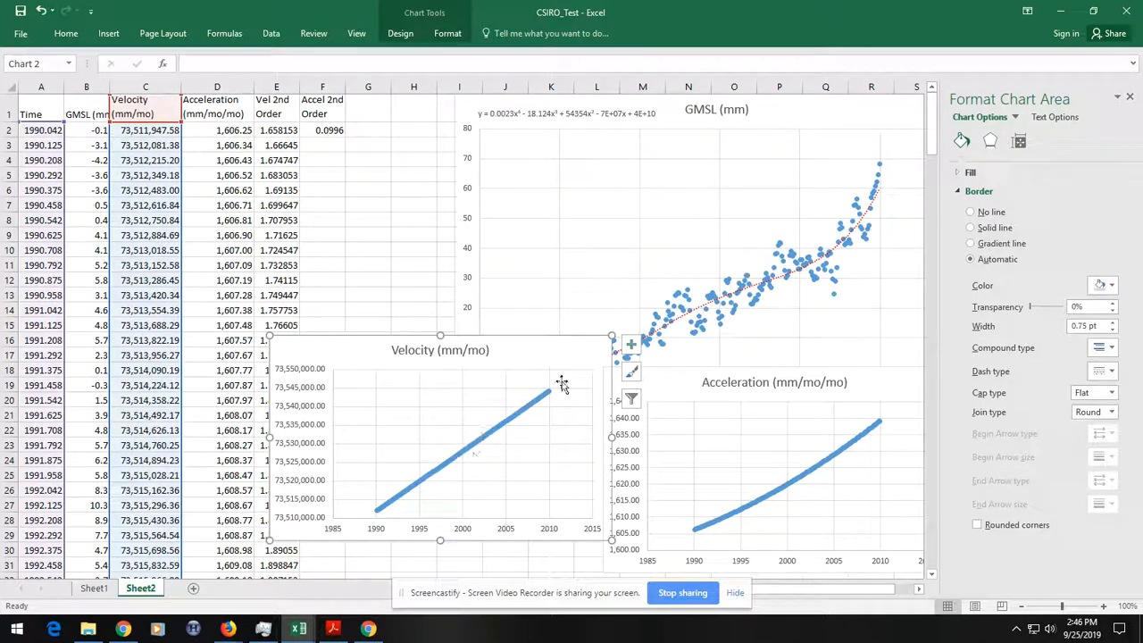
mouse_move(839, 418)
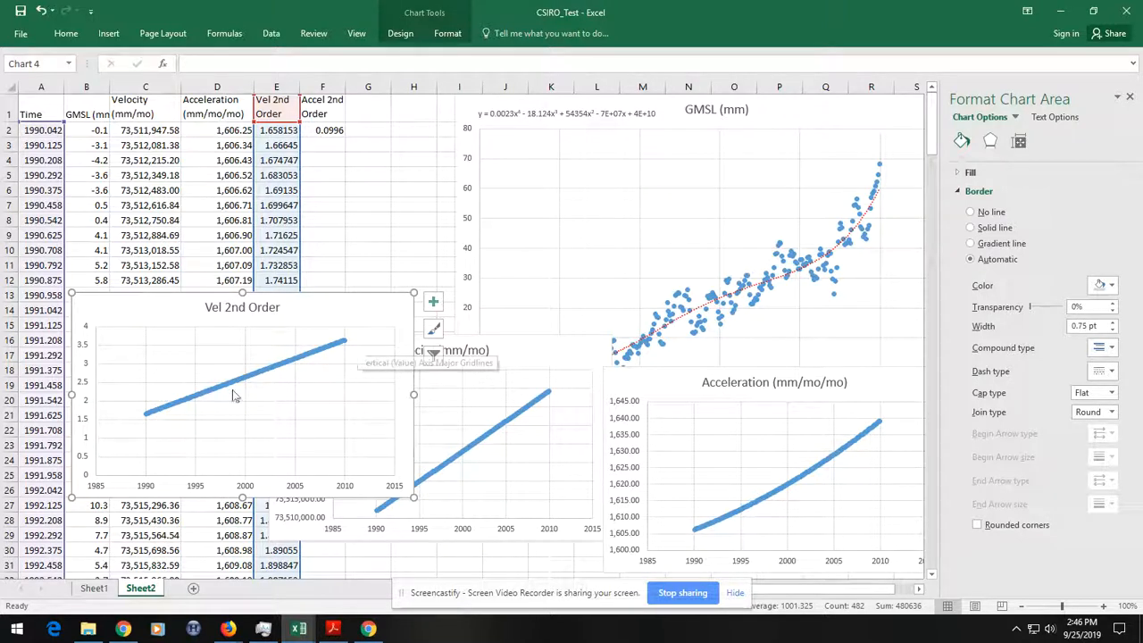
mouse_move(350, 353)
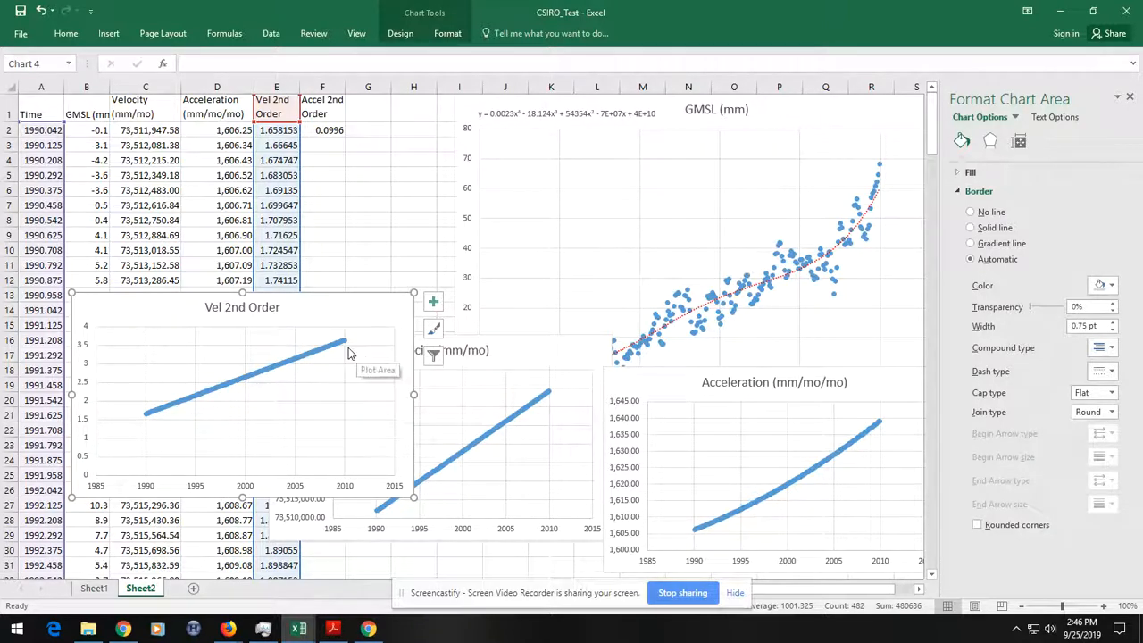
mouse_move(438, 318)
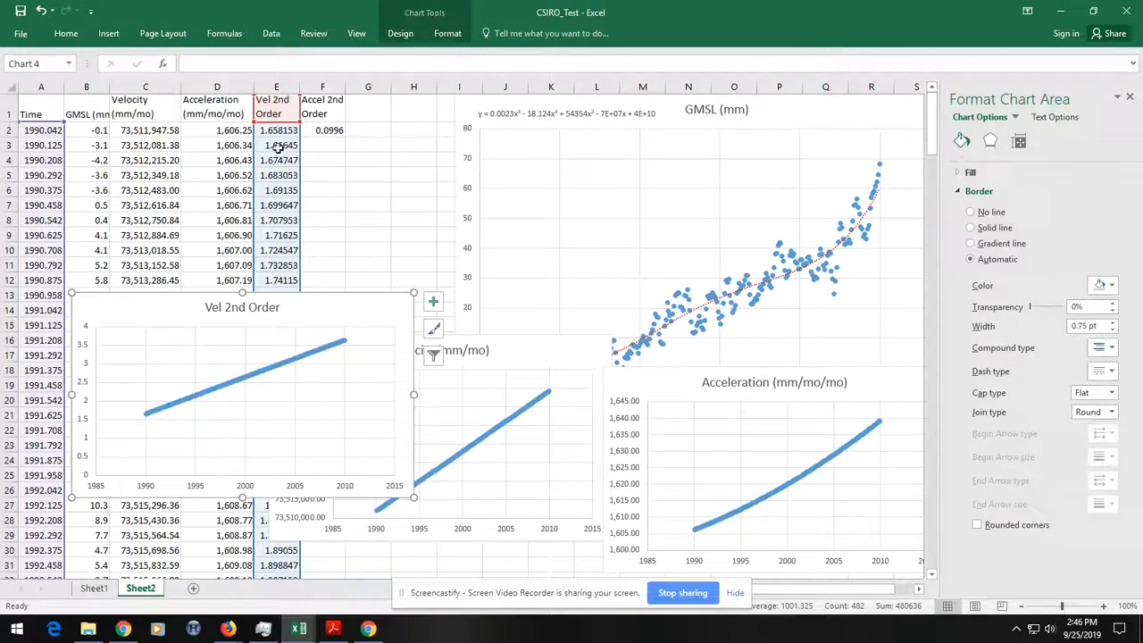
- Leave the new Vel 2nd Order chart and return to Sheet1
click(93, 588)
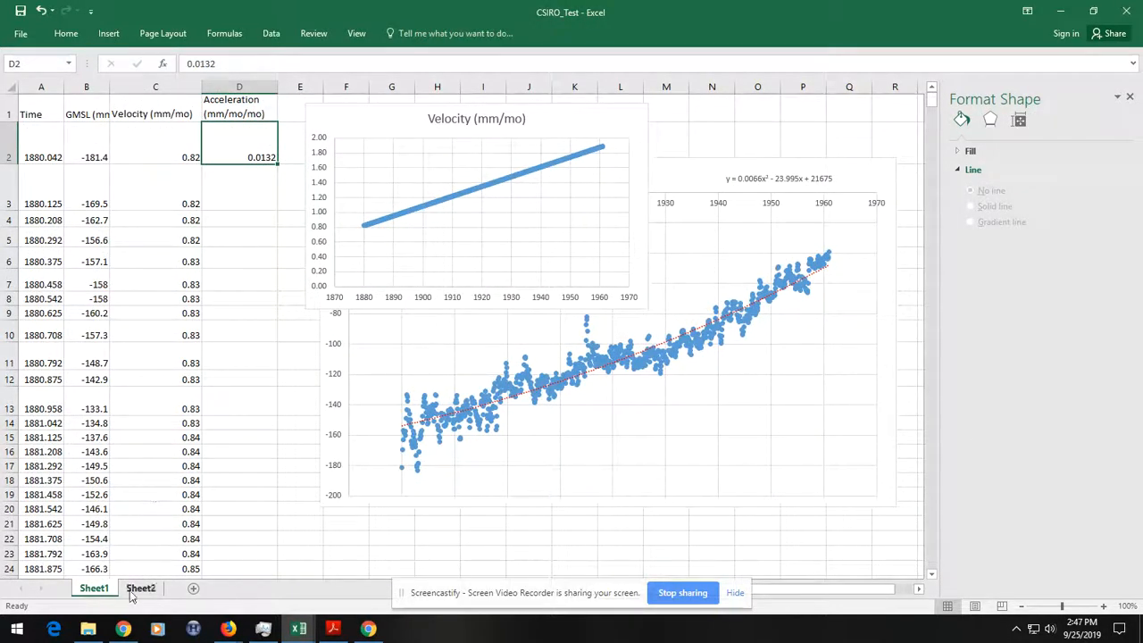
- Flip between Sheet1 and Sheet2, ending on Sheet2 with the Accel 2nd Order value 0.0996
click(141, 587)
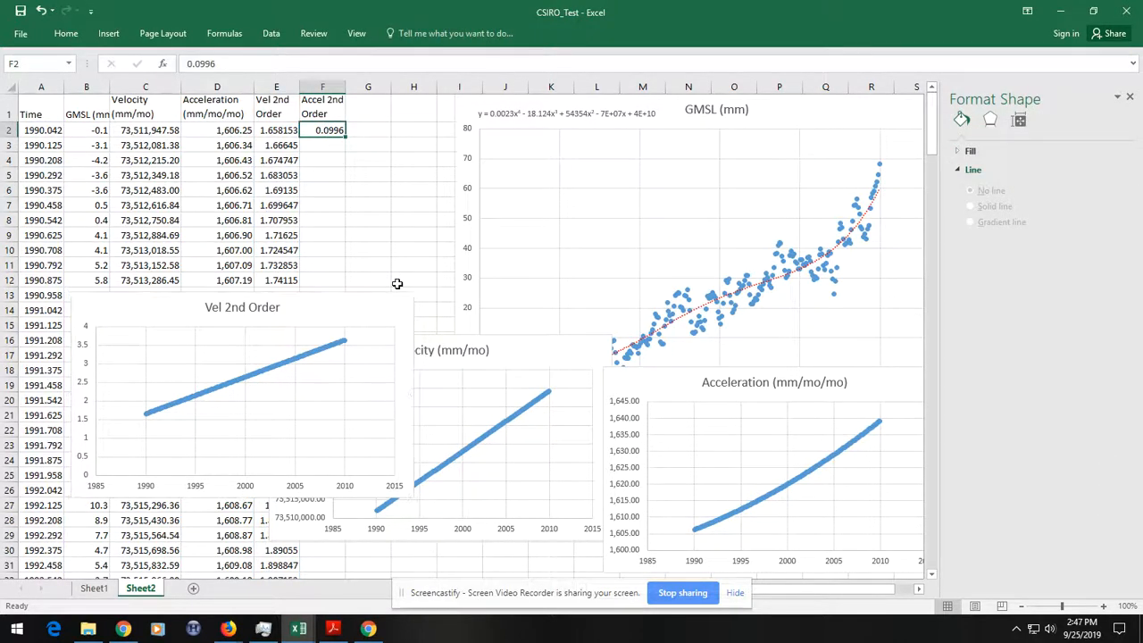
mouse_move(112, 569)
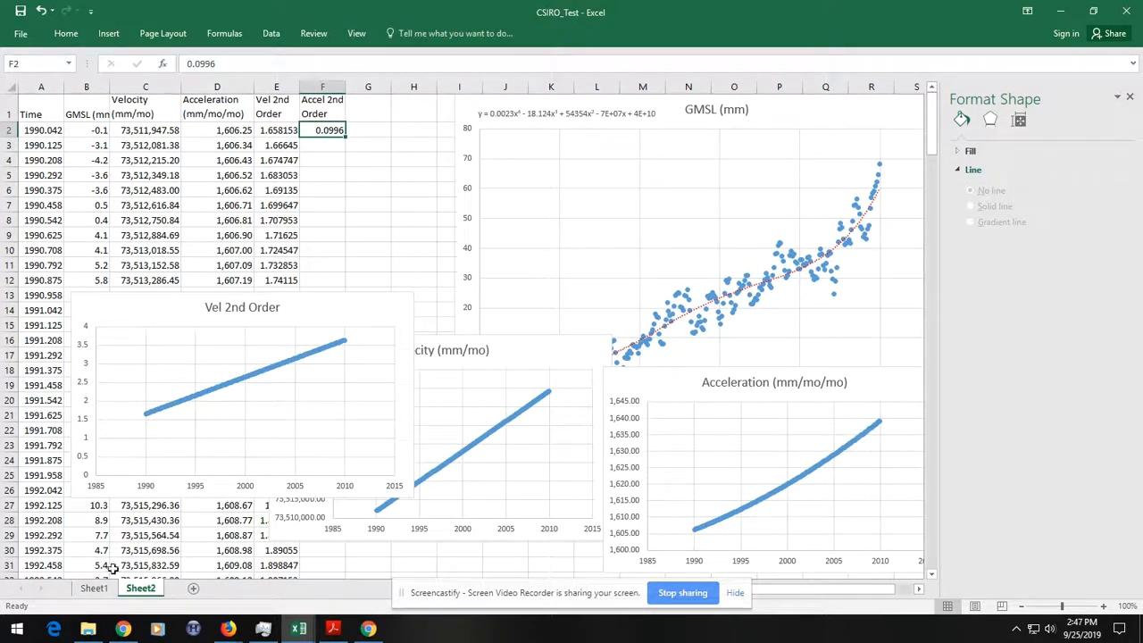
click(93, 587)
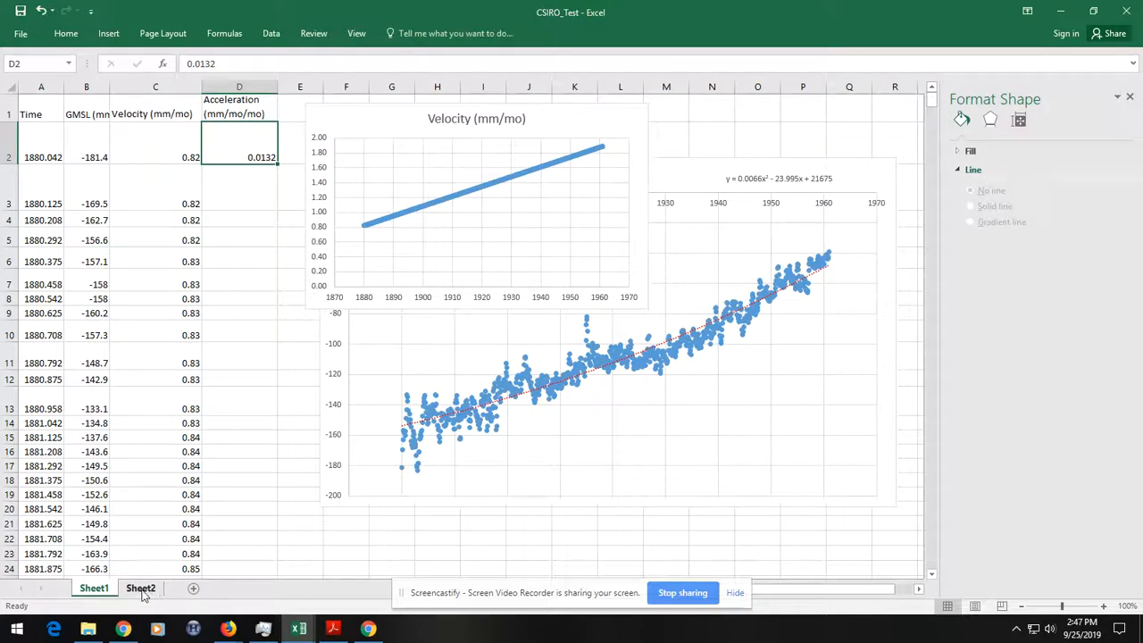
click(140, 588)
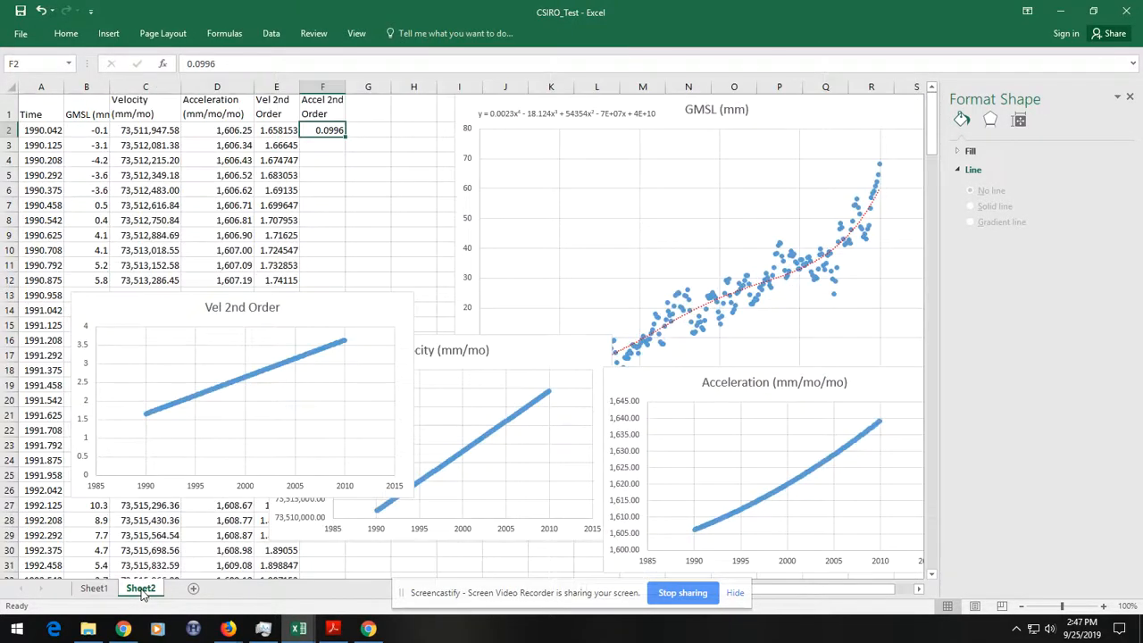
mouse_move(457, 223)
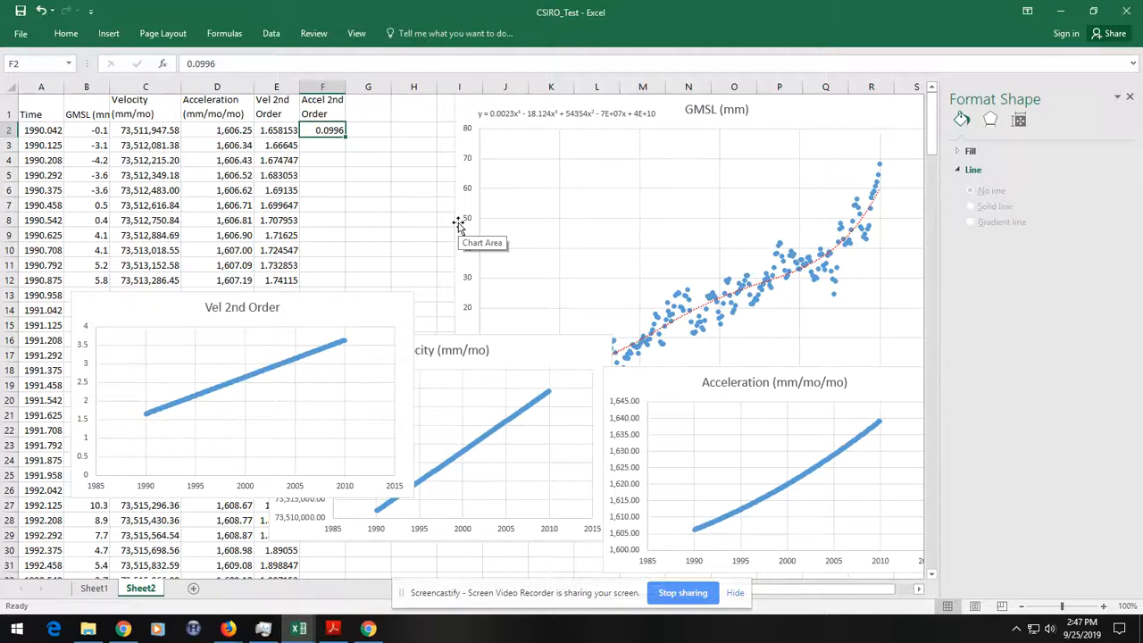
mouse_move(150, 314)
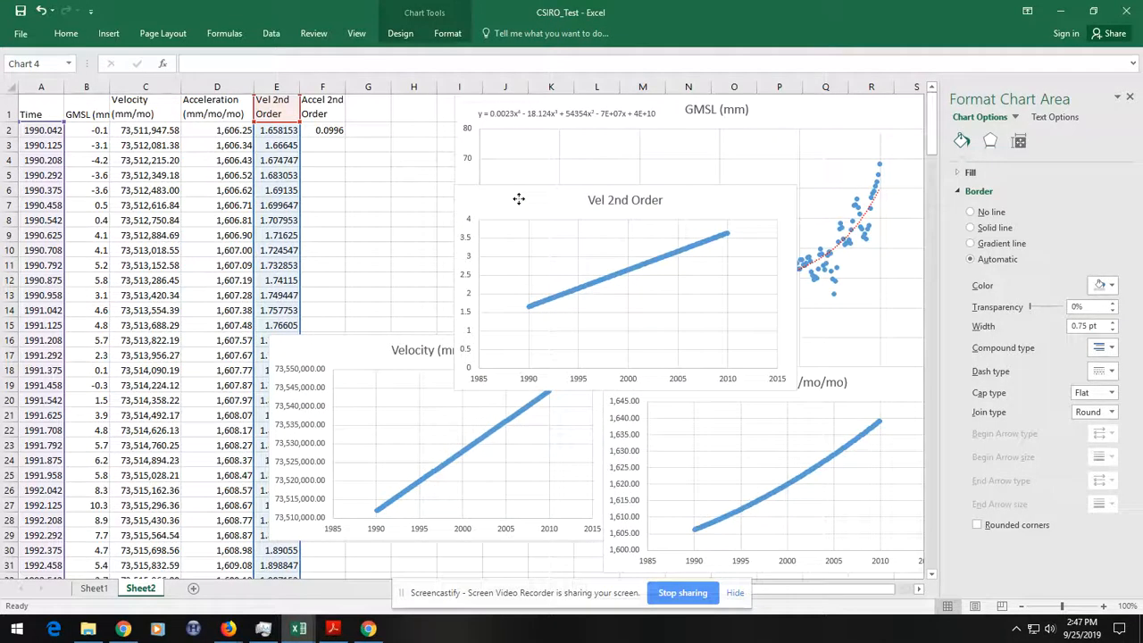
- From the Gulf of Alaska sheet's NOAA data source, export Seldovia monthly mean sea level as CSV into Excel
click(41, 129)
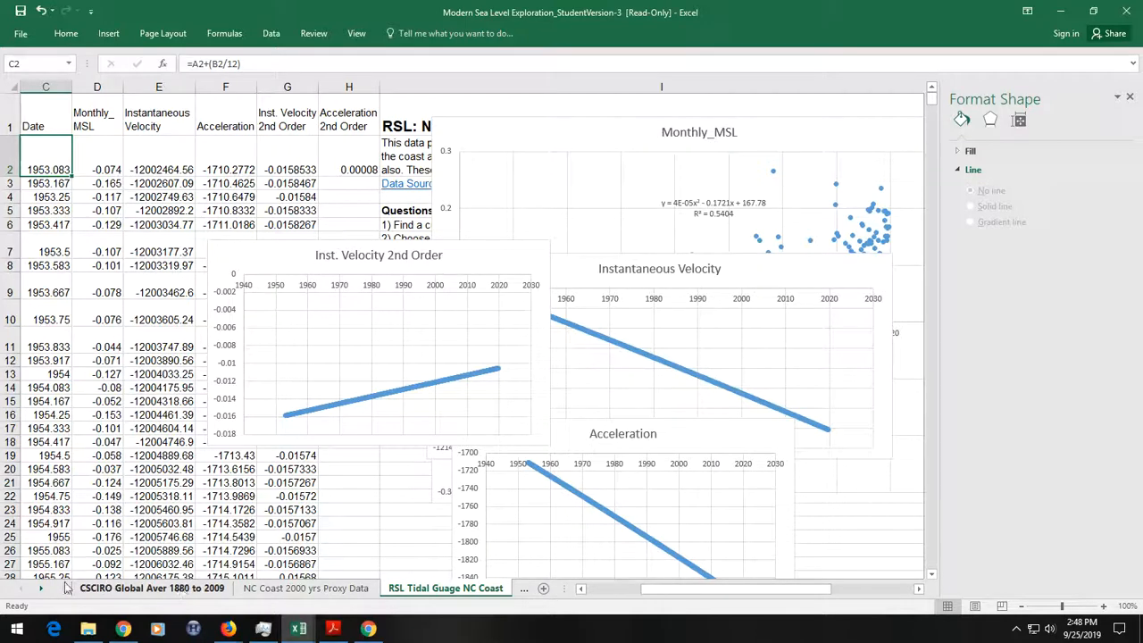
click(425, 588)
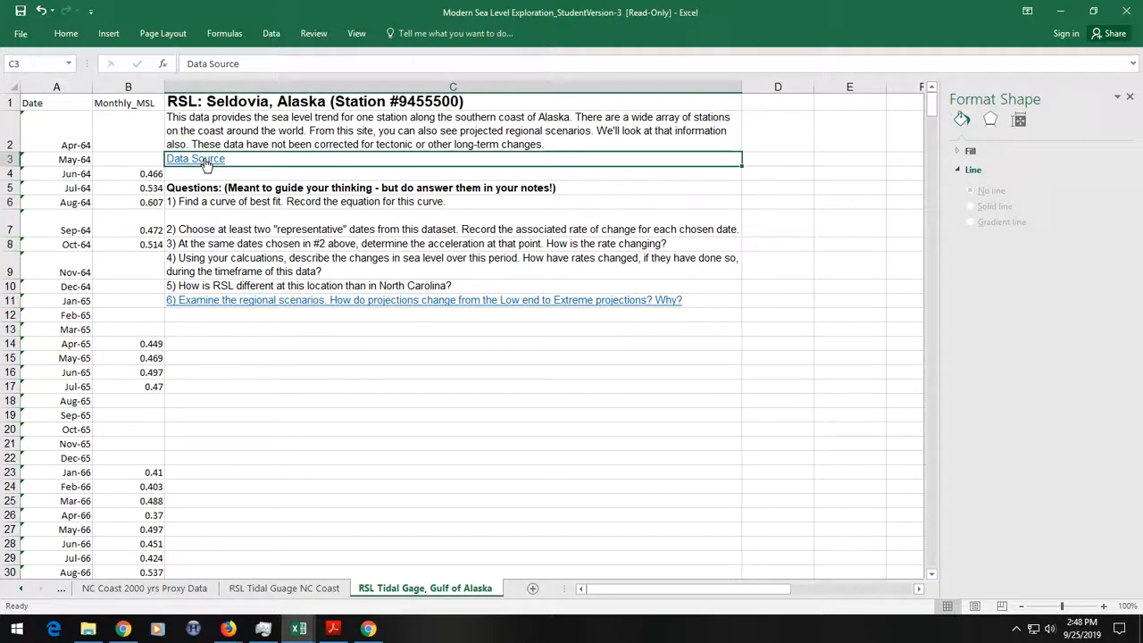
click(194, 159)
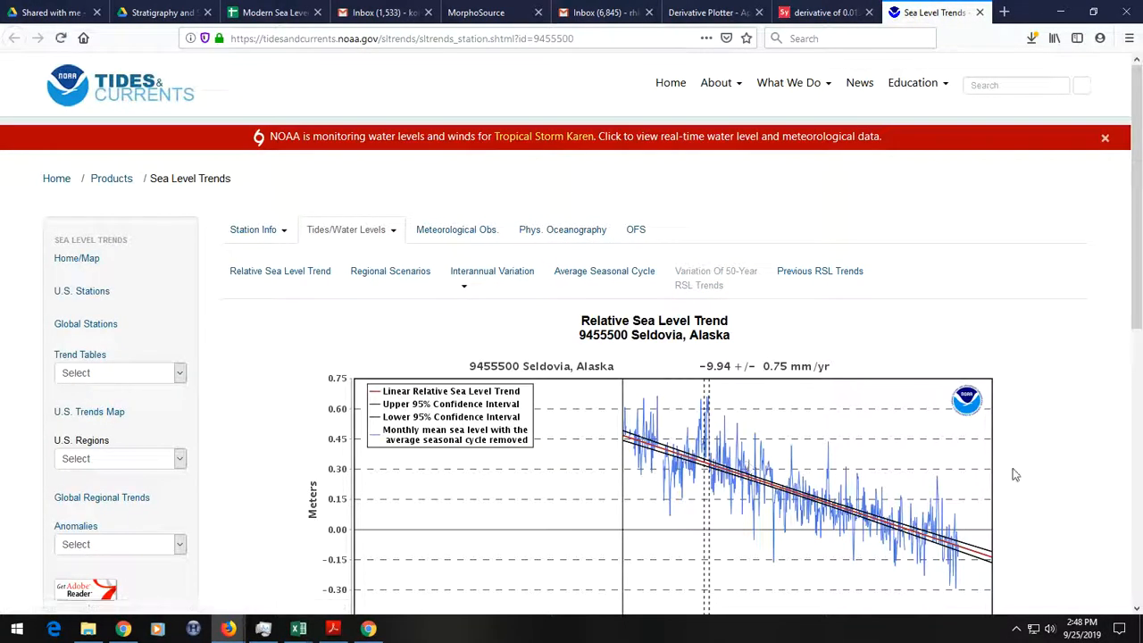
click(279, 272)
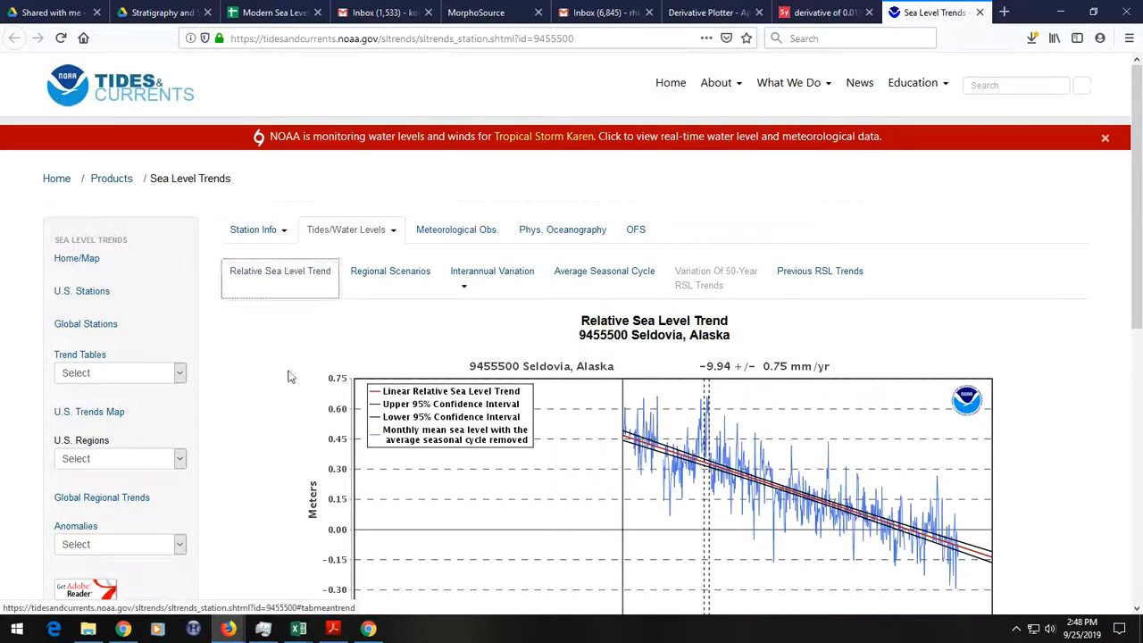
scroll(down, 3)
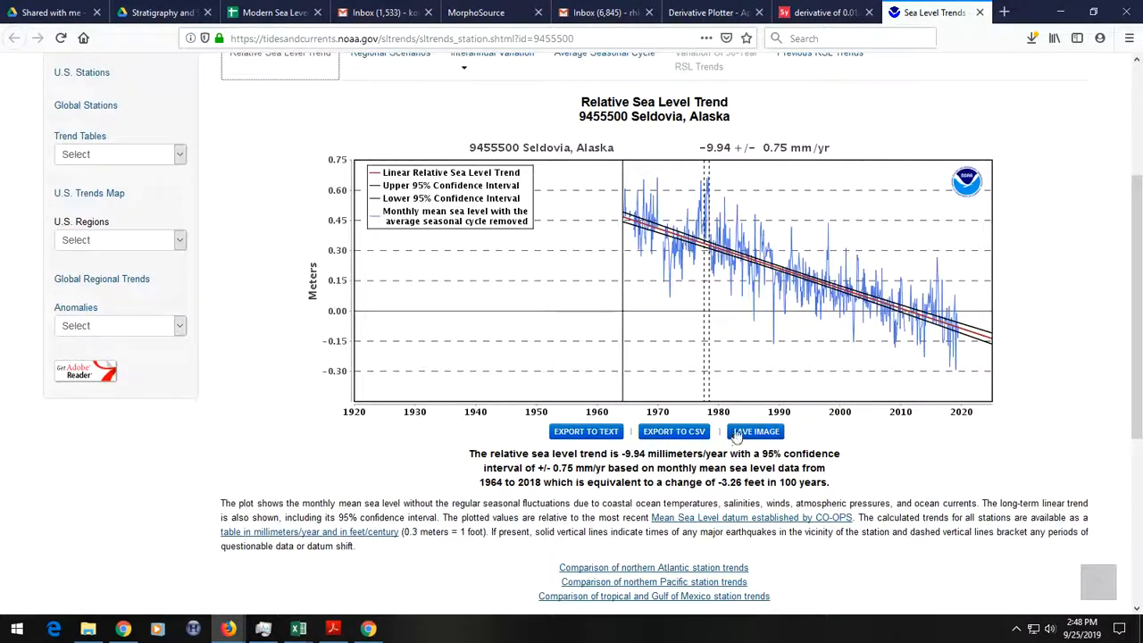
click(673, 430)
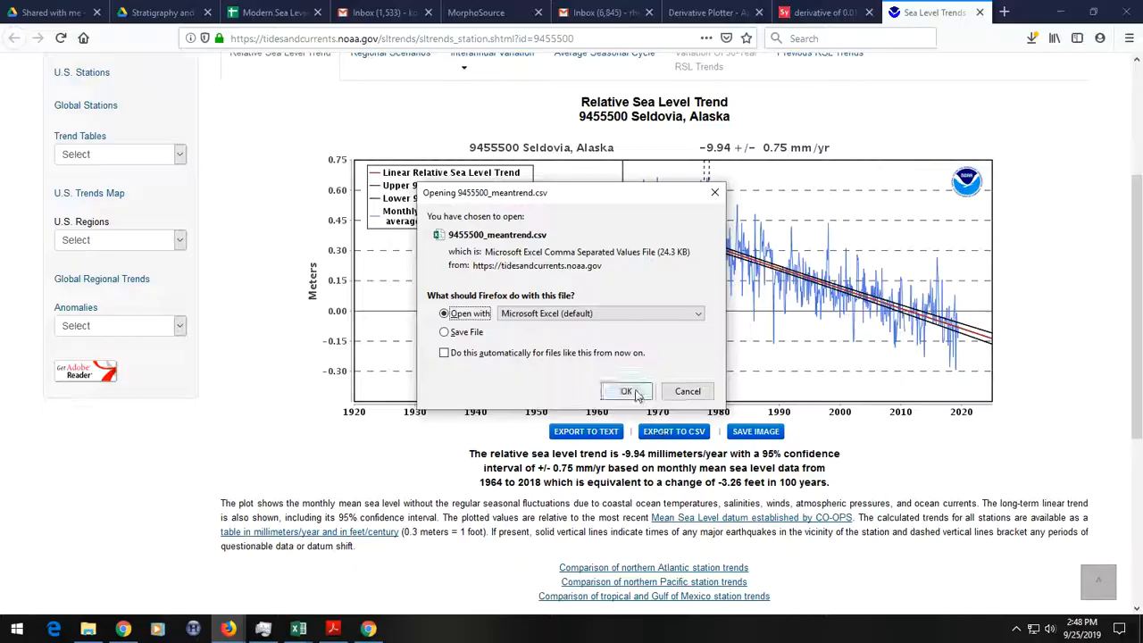
click(625, 391)
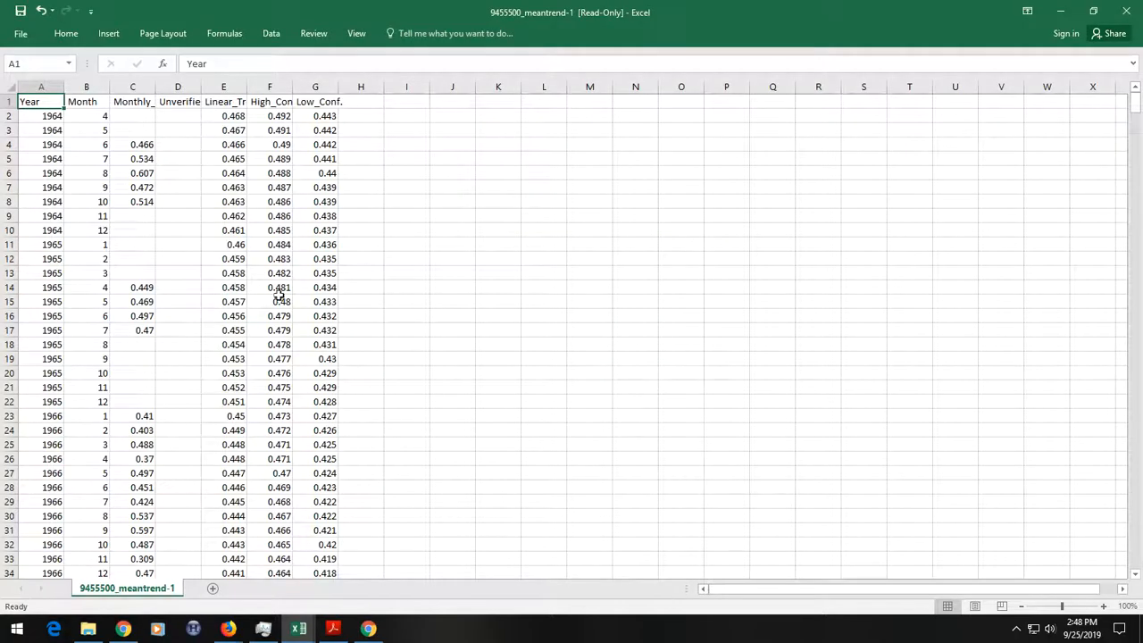
- Delete the trend and confidence columns and add a column with the =A2+(B2/12) decimal-date formula
click(178, 85)
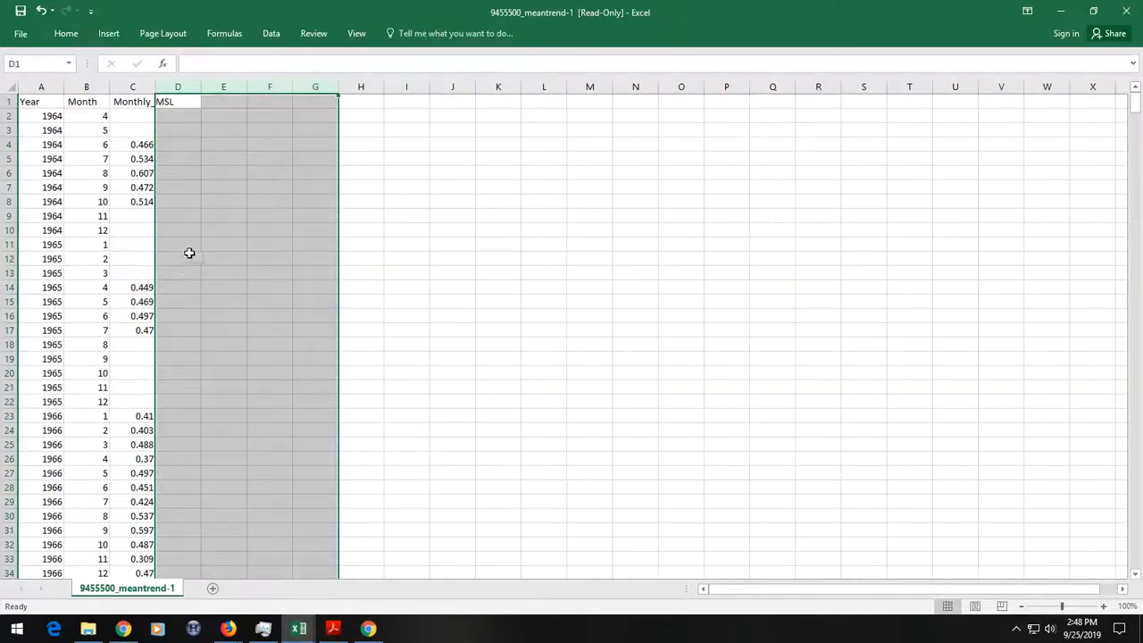
click(178, 258)
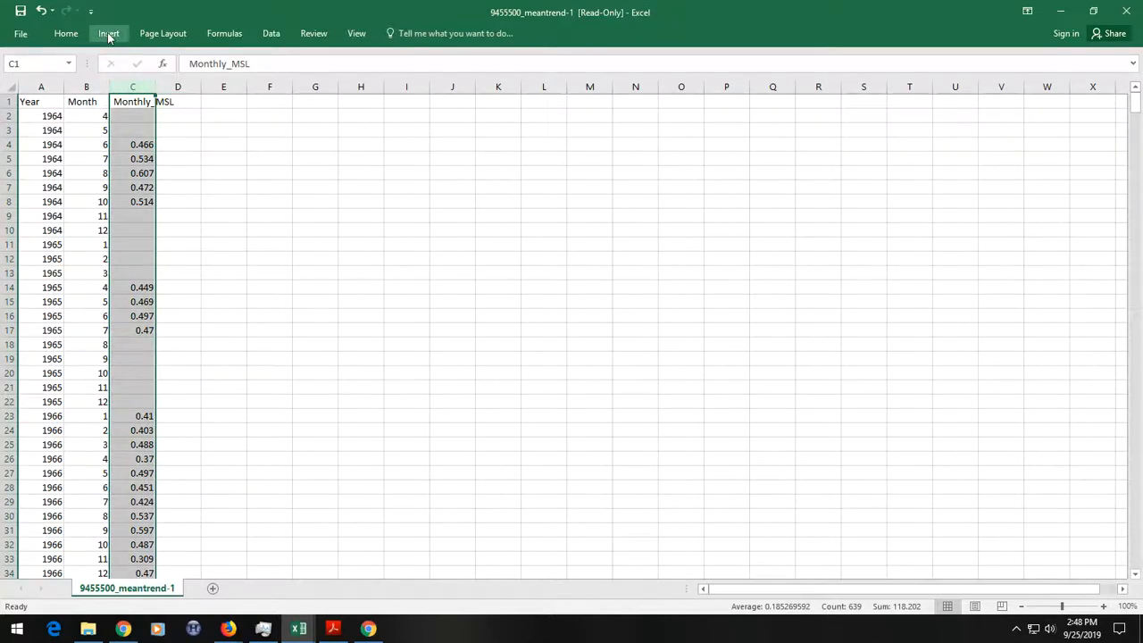
click(64, 32)
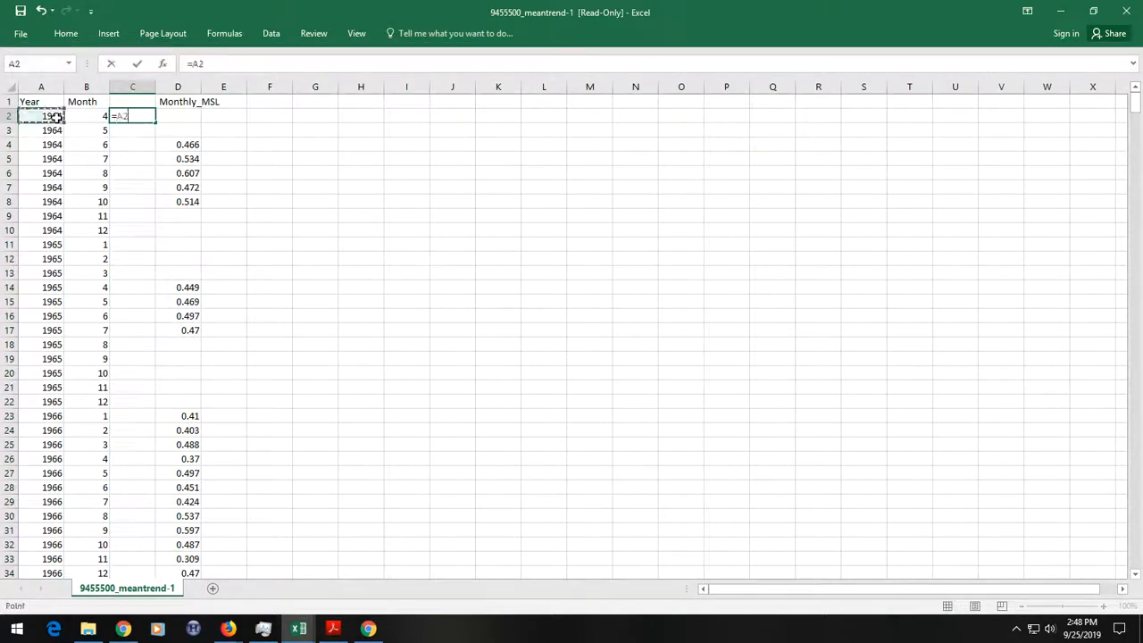
text(+)
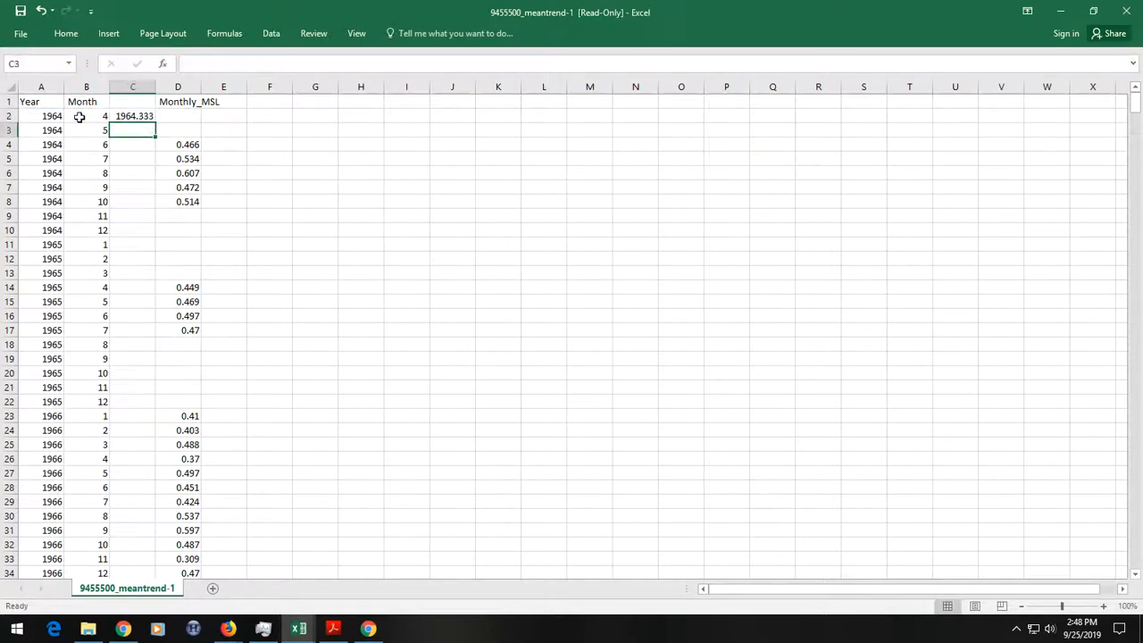
- Fill the decimal-date formula down all rows through 2020 and remove the surplus bottom rows
click(132, 116)
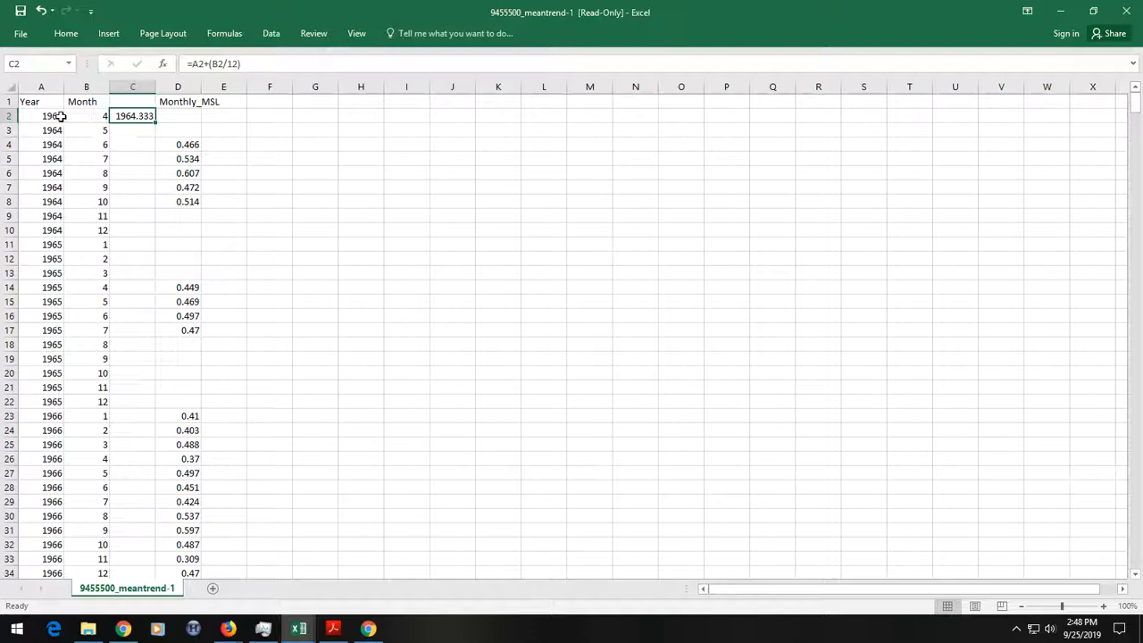
drag(133, 116, 132, 573)
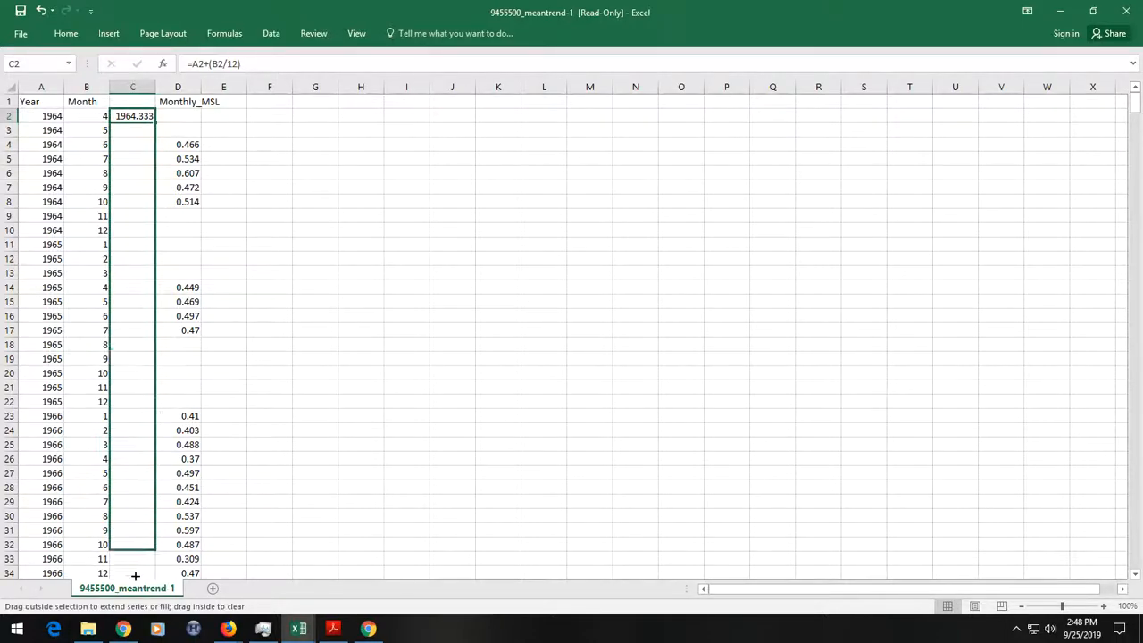
scroll(down, 3)
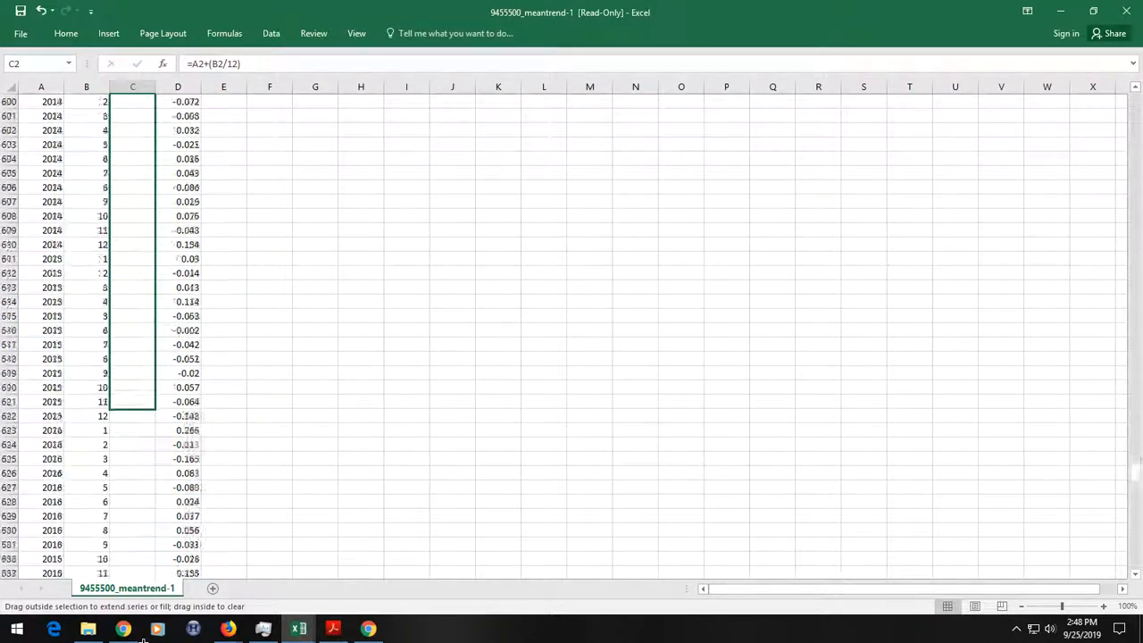
scroll(down, 3)
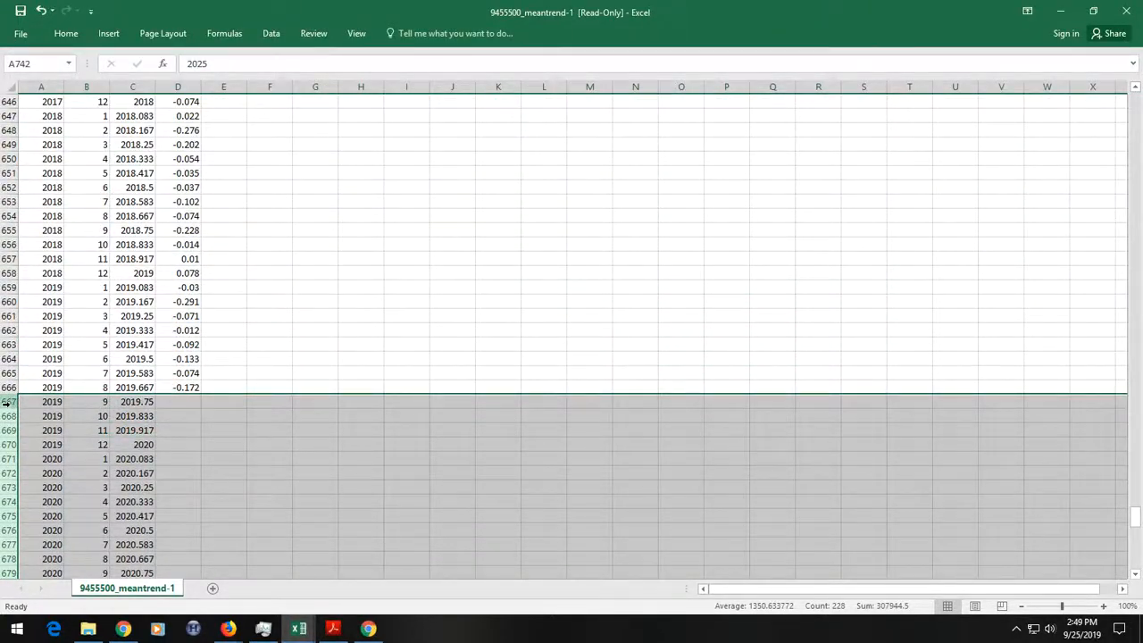
right_click(8, 400)
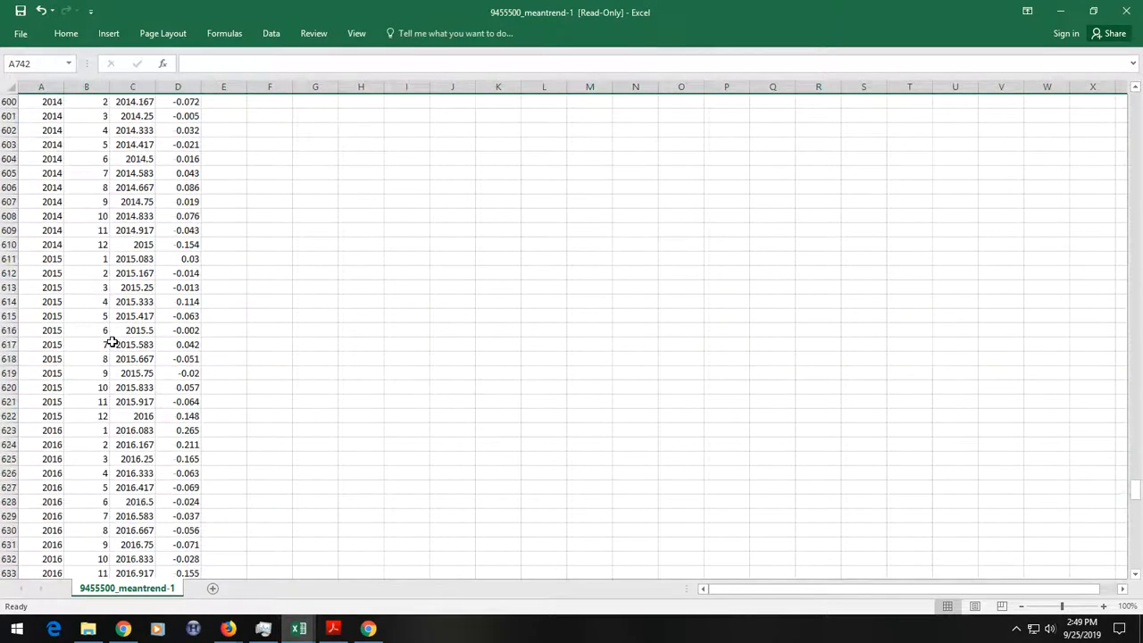
scroll(up, 3)
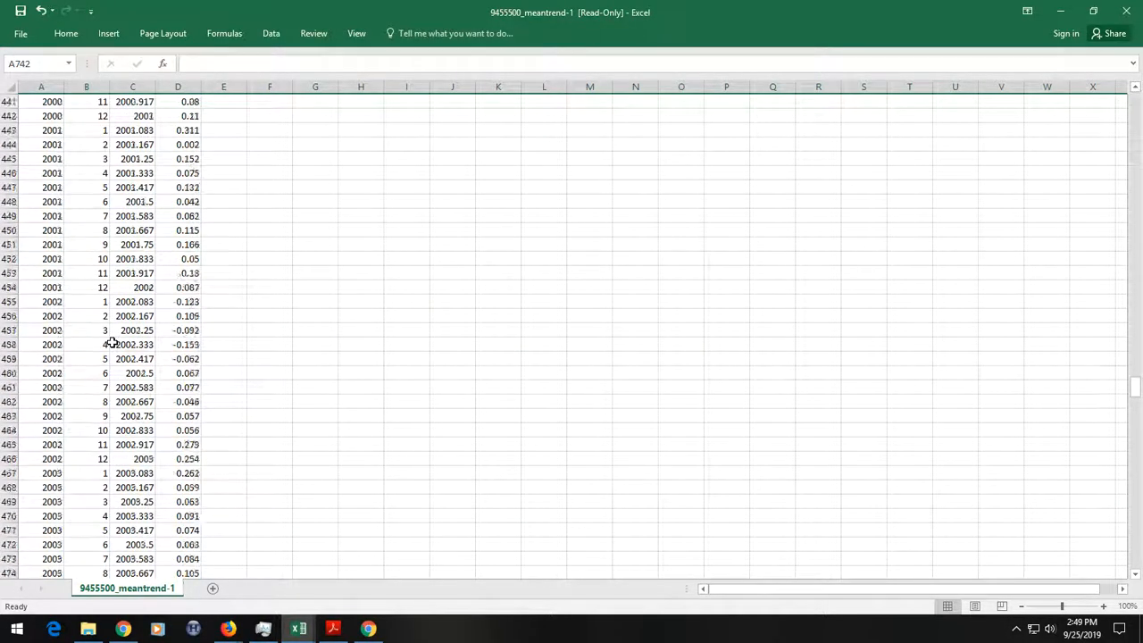
scroll(up, 3)
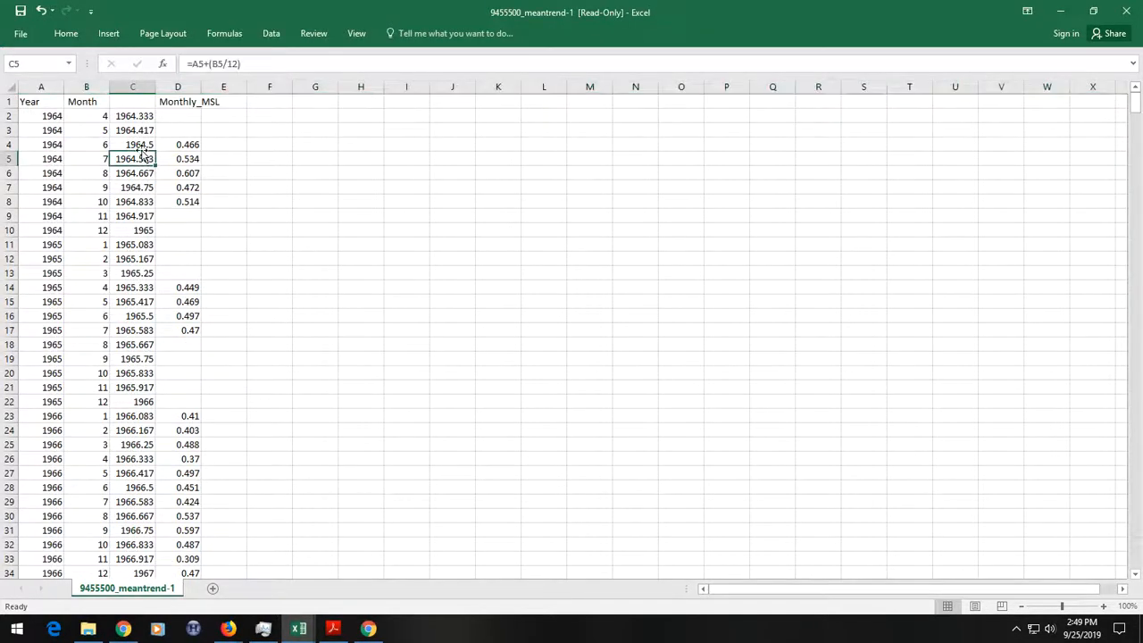
- Copy the decimal dates and Monthly_MSL into column A of the Seldovia sheet, labelled Date
click(132, 86)
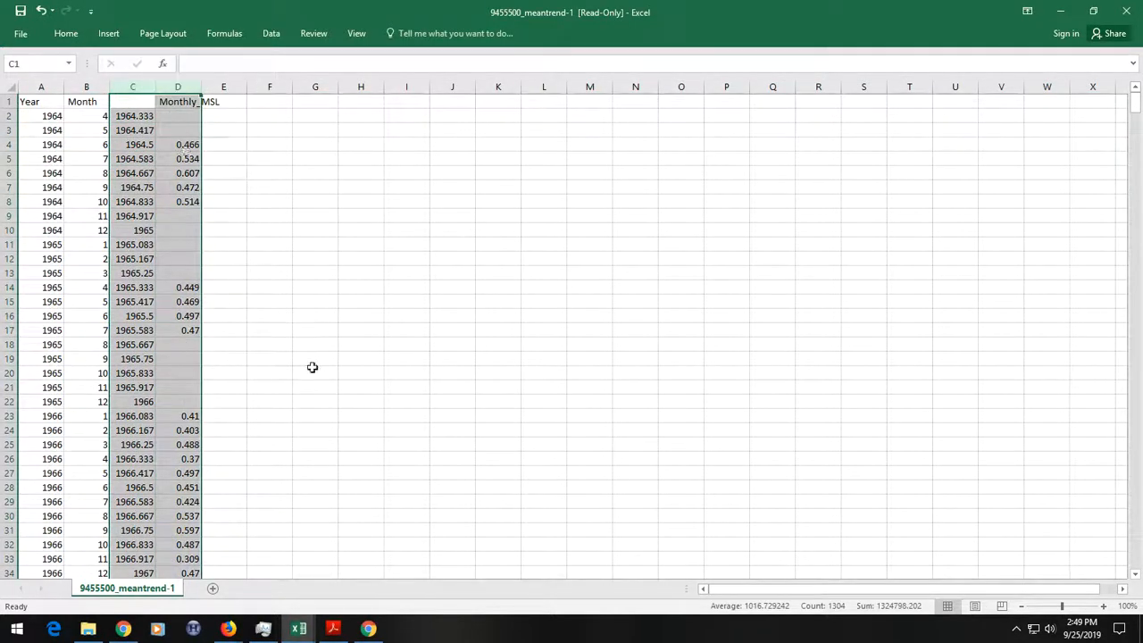
key(ctrl+c)
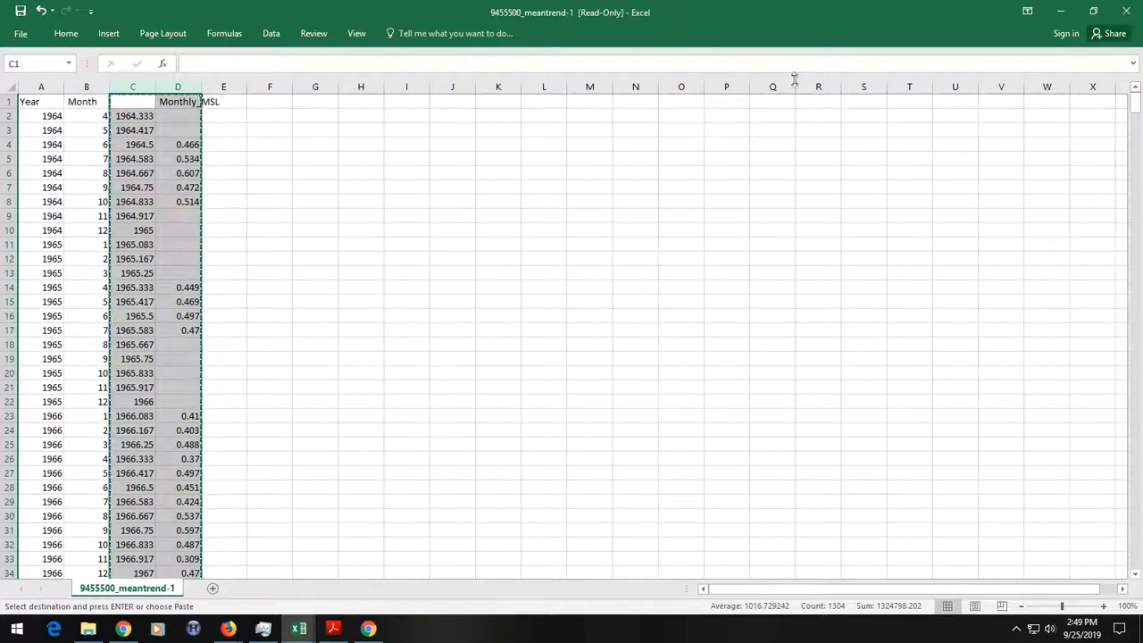
click(425, 588)
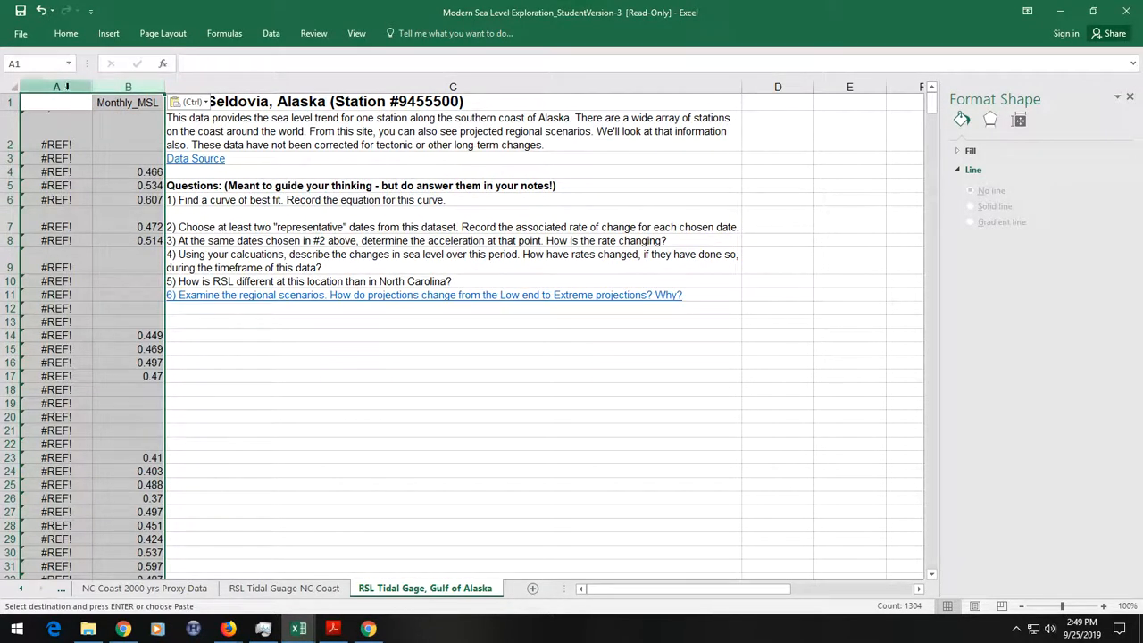
click(55, 86)
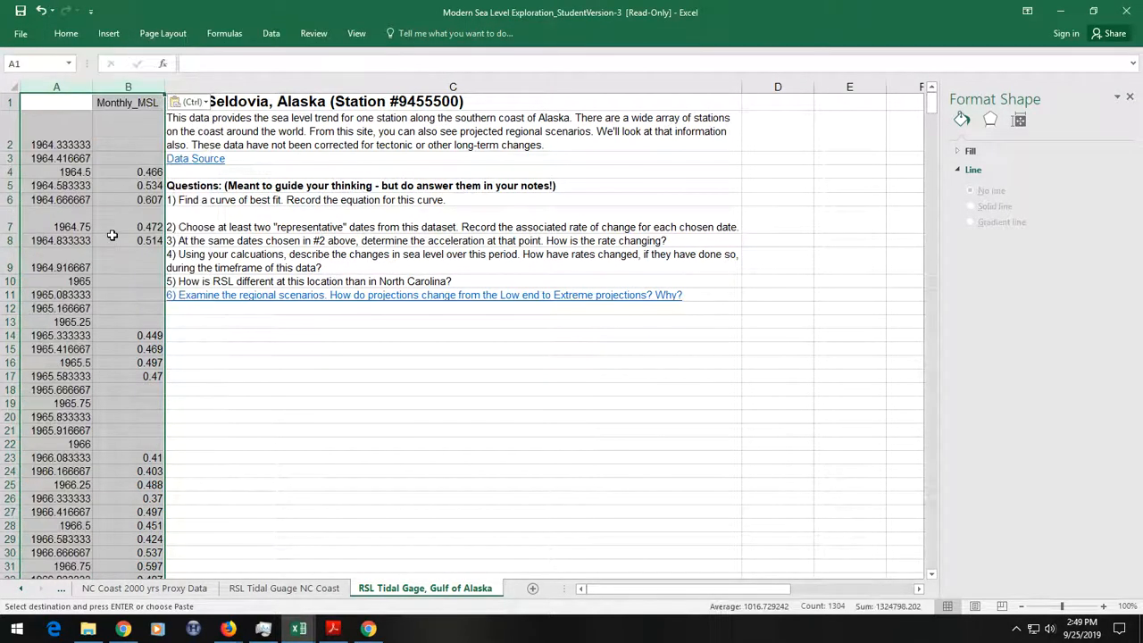
click(57, 101)
text(Date)
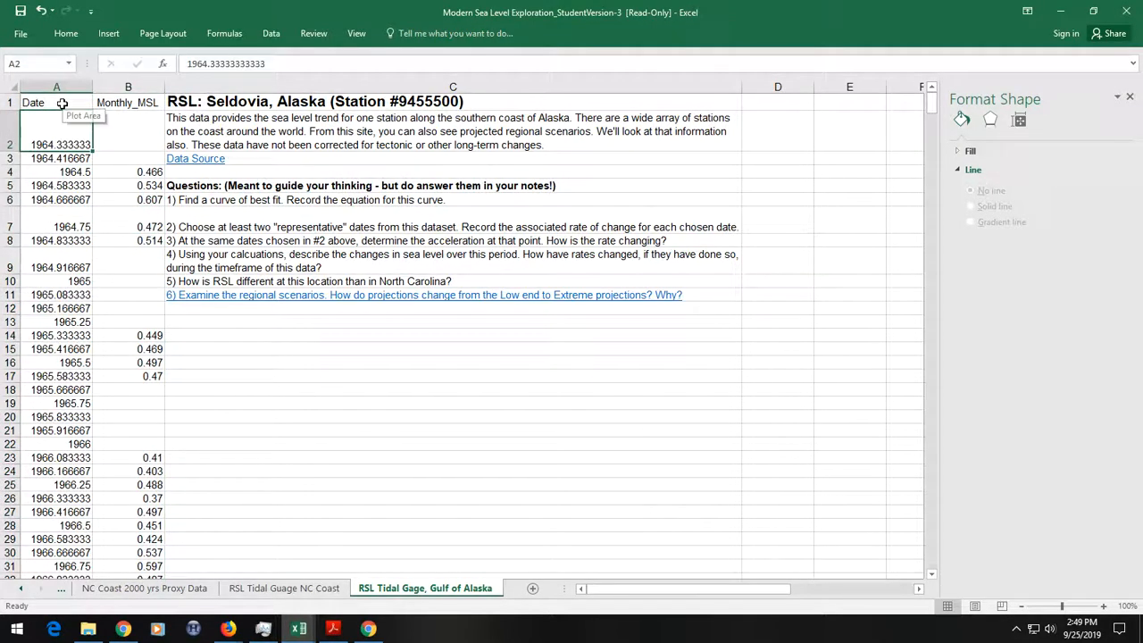
click(128, 102)
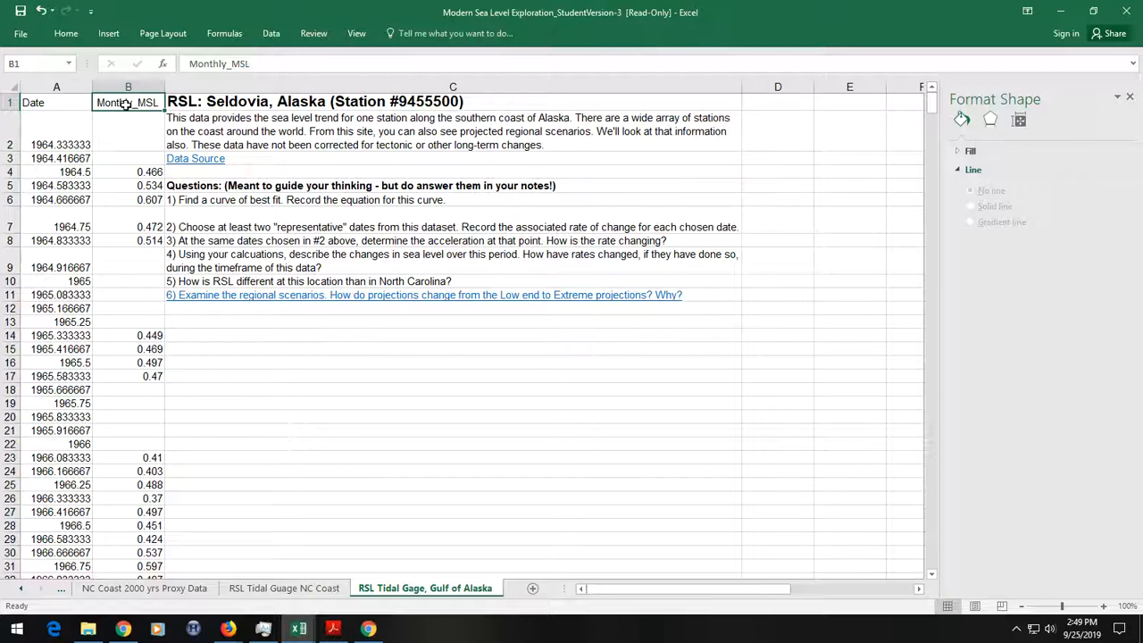
- Insert empty columns before the station description text to shift it right
click(454, 85)
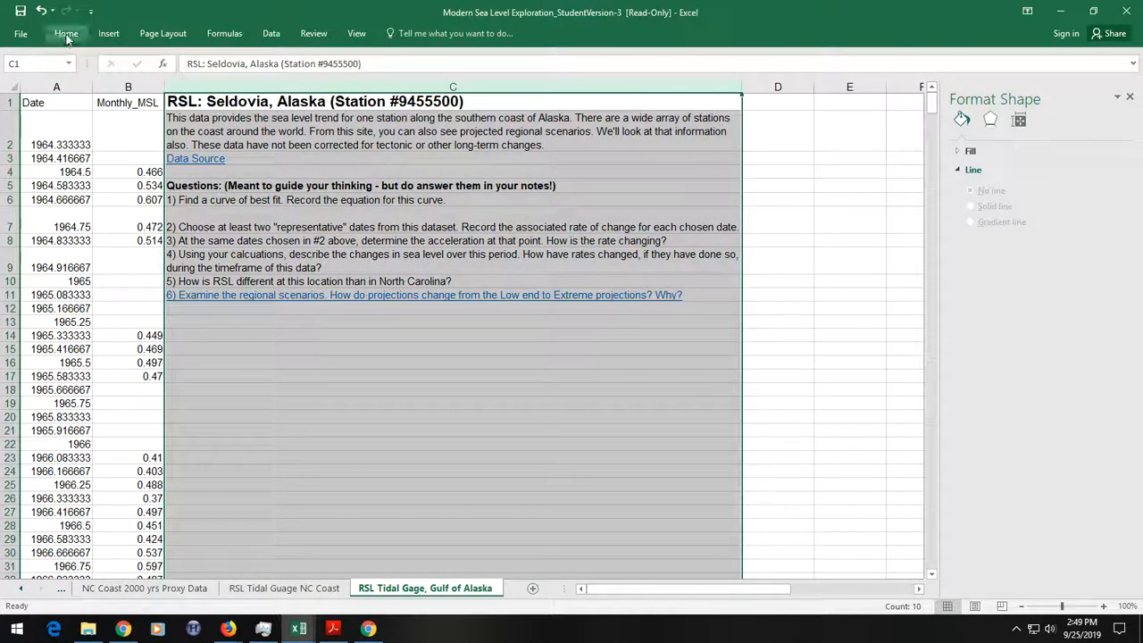
click(66, 32)
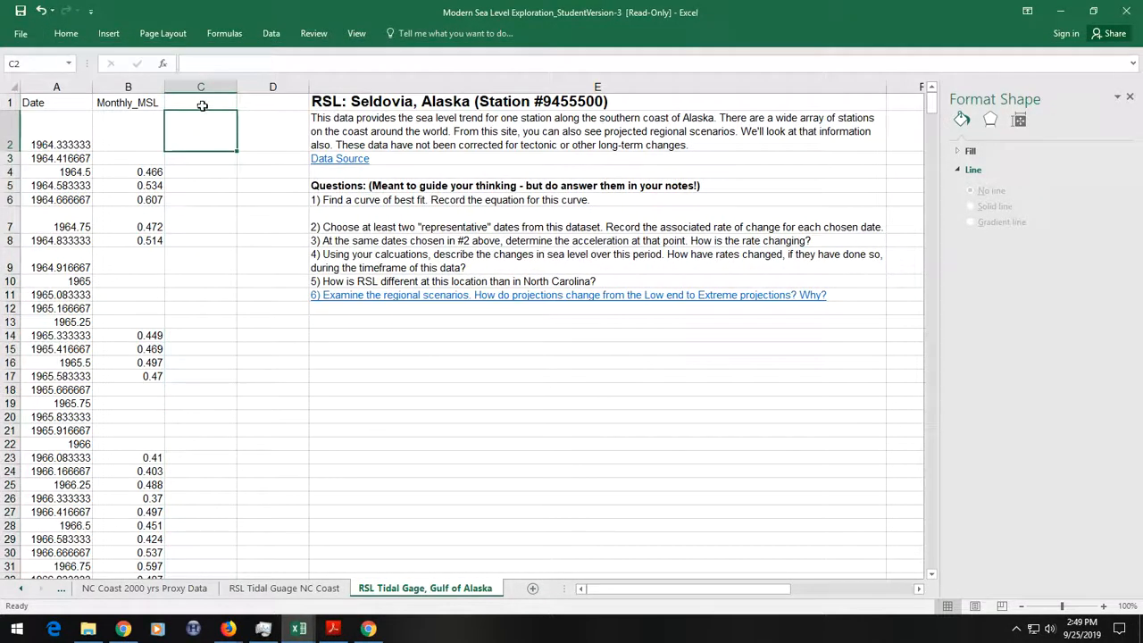
click(200, 102)
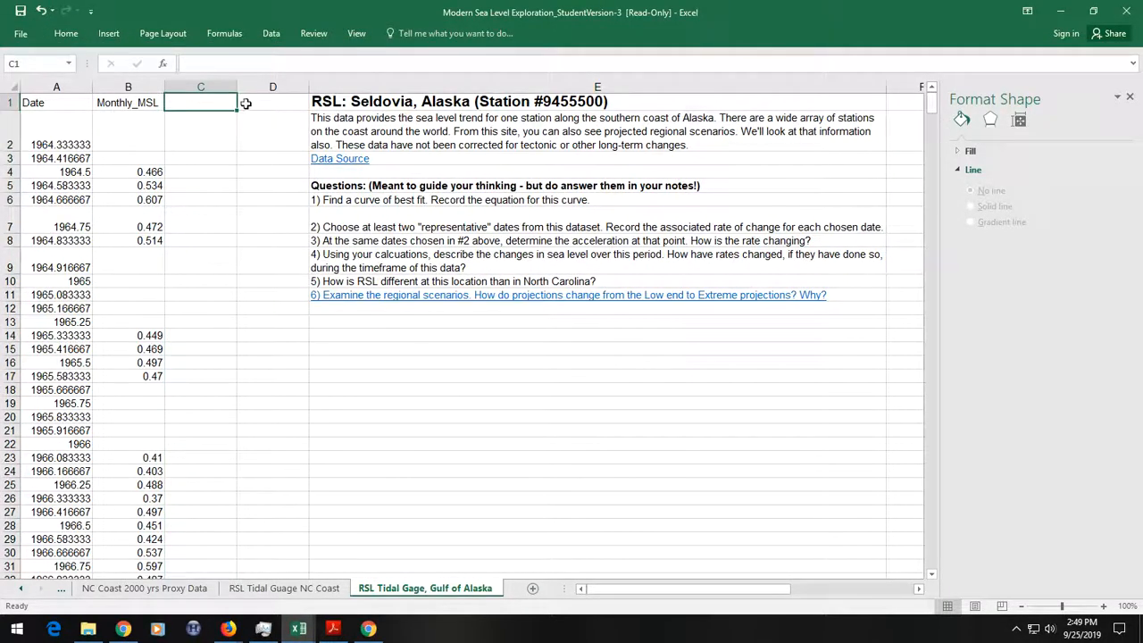
click(271, 102)
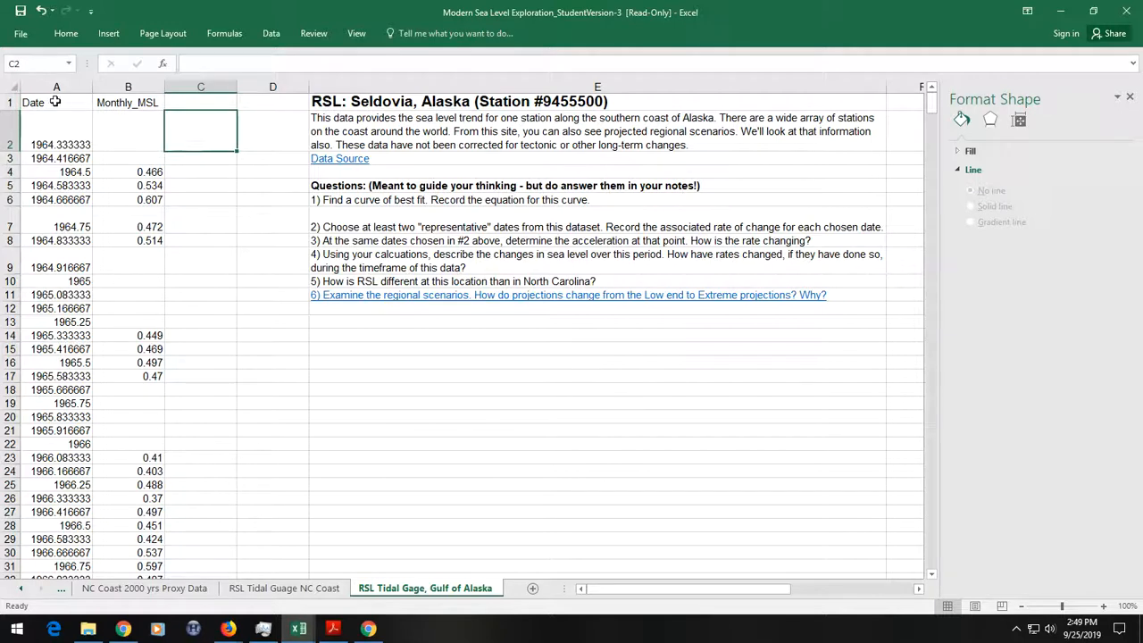
- Start a scatter chart of Date vs Monthly_MSL, then view NOAA's Seldovia Regional Scenarios graph
click(57, 86)
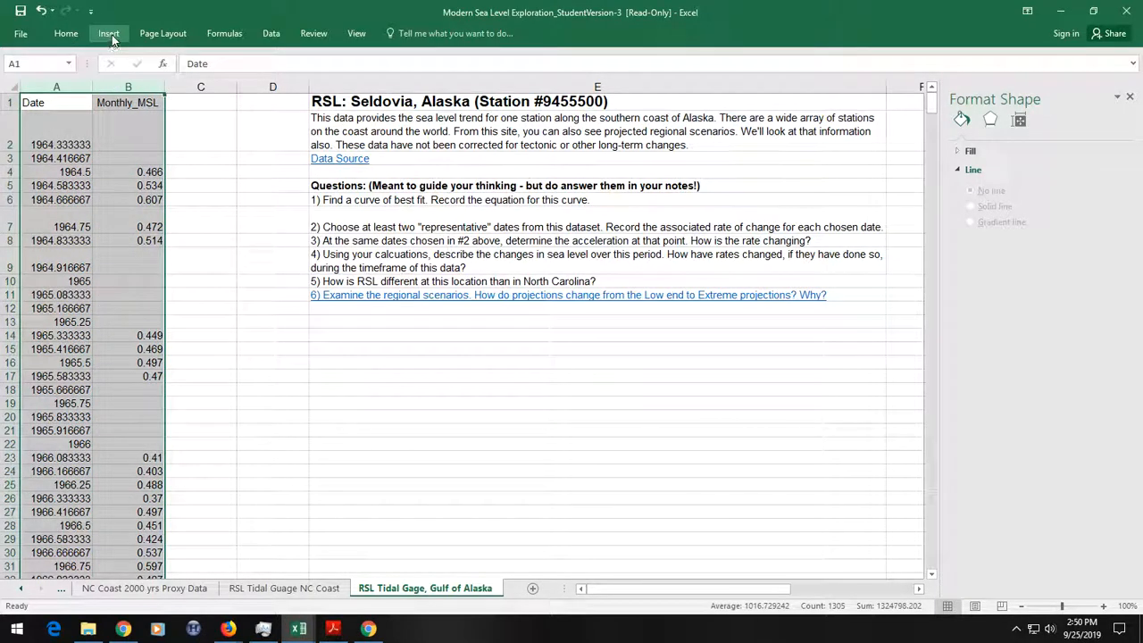
click(107, 32)
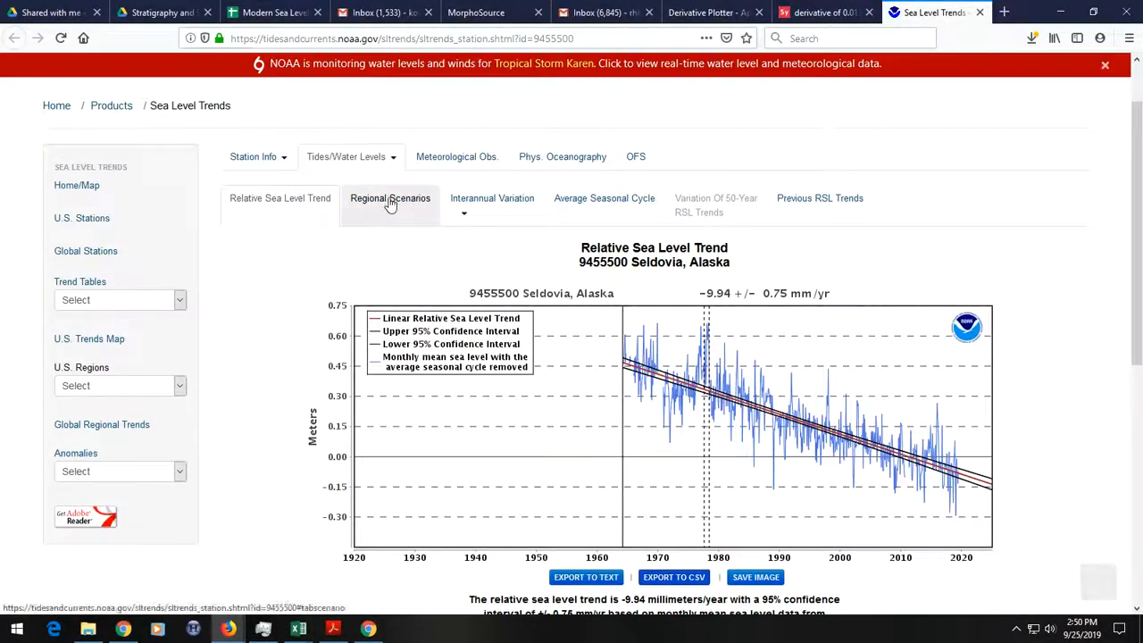
click(389, 196)
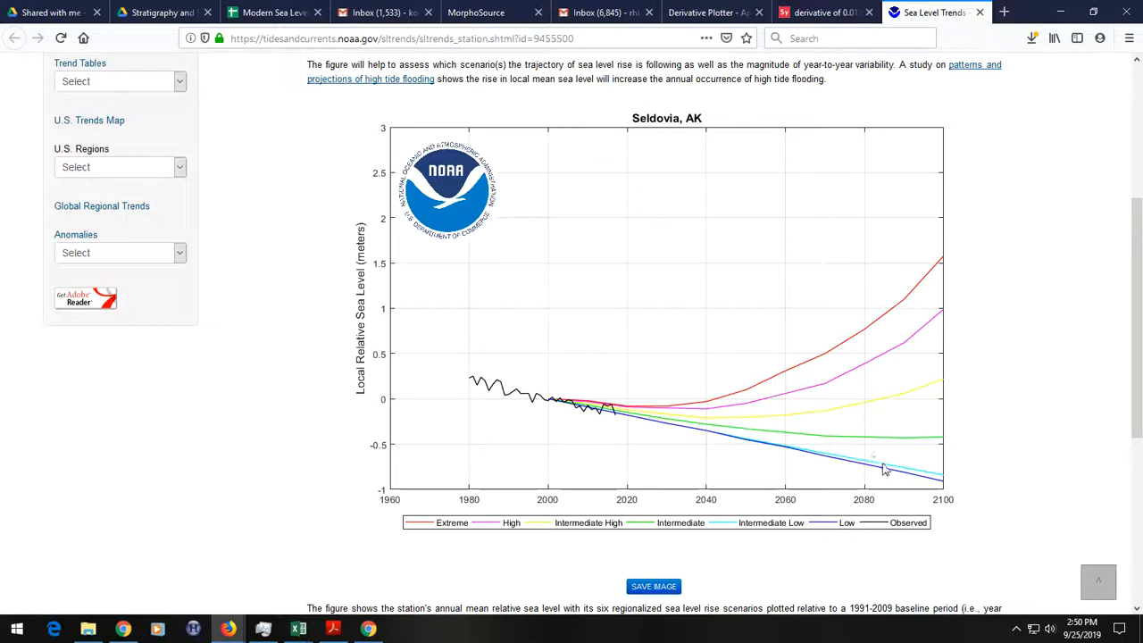
mouse_move(641, 422)
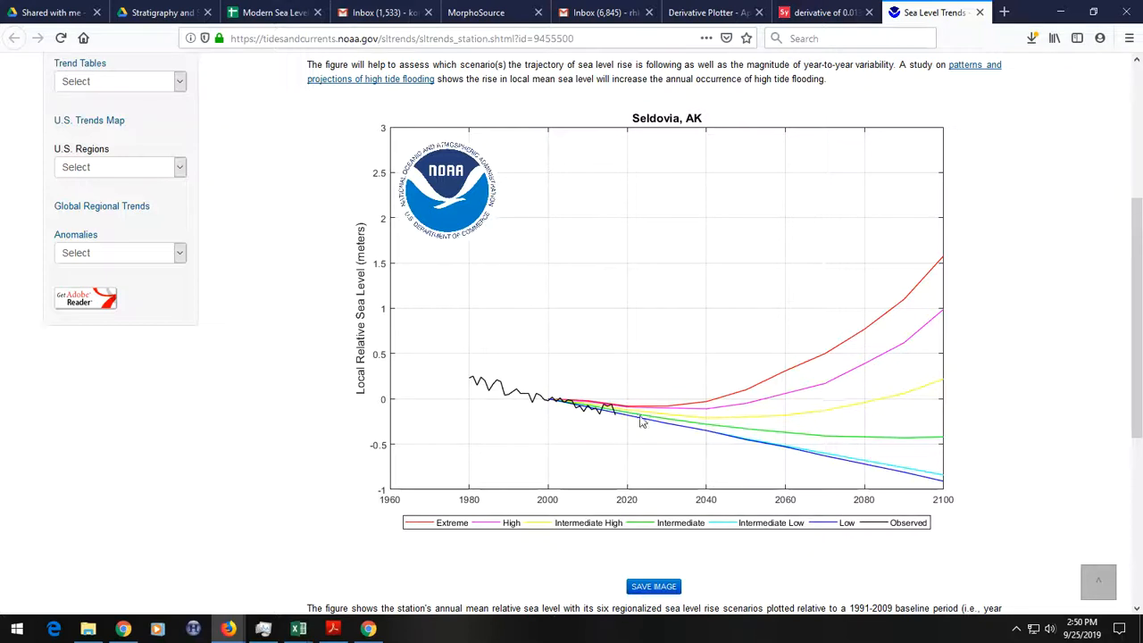
mouse_move(889, 445)
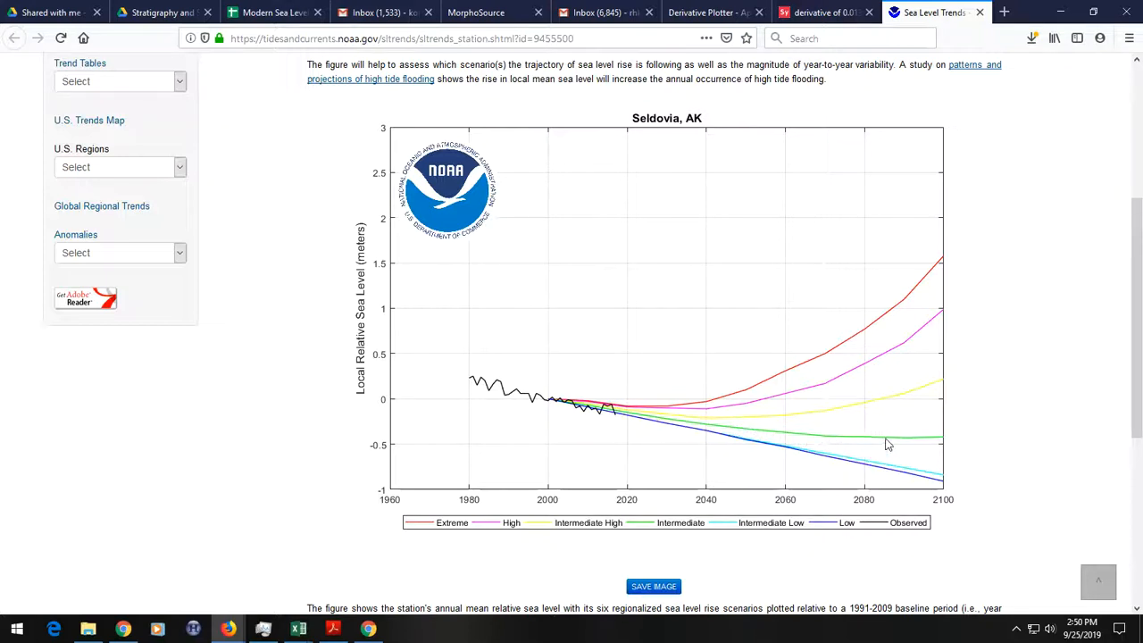
mouse_move(914, 414)
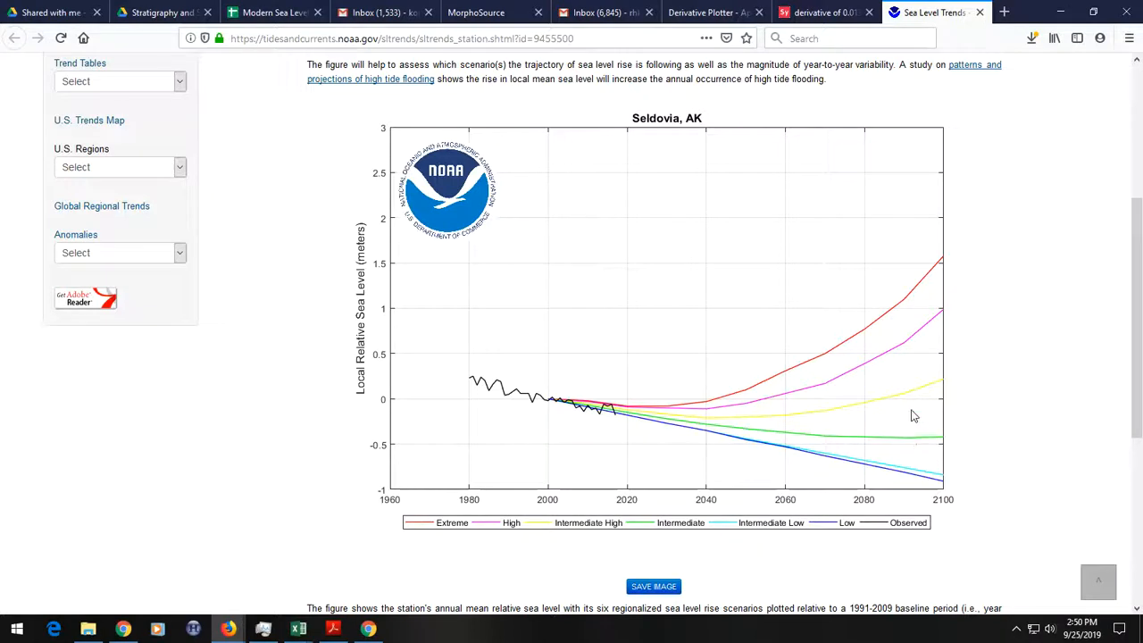
mouse_move(610, 471)
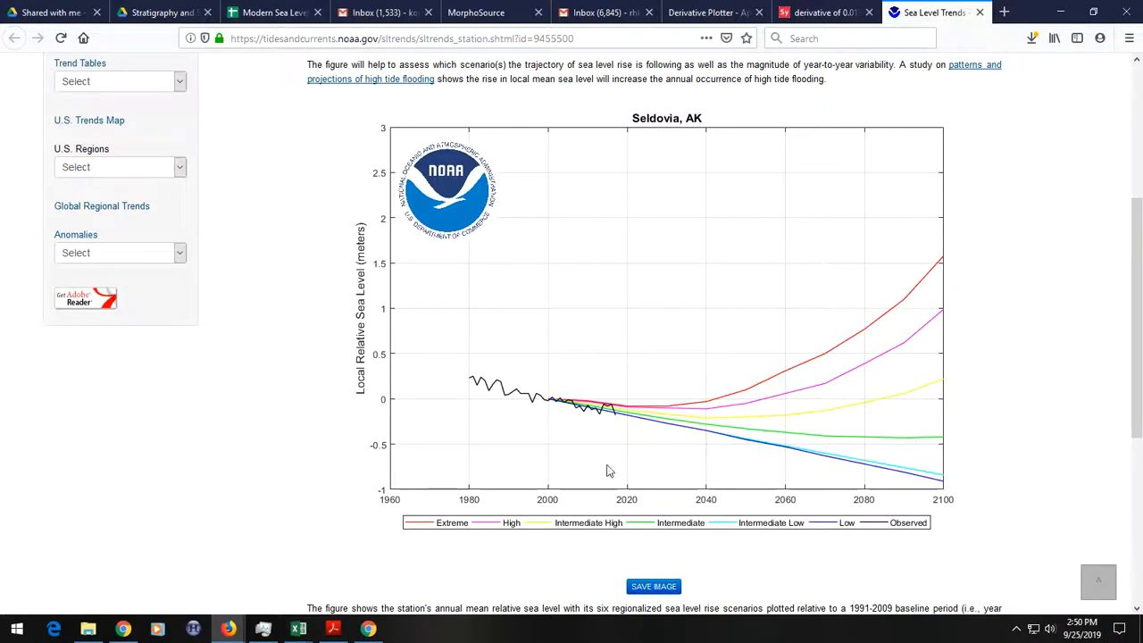
mouse_move(313, 422)
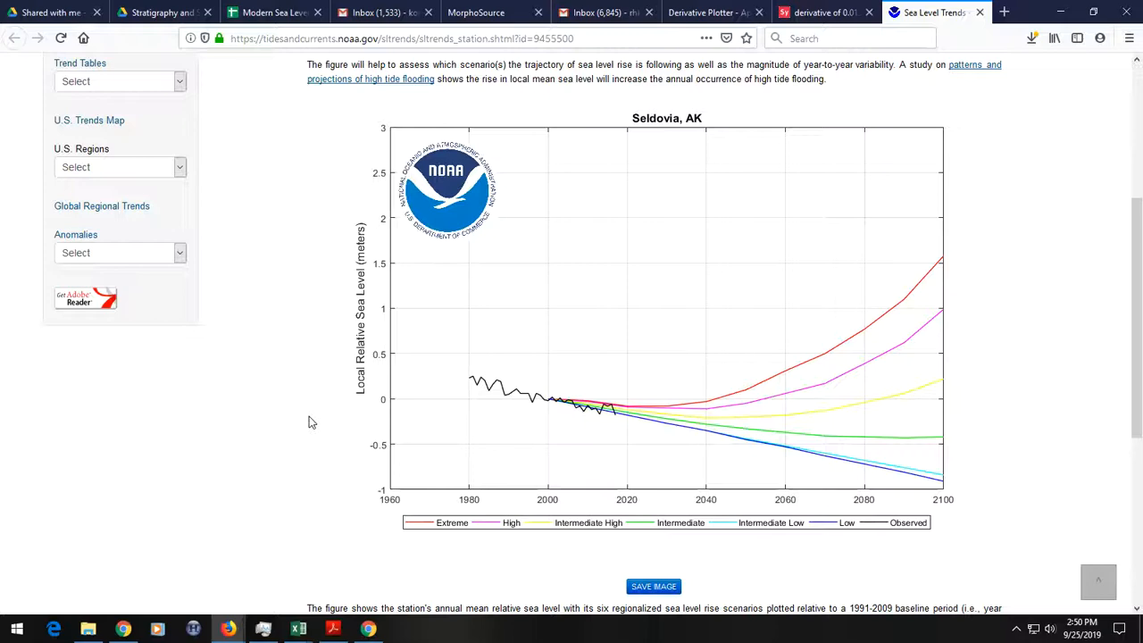
mouse_move(554, 461)
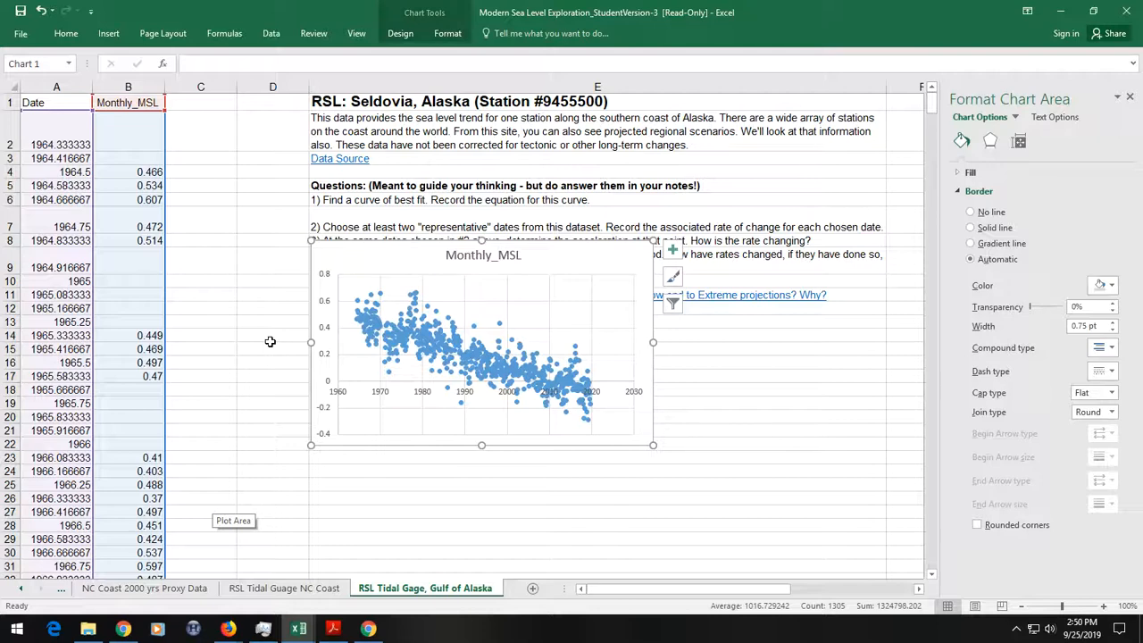
mouse_move(289, 327)
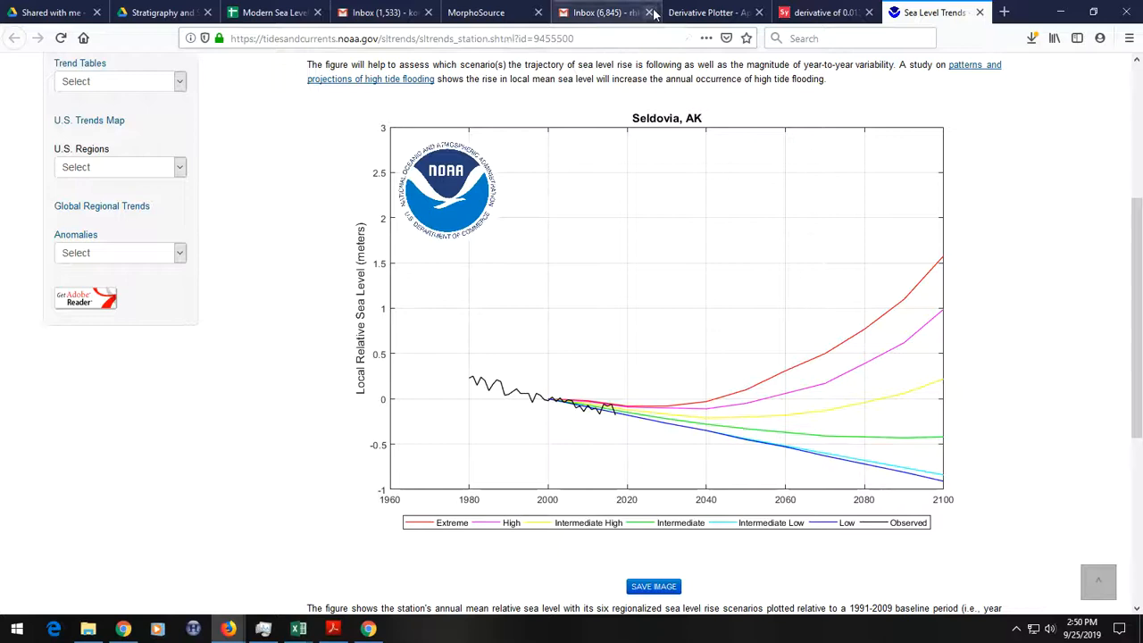
- Switch to the Symbolab derivative page showing 0.0132, then hover Excel on the taskbar
click(822, 12)
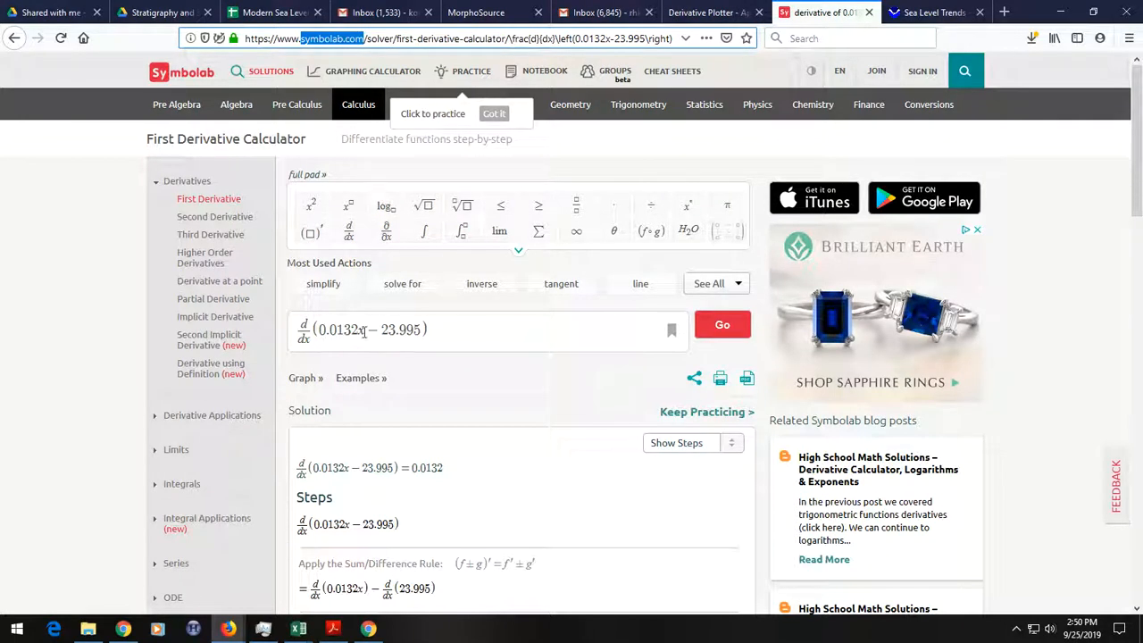
click(368, 329)
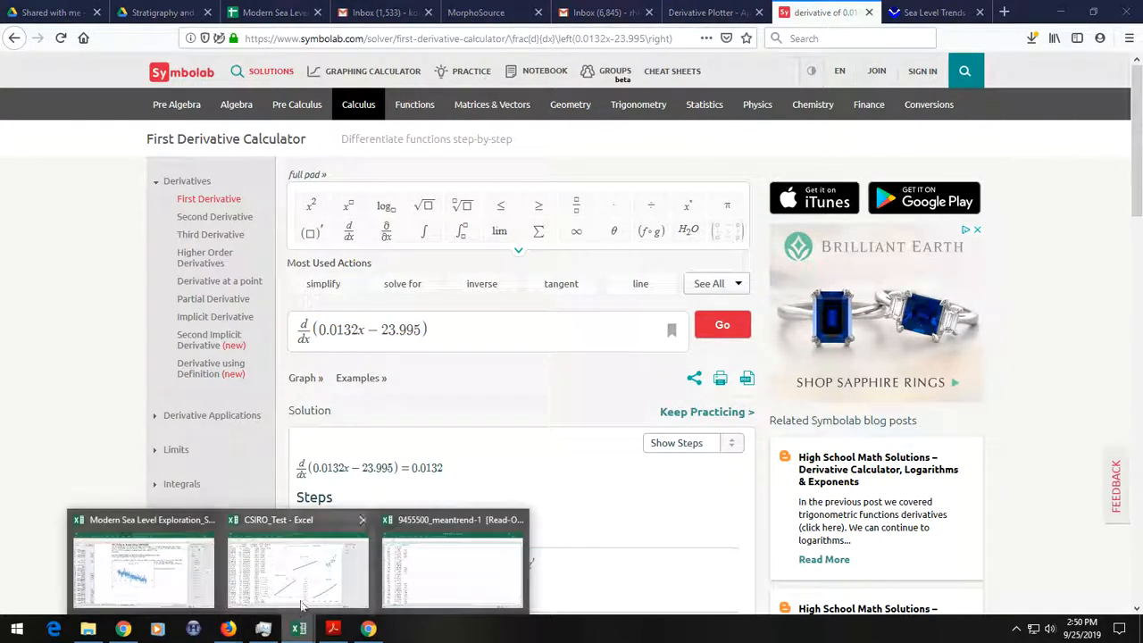
- Return to the exploration workbook and switch to the CSIRO Global Aver 1880 to 2009 sheet
click(143, 572)
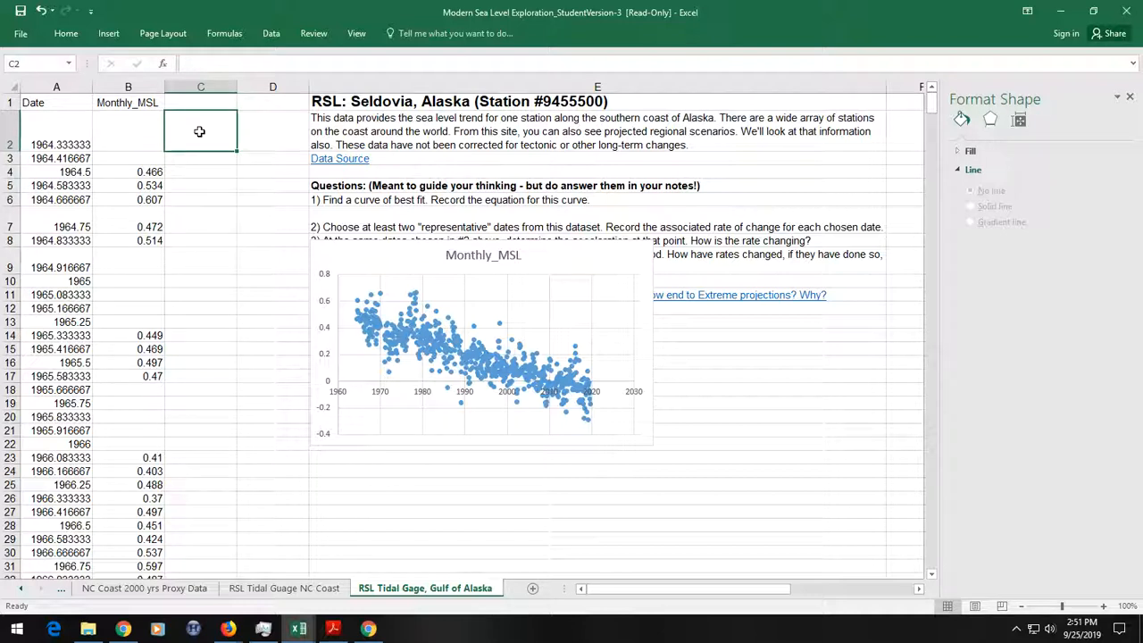
mouse_move(155, 132)
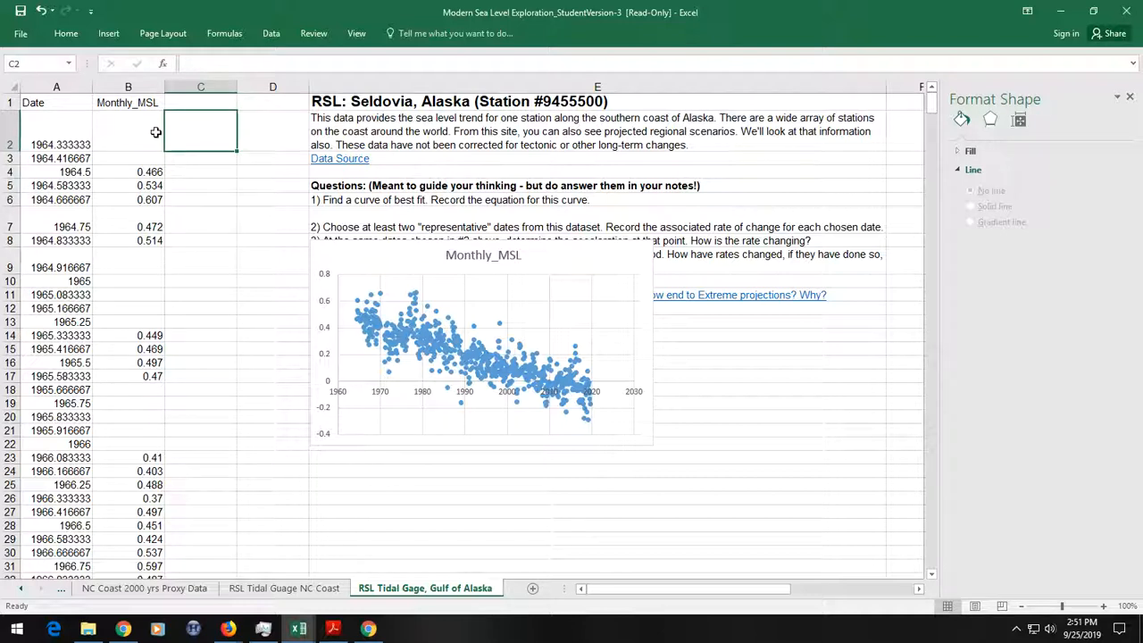
click(57, 143)
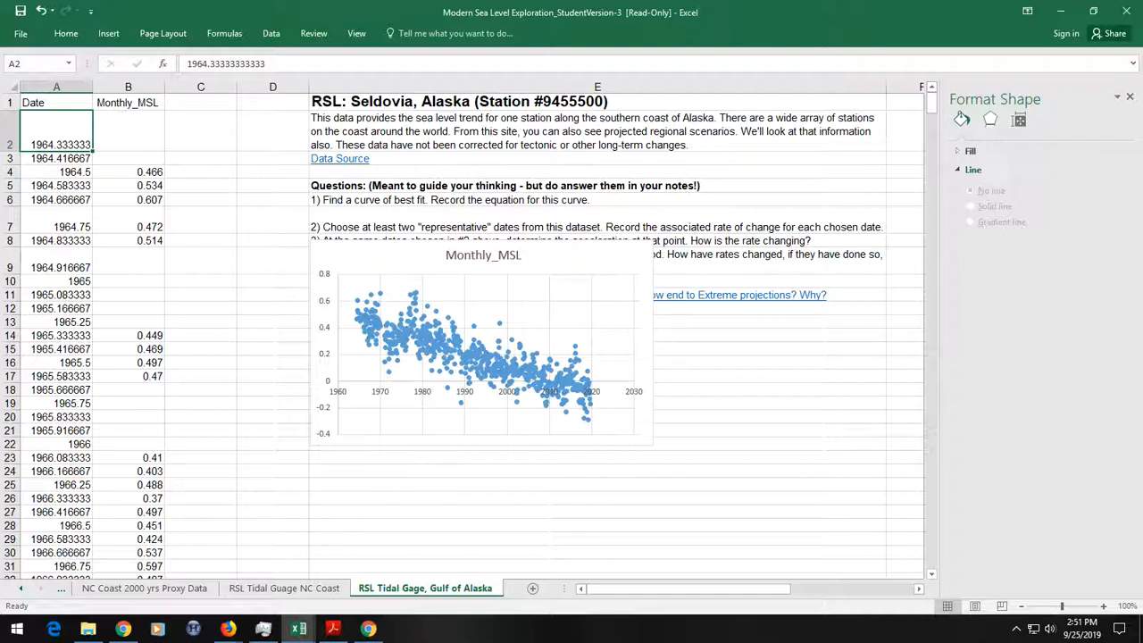
click(152, 587)
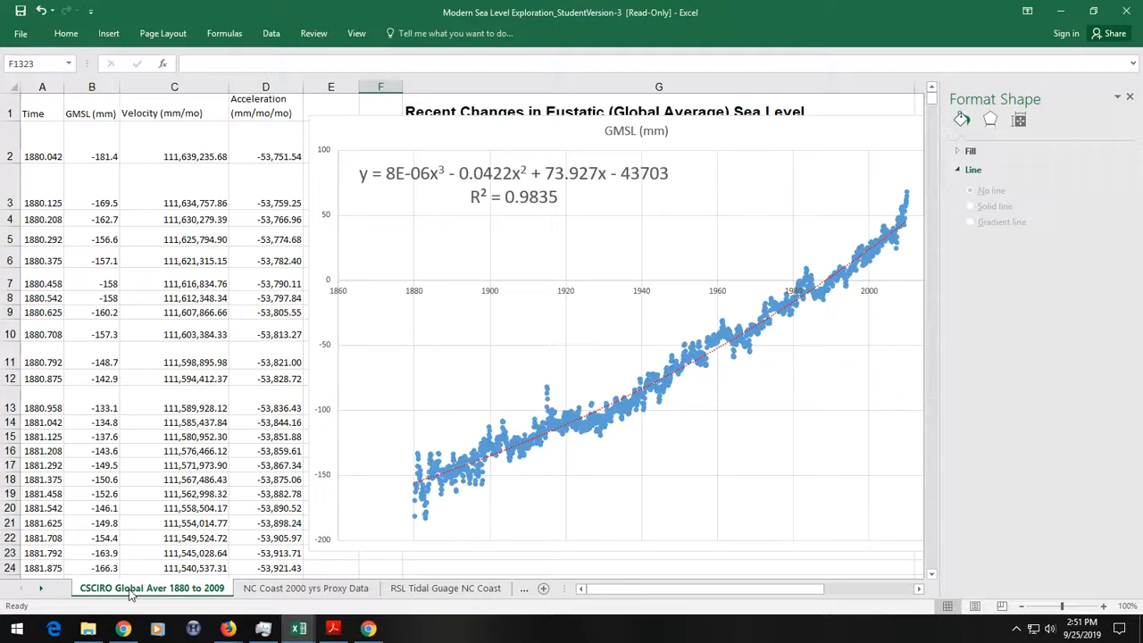